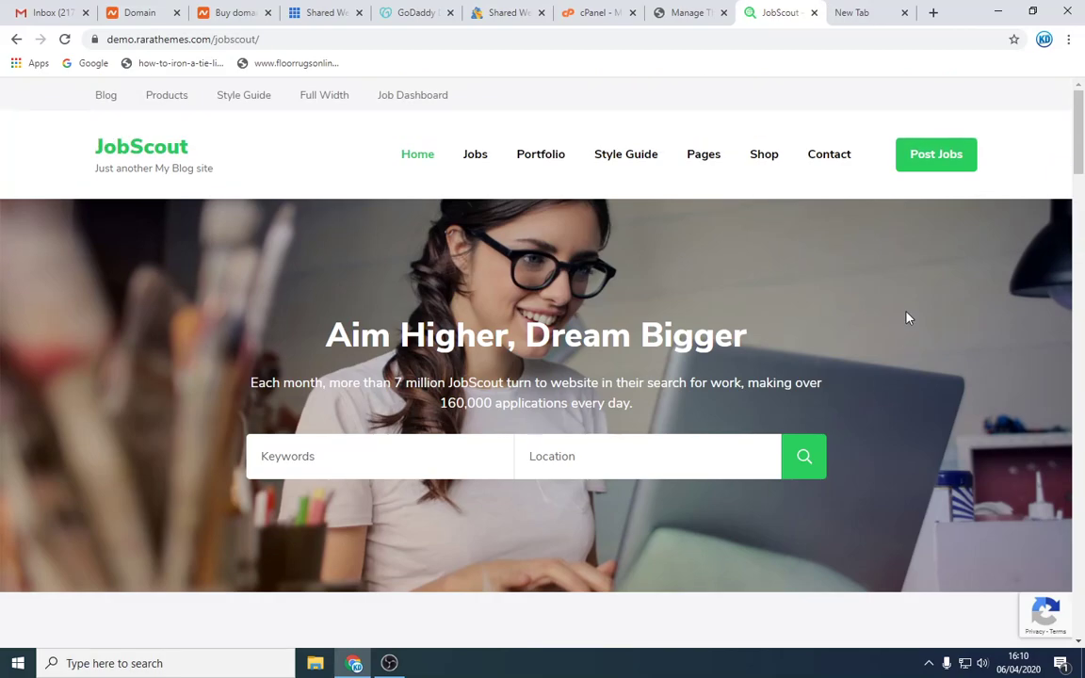
Show Bluehost's WordPress Hosting plans: Basic £3.19, Plus £4.81 and Choice Plus £5.61 monthly
{"action": "scroll", "scroll_direction": "down", "scroll_amount": 3}
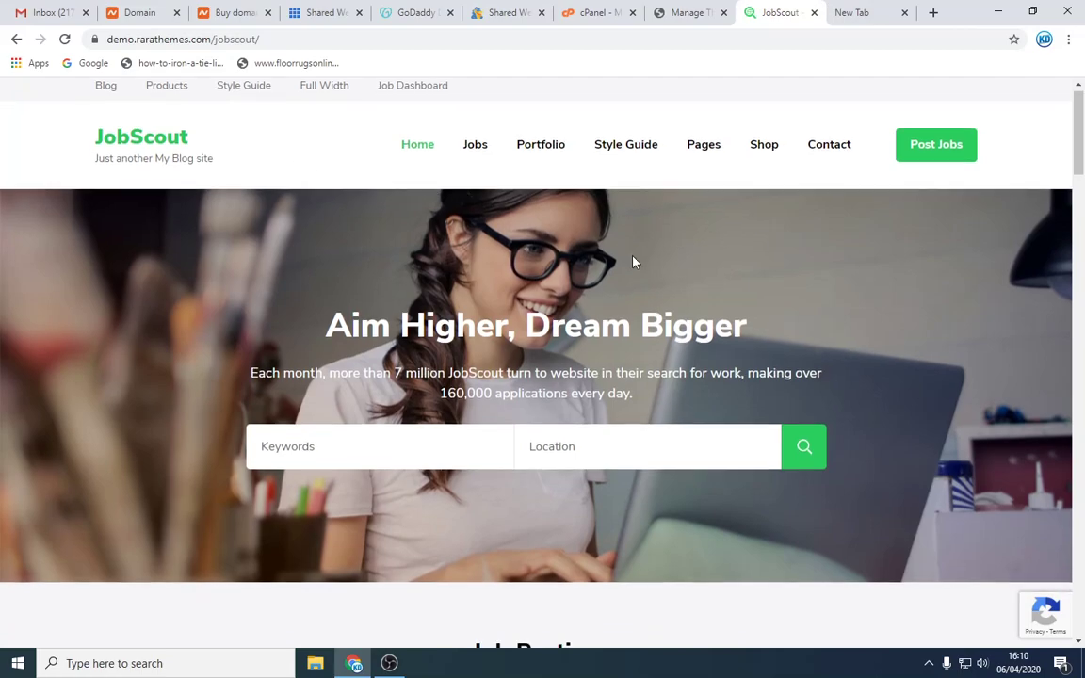
{"action": "scroll", "scroll_direction": "down", "scroll_amount": 3}
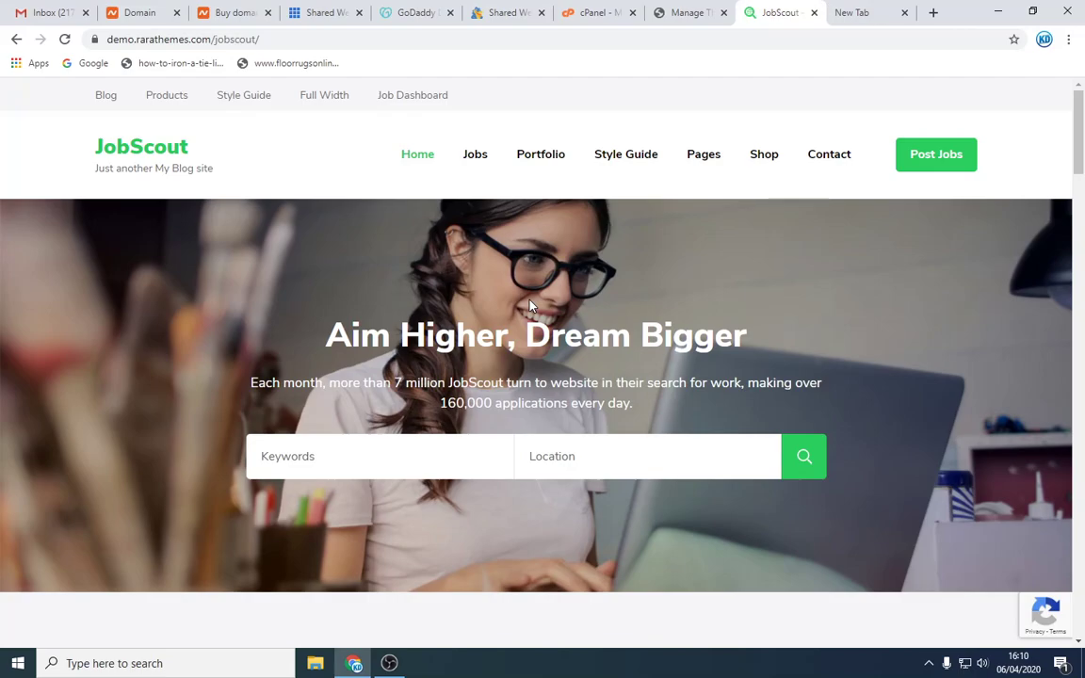
{"action": "mouse_move", "coordinate": [547, 299]}
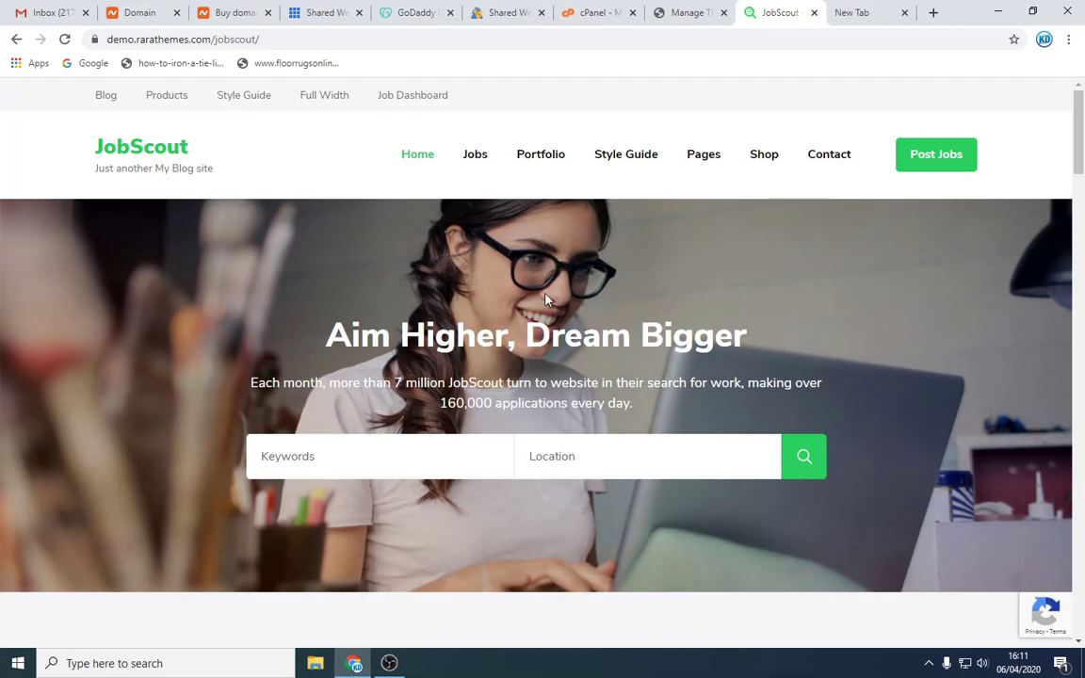
{"action": "mouse_move", "coordinate": [754, 260]}
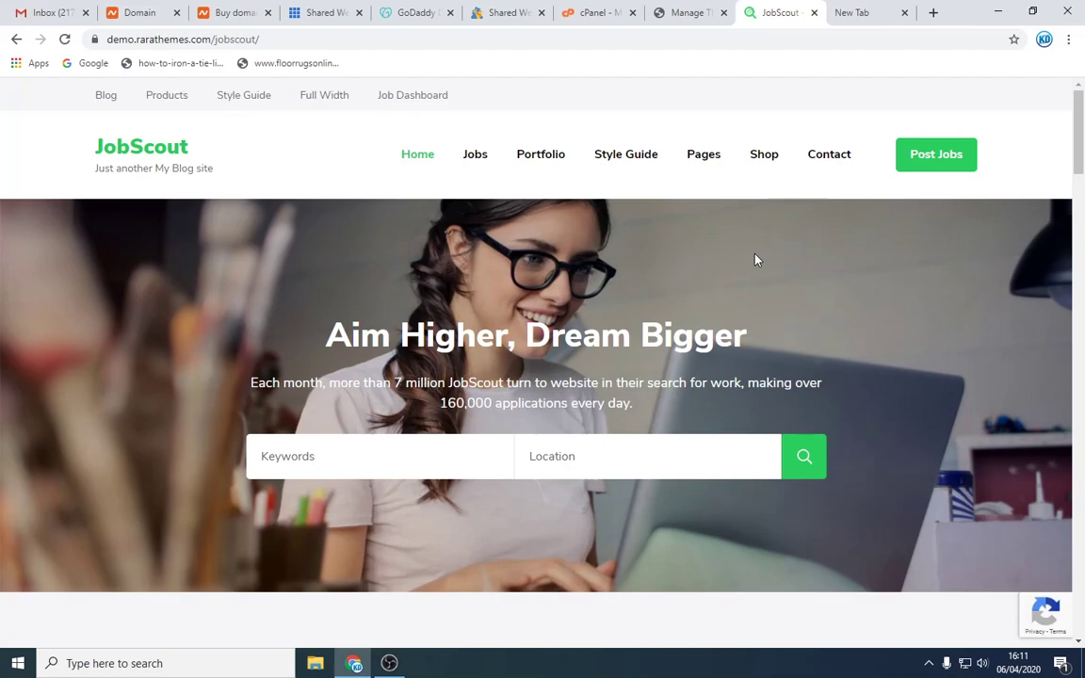
{"action": "mouse_move", "coordinate": [777, 301]}
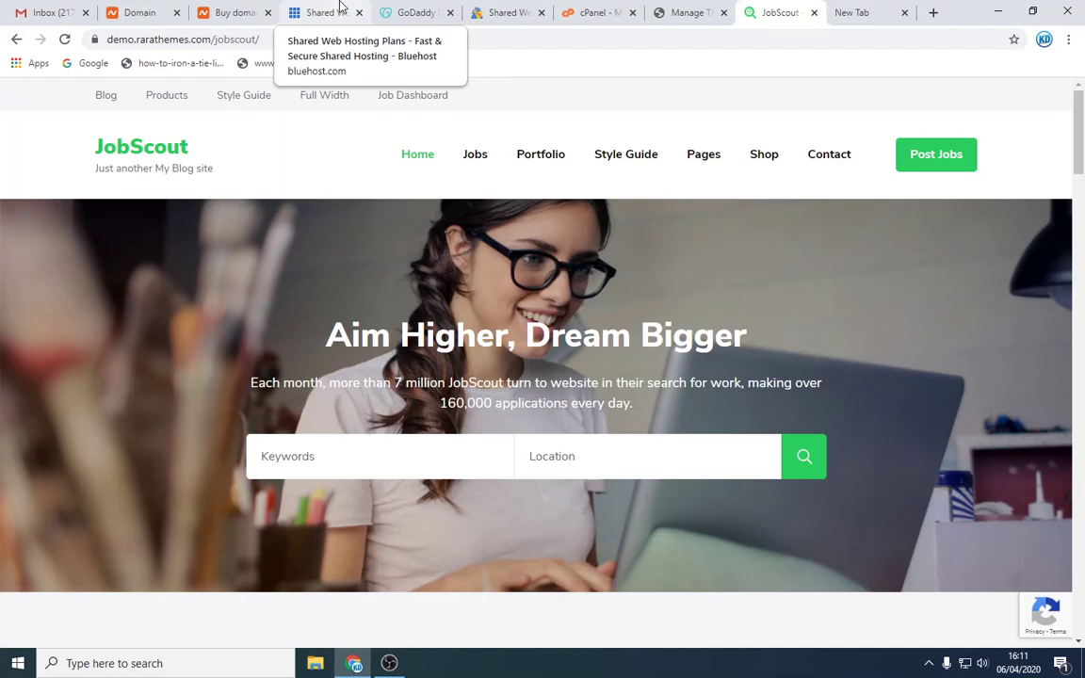
{"action": "left_click", "coordinate": [325, 12]}
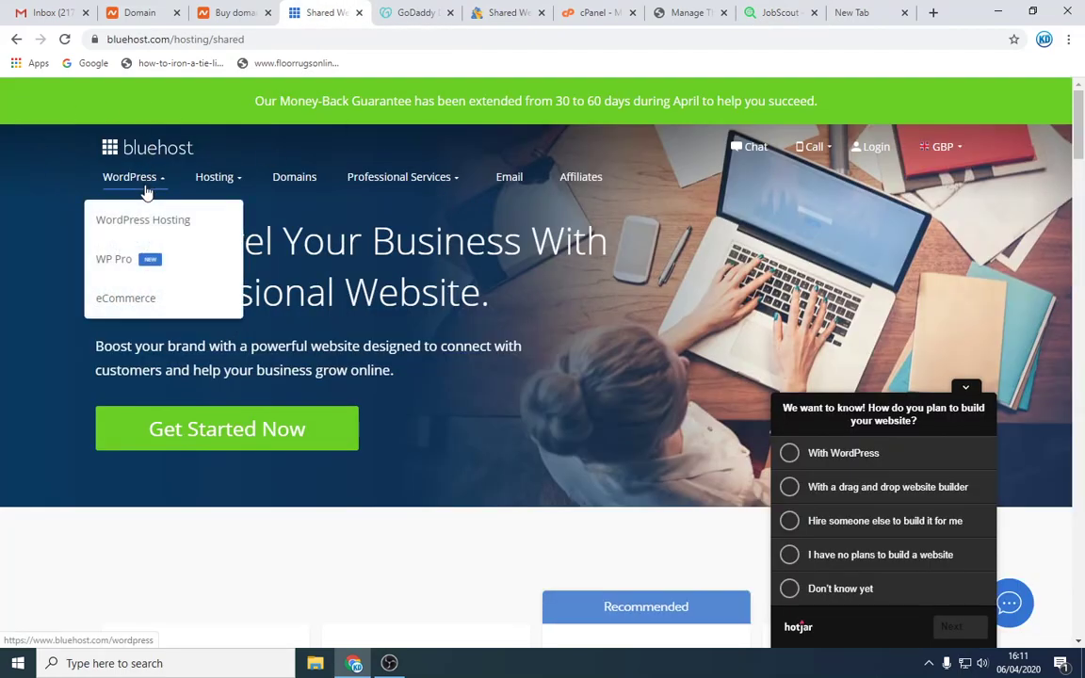
{"action": "left_click", "coordinate": [142, 219]}
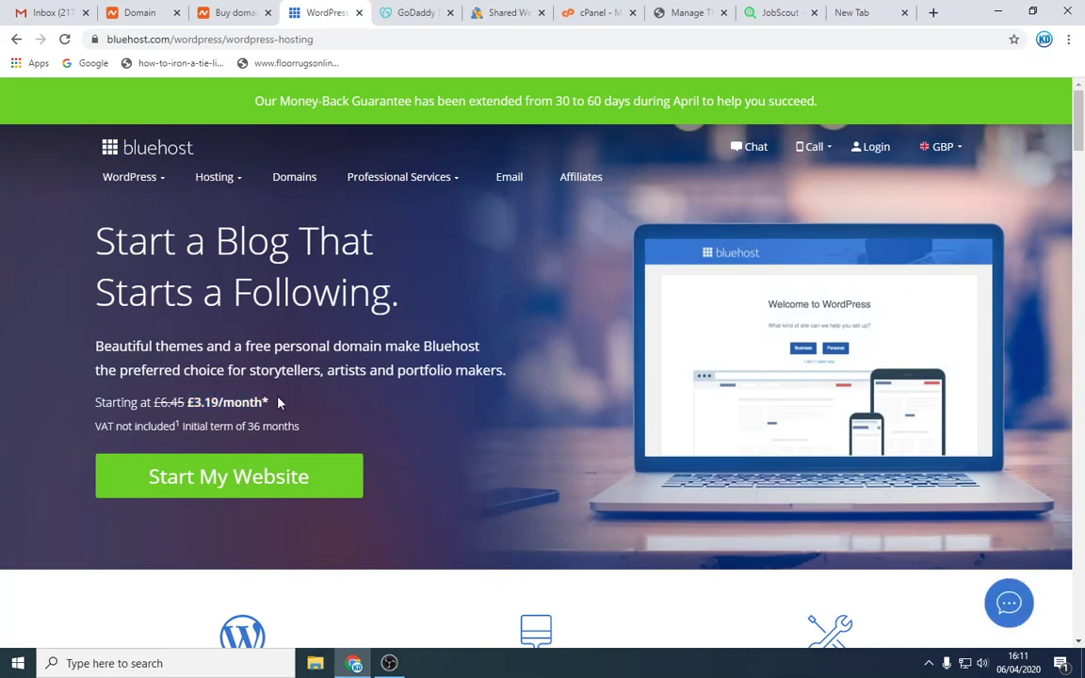
{"action": "scroll", "scroll_direction": "down", "scroll_amount": 3}
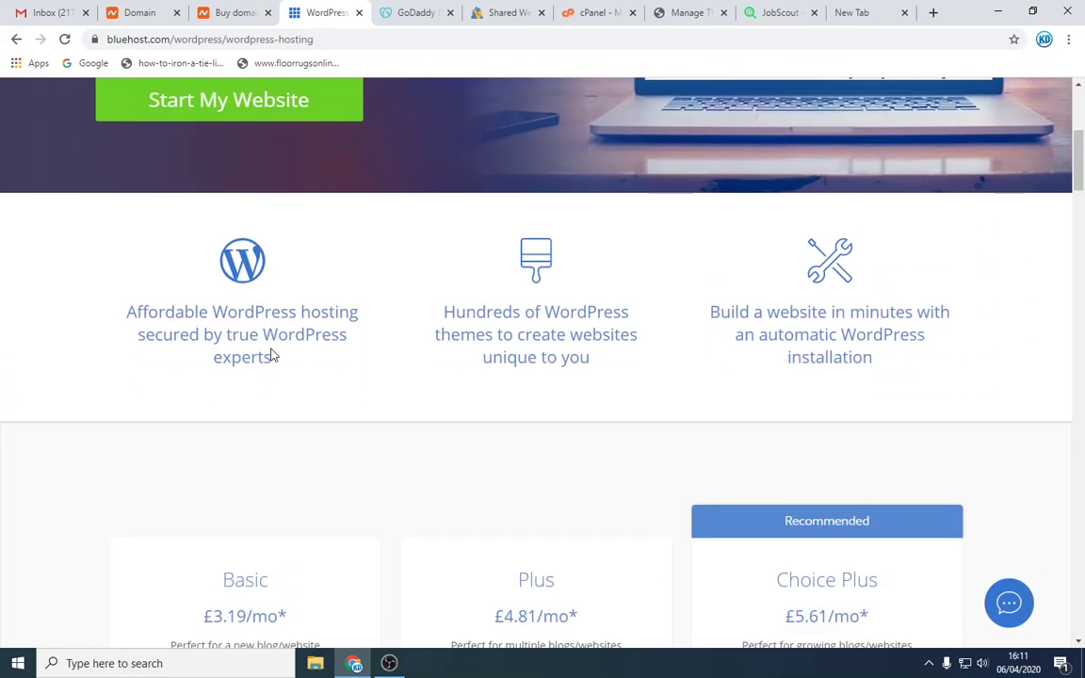
{"action": "scroll", "scroll_direction": "down", "scroll_amount": 3}
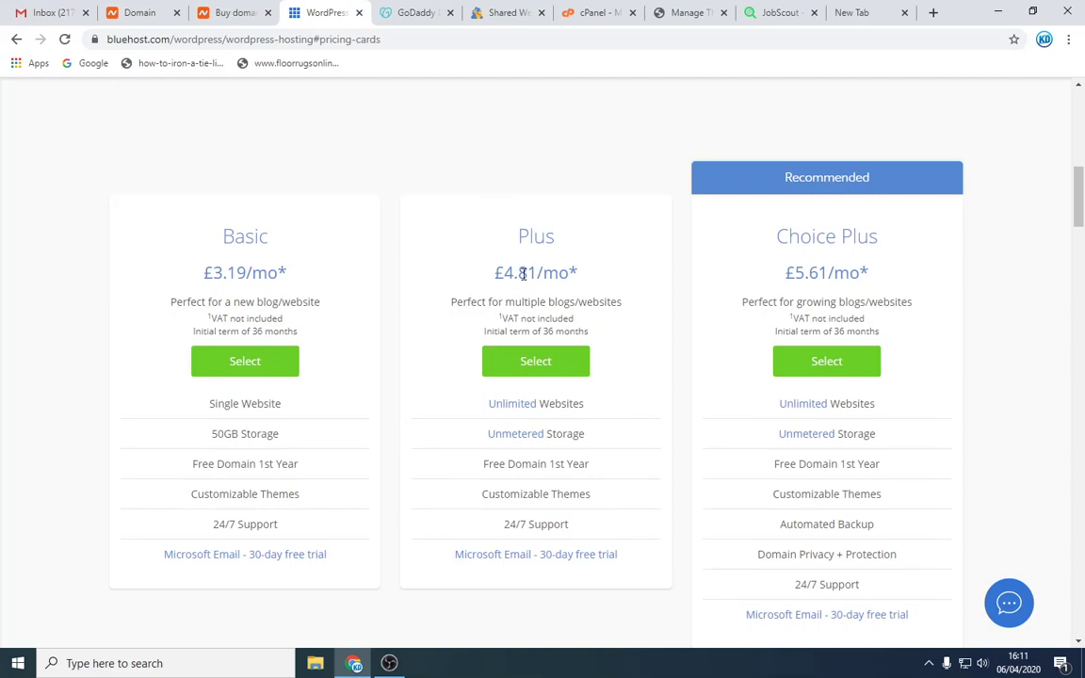
{"action": "mouse_move", "coordinate": [408, 299]}
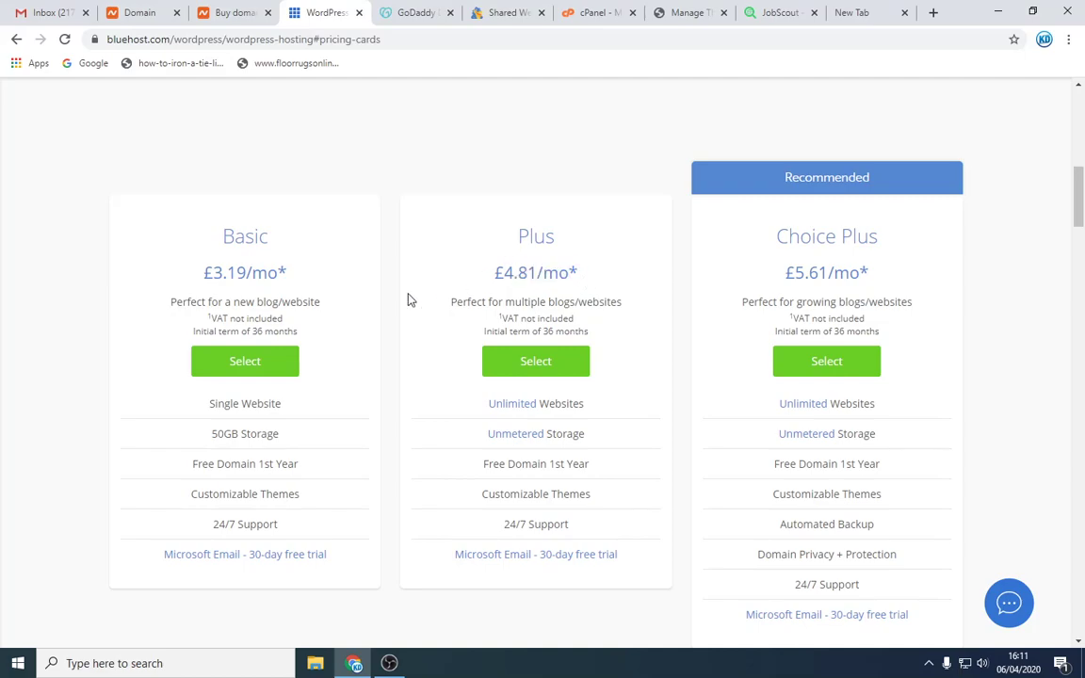
{"action": "mouse_move", "coordinate": [301, 341]}
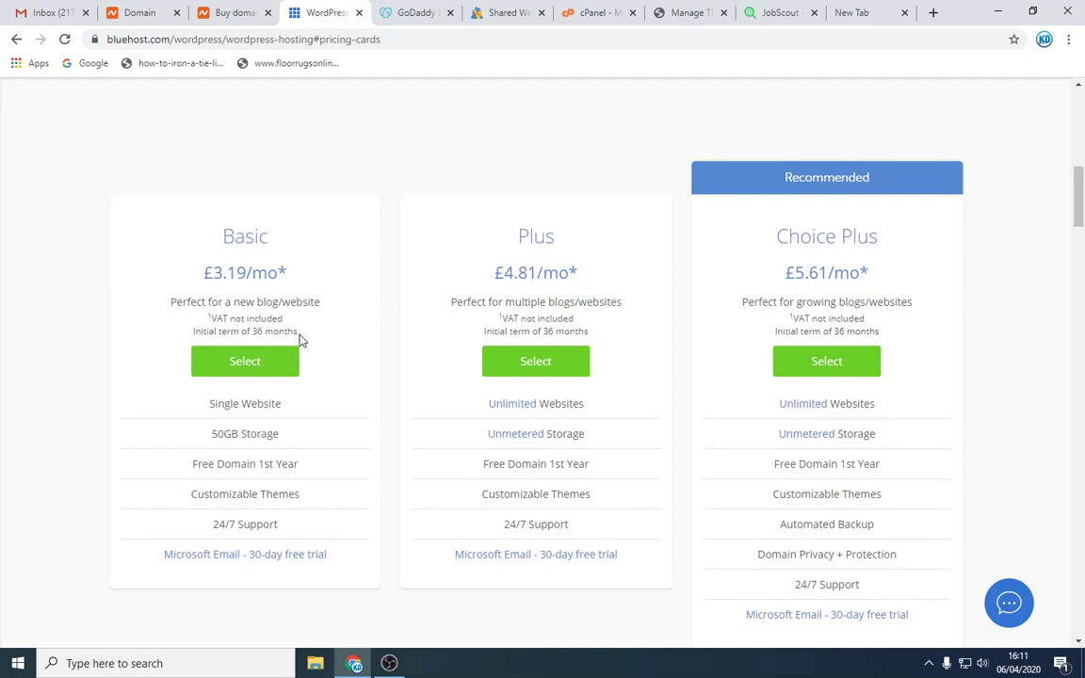
{"action": "mouse_move", "coordinate": [282, 304]}
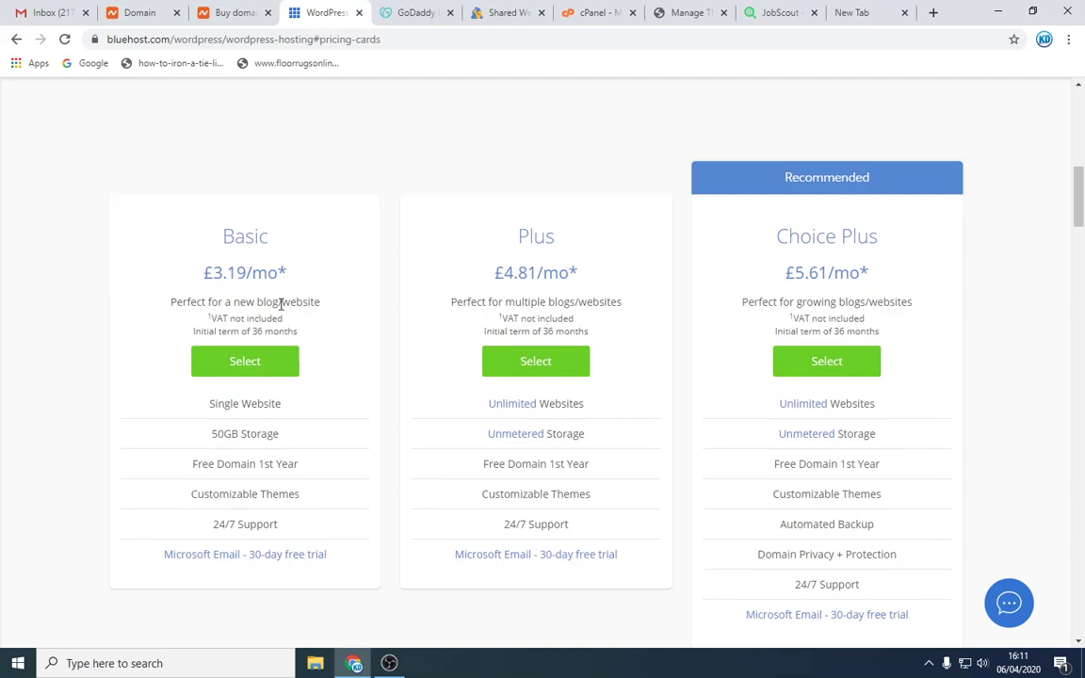
{"action": "mouse_move", "coordinate": [280, 302]}
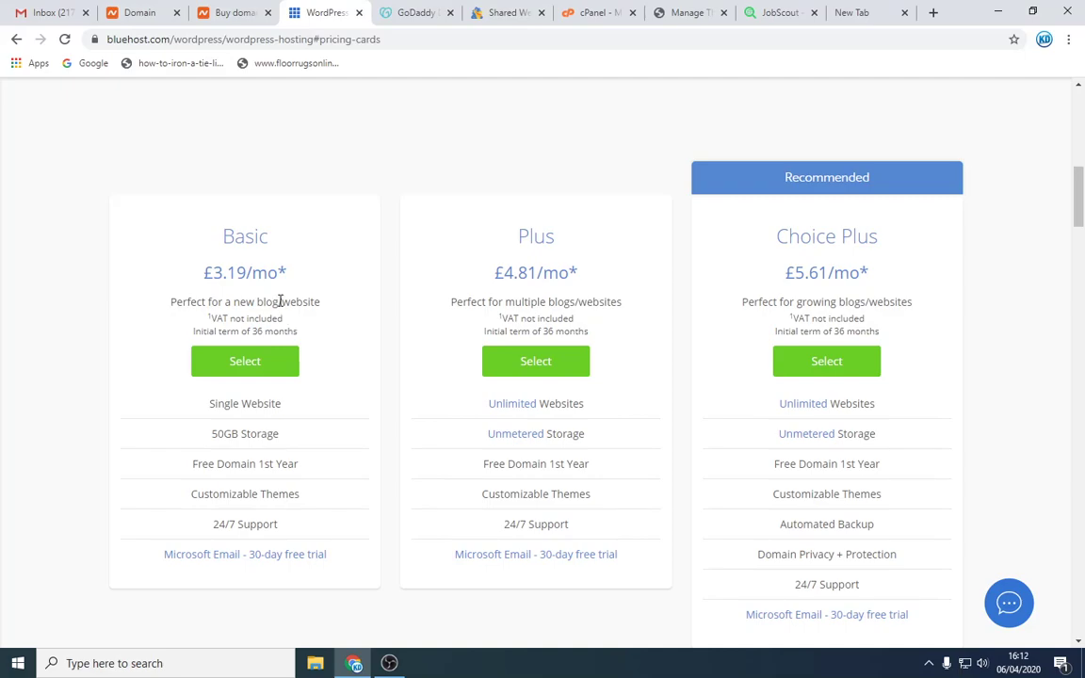
{"action": "mouse_move", "coordinate": [382, 196]}
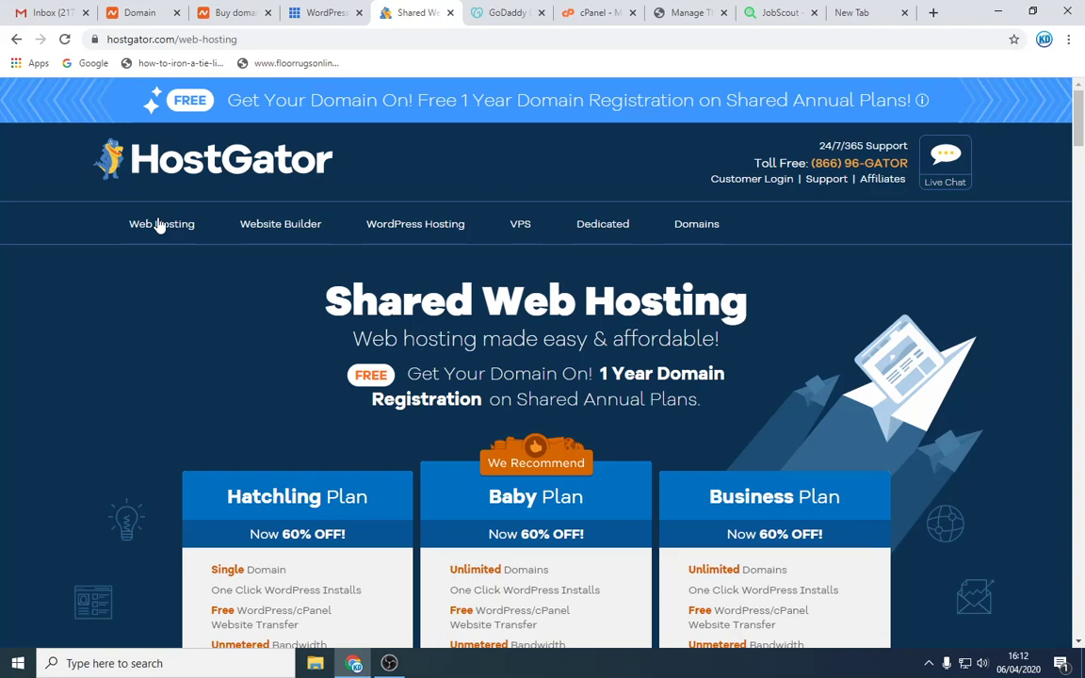
Review HostGator's Hatchling $2.75, Baby $3.95 and Business $5.95 plans, then scroll back up
{"action": "scroll", "scroll_direction": "down", "scroll_amount": 3}
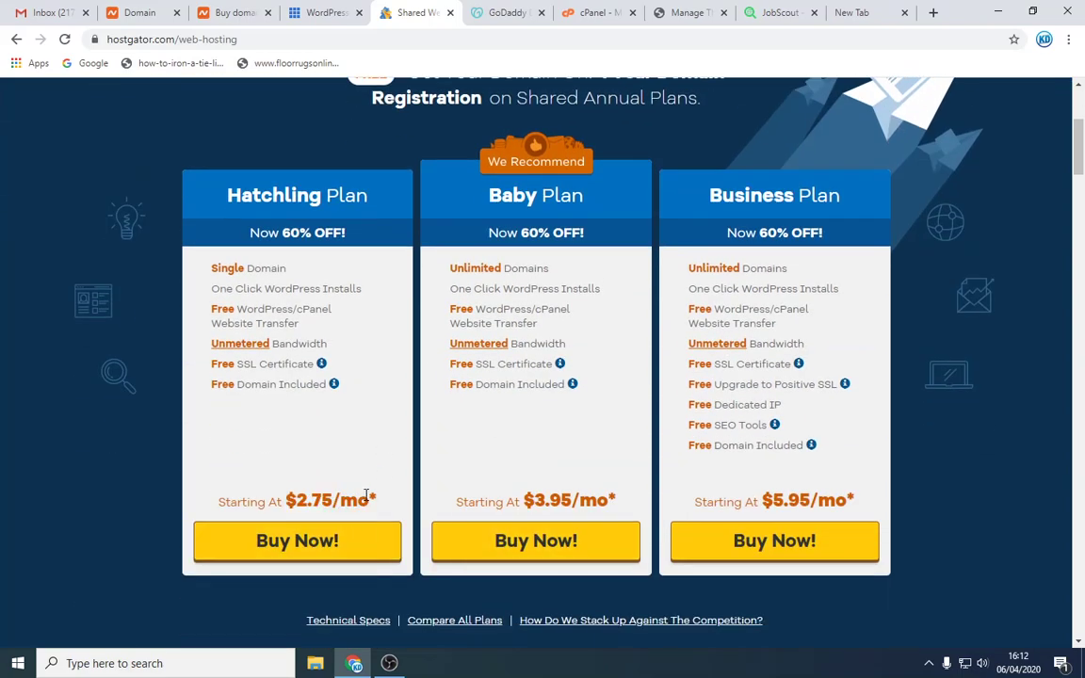
{"action": "mouse_move", "coordinate": [524, 171]}
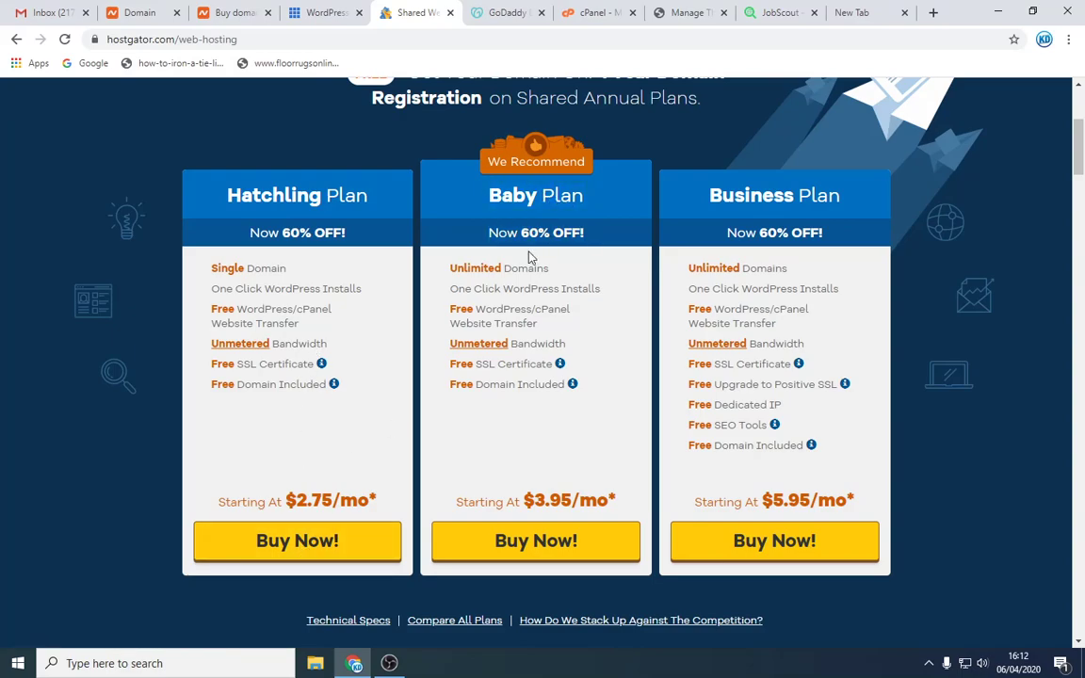
{"action": "mouse_move", "coordinate": [536, 541]}
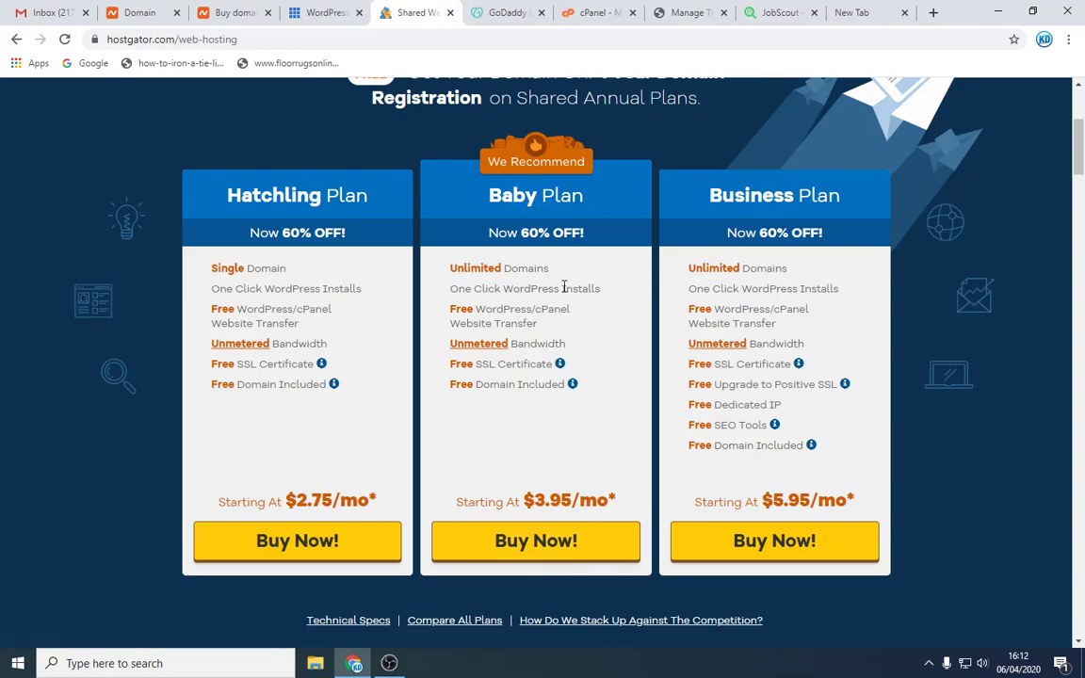
{"action": "scroll", "scroll_direction": "up", "scroll_amount": 3}
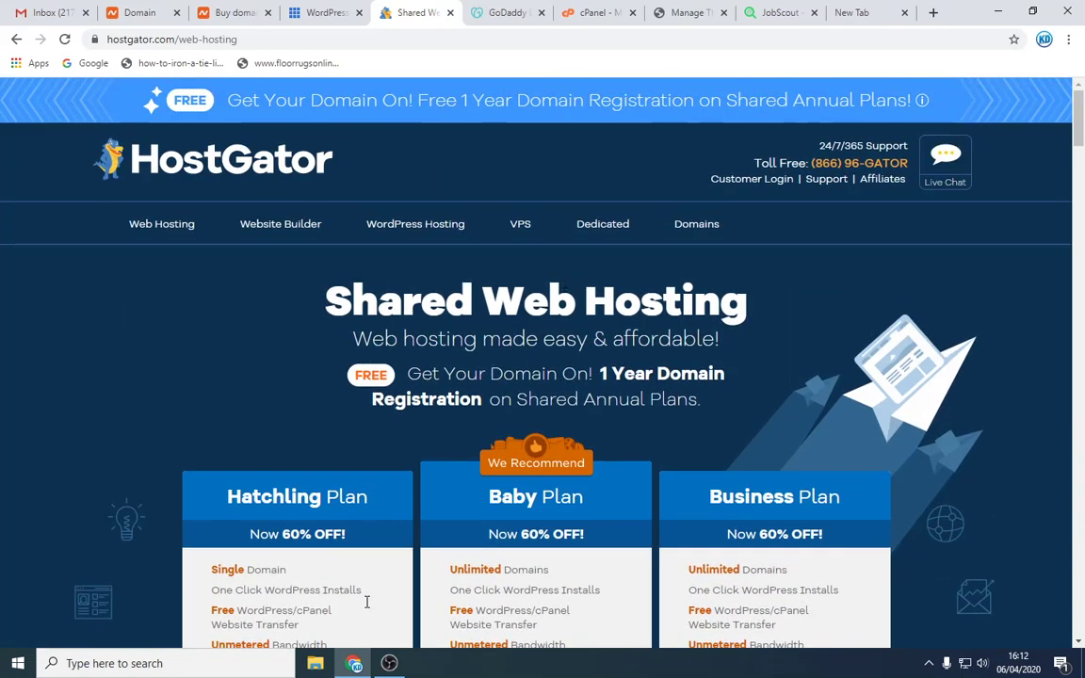
{"action": "mouse_move", "coordinate": [416, 223]}
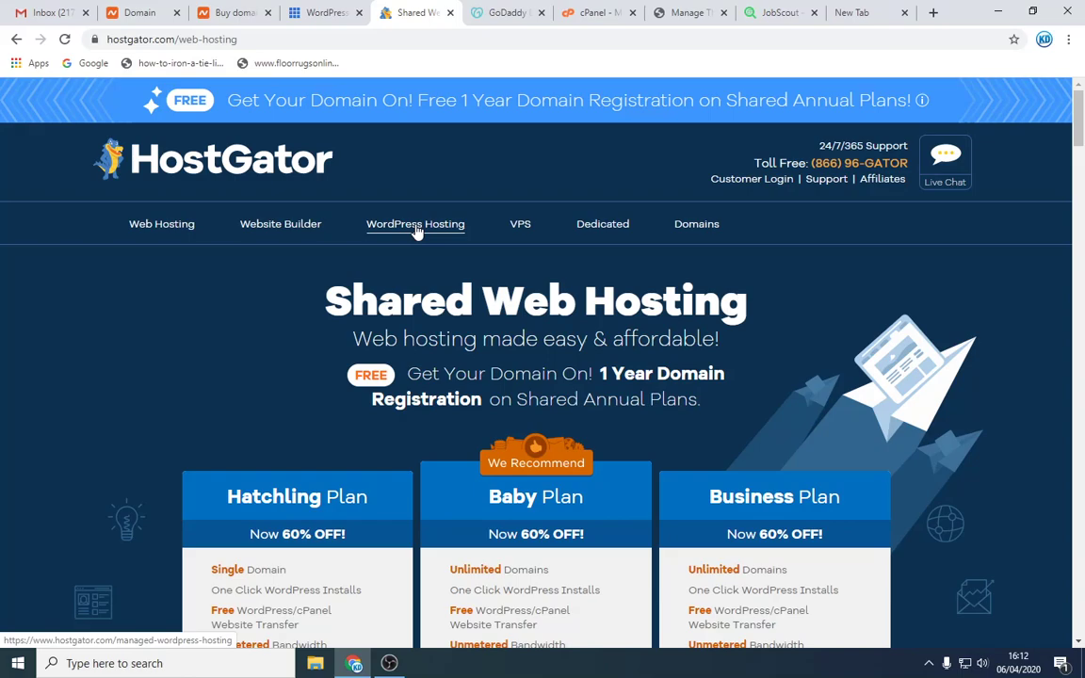
{"action": "mouse_move", "coordinate": [567, 130]}
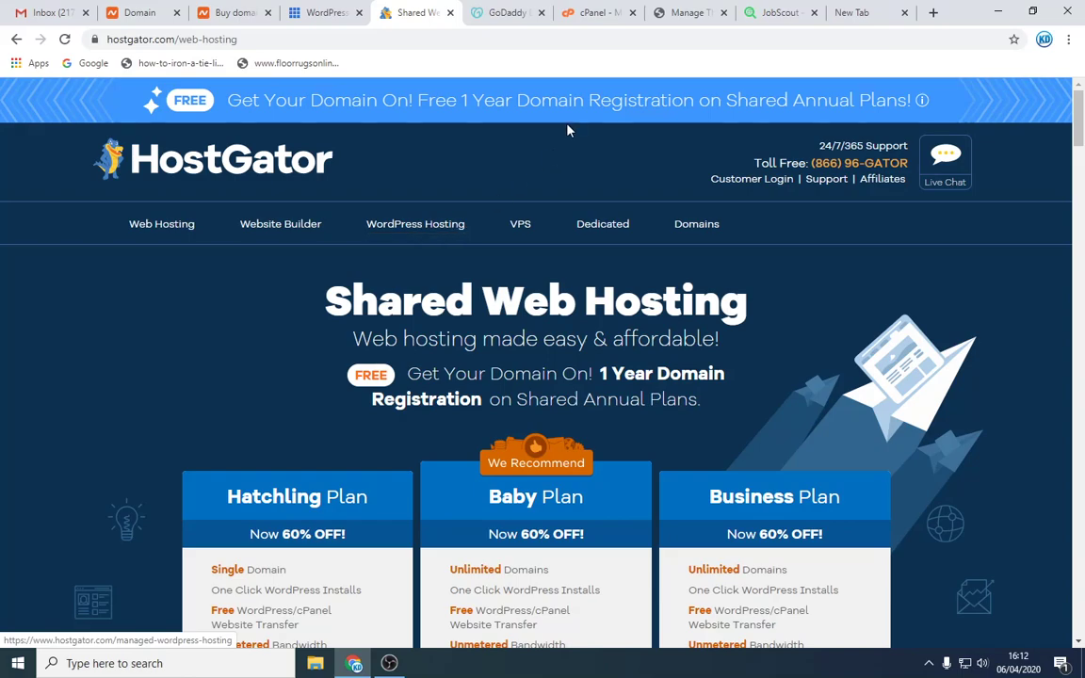
{"action": "mouse_move", "coordinate": [141, 12]}
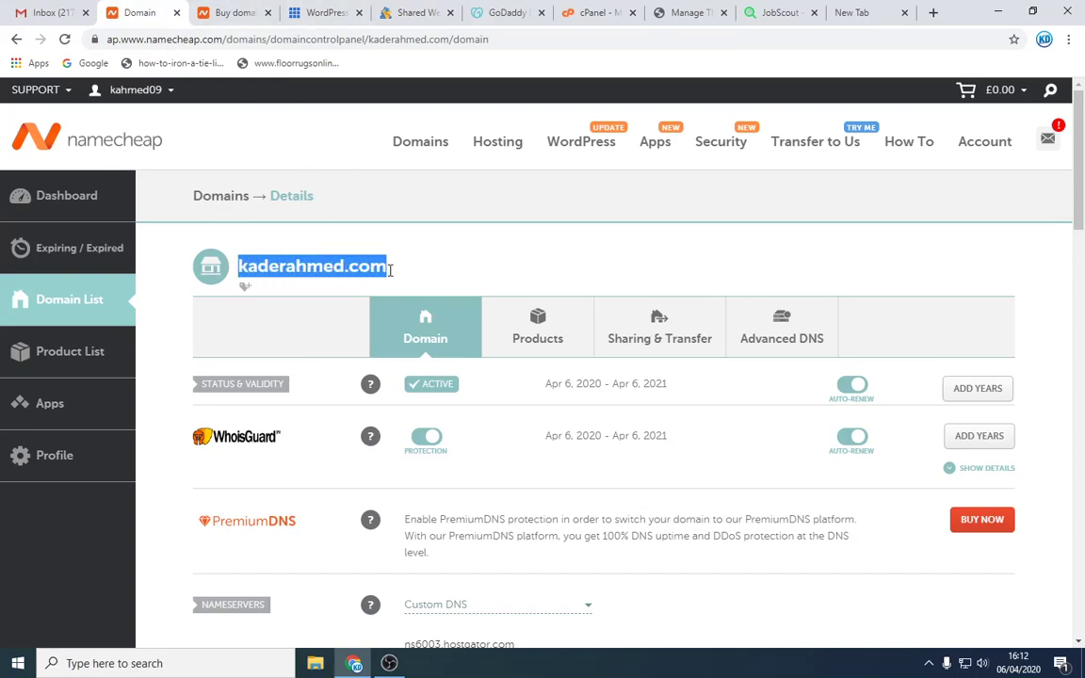
Search Namecheap for thebestrecruitmentagency, which is available as .com at £7.23/yr
{"action": "left_click", "coordinate": [231, 12]}
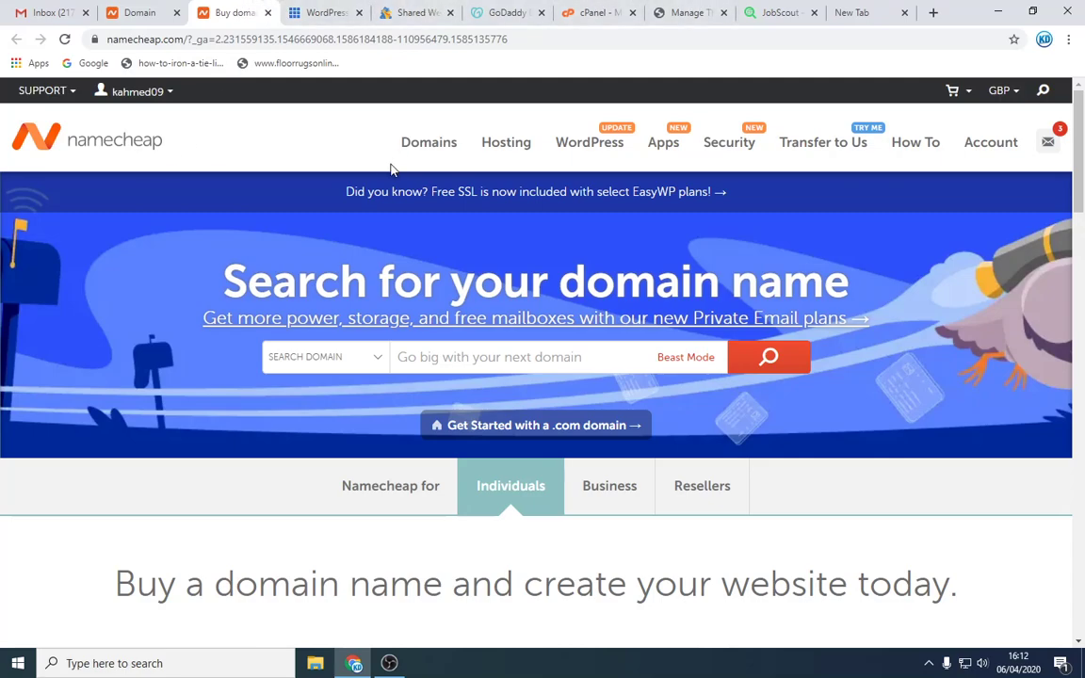
{"action": "left_click", "coordinate": [528, 356]}
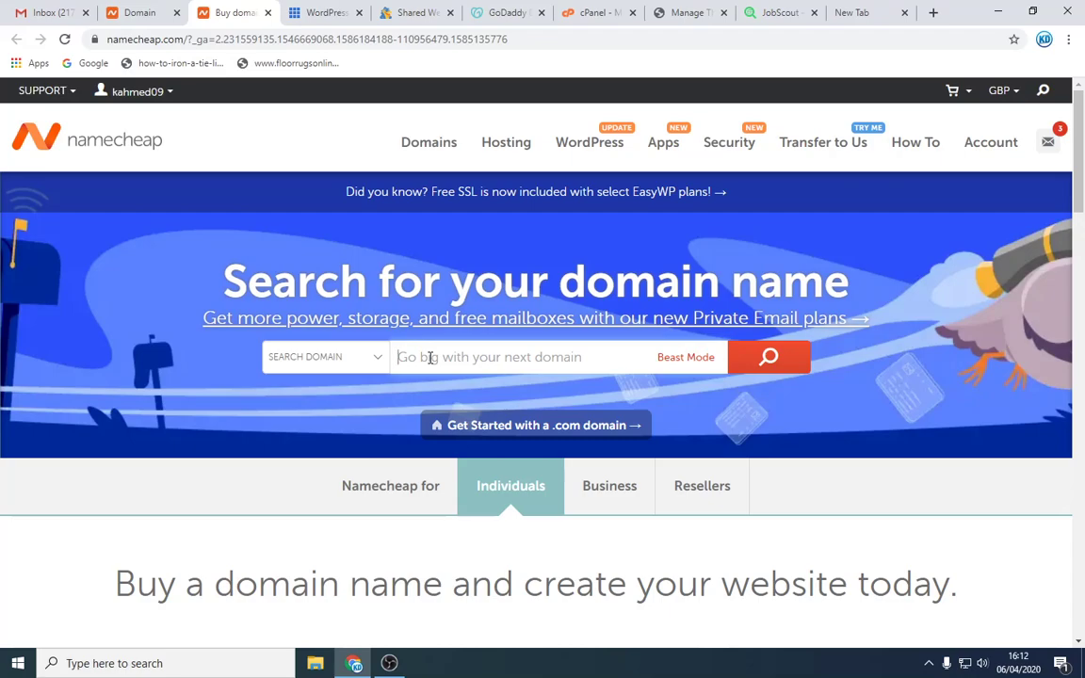
{"action": "type", "text": "thebestrecru"}
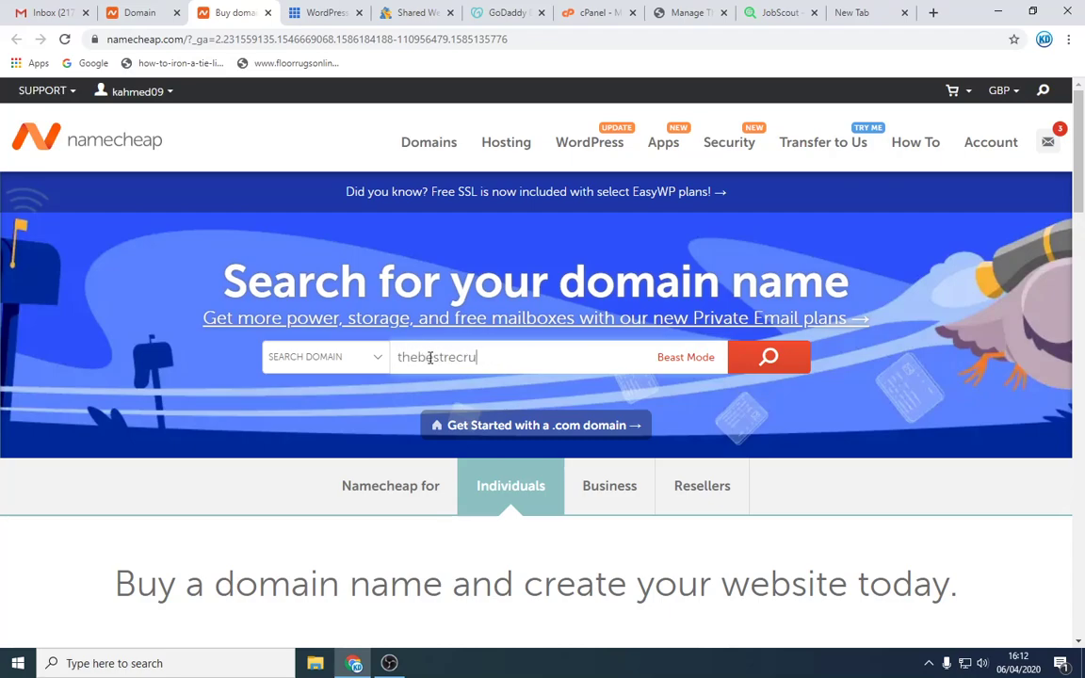
{"action": "type", "text": "itmentagency"}
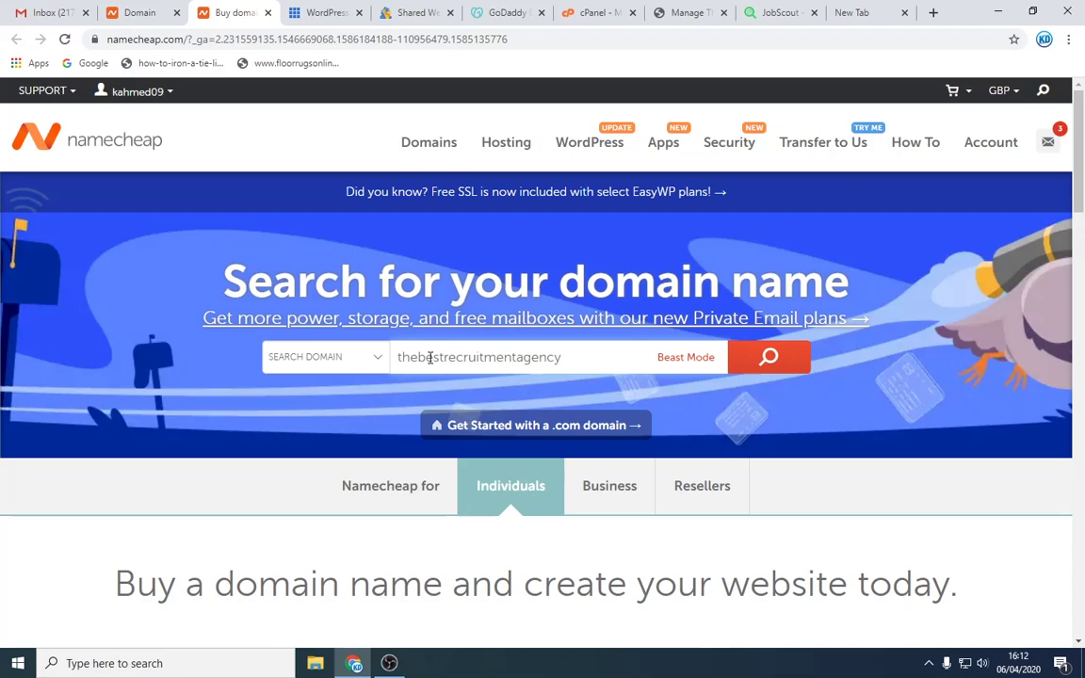
{"action": "left_click", "coordinate": [768, 357]}
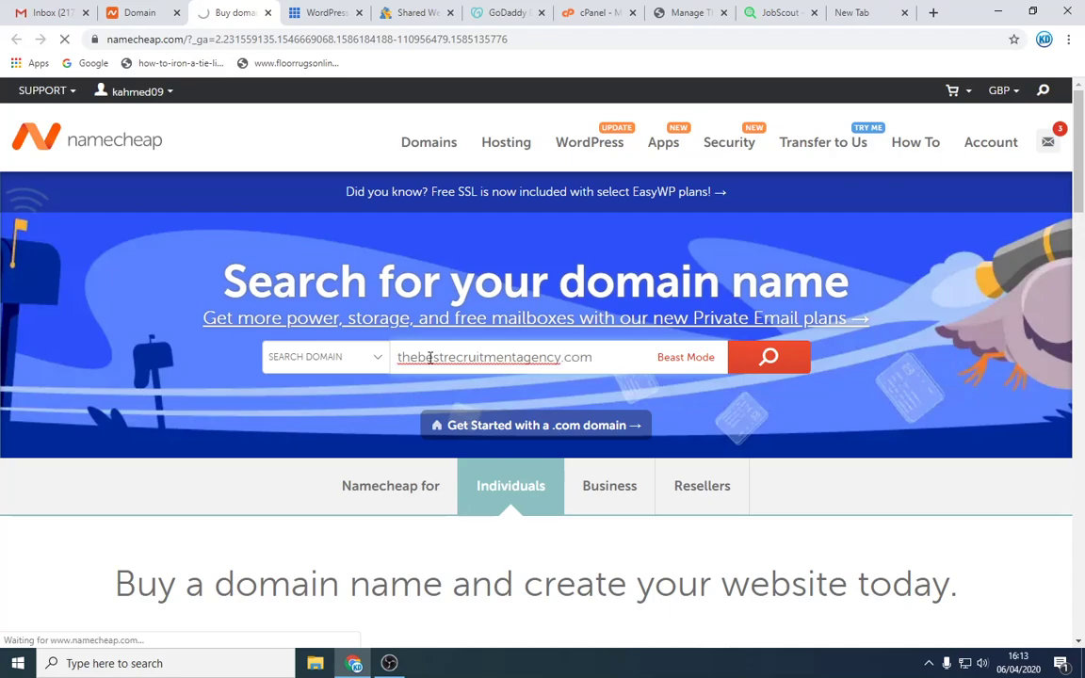
{"action": "left_click", "coordinate": [768, 356]}
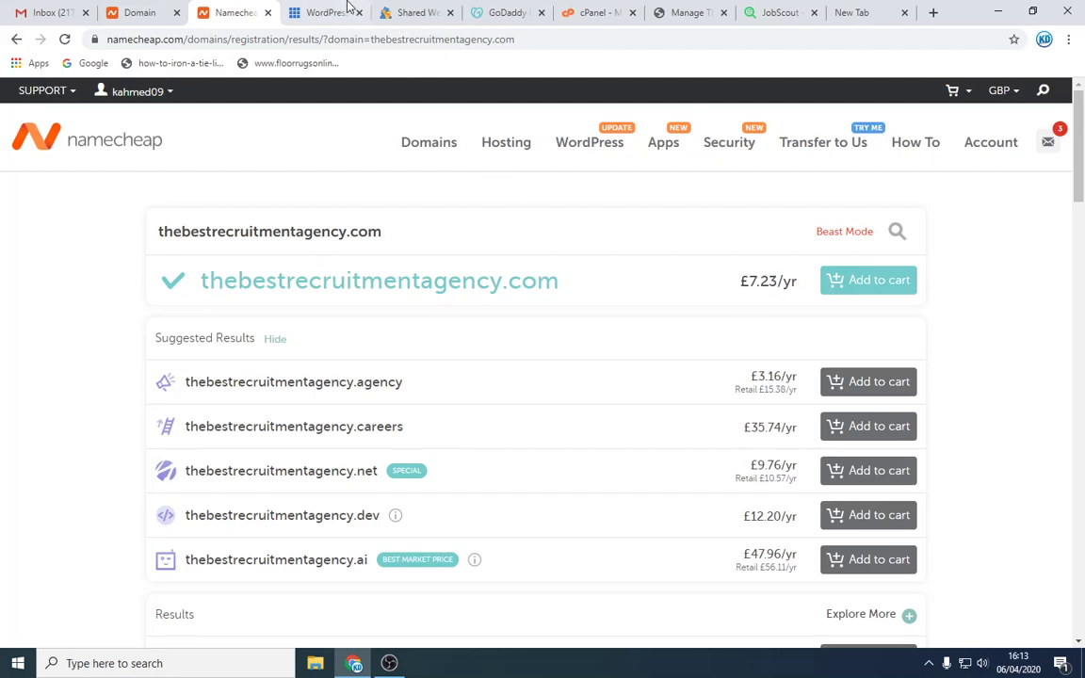
Add thebestrecruitment.co.uk to the GoDaddy cart at £0.01 for the first year
{"action": "left_click", "coordinate": [324, 12]}
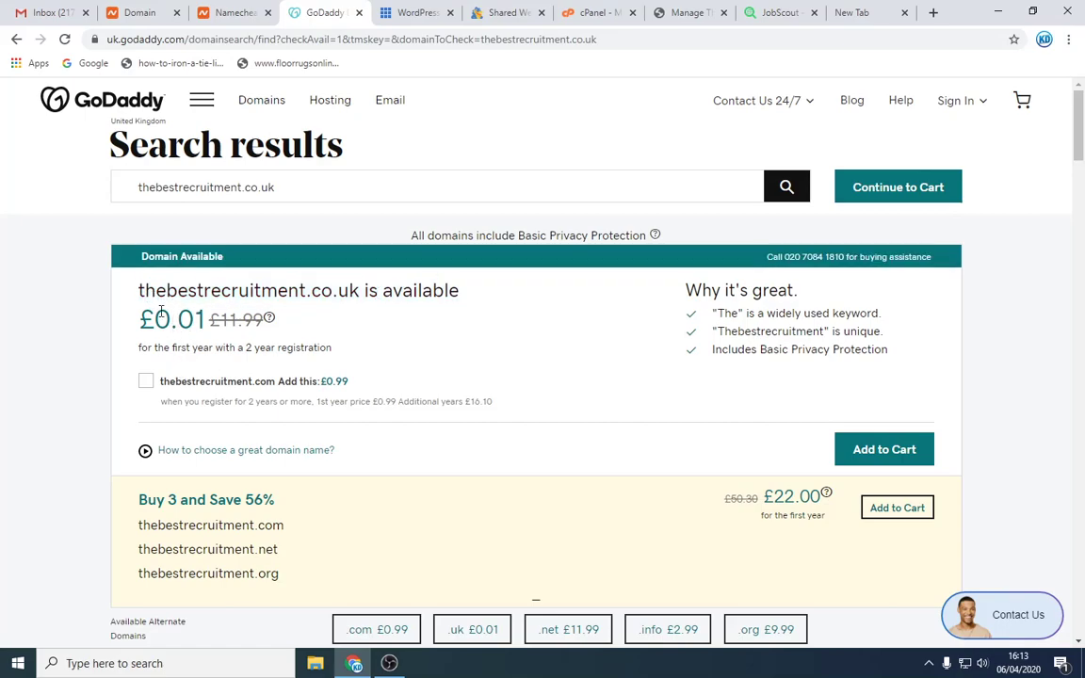
{"action": "mouse_move", "coordinate": [438, 368]}
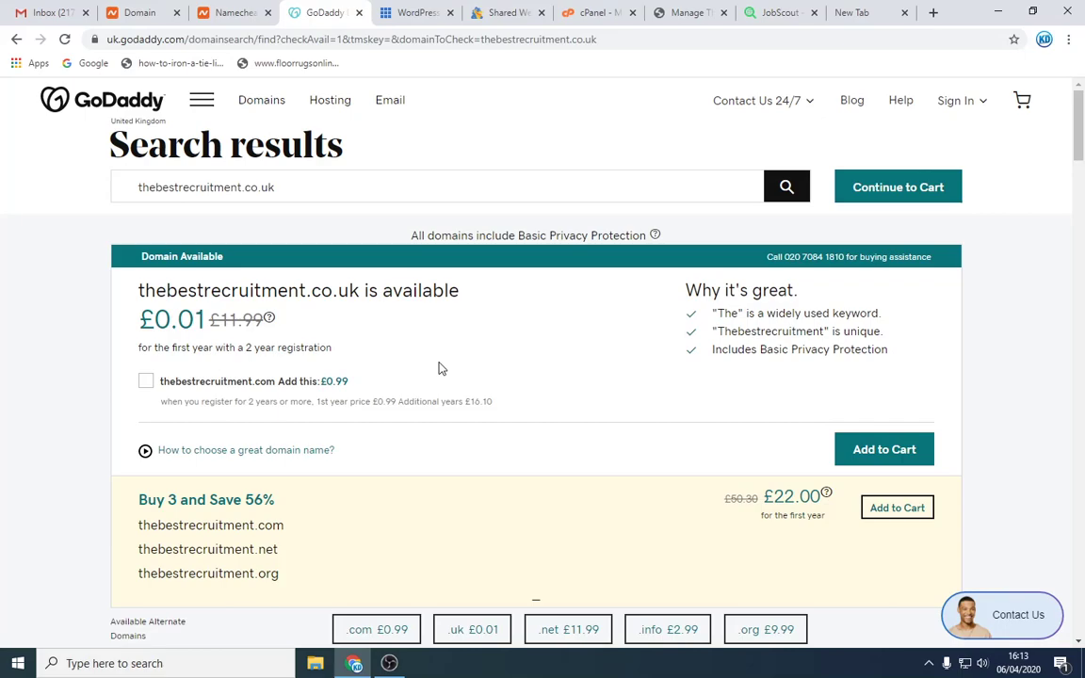
{"action": "scroll", "scroll_direction": "down", "scroll_amount": 3}
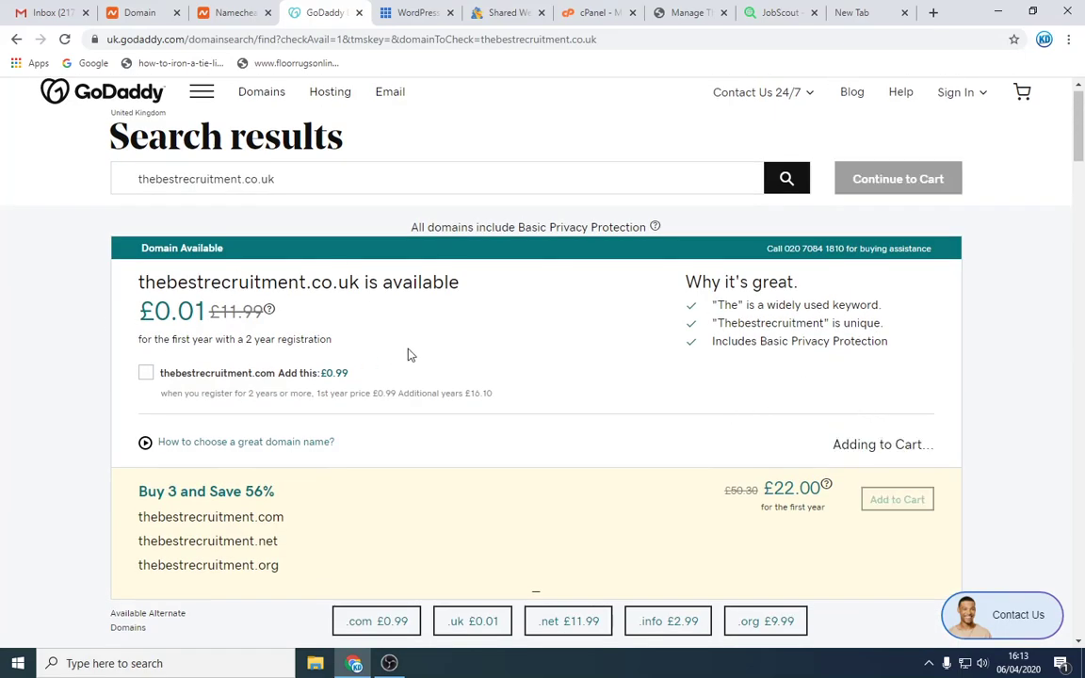
{"action": "left_click", "coordinate": [895, 177]}
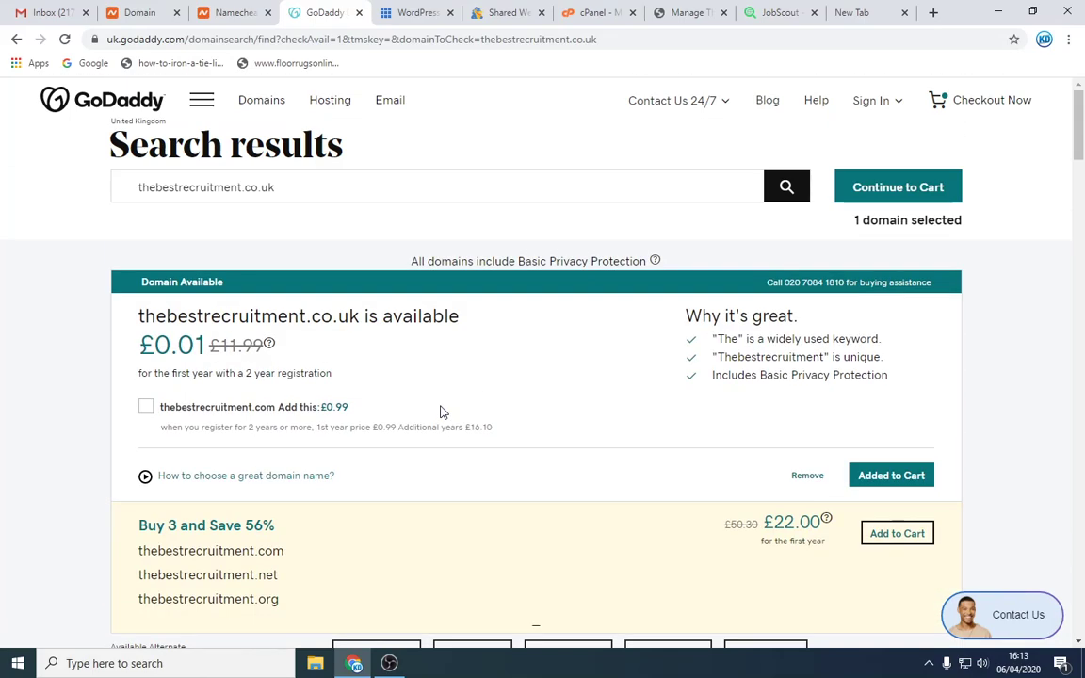
{"action": "mouse_move", "coordinate": [418, 256]}
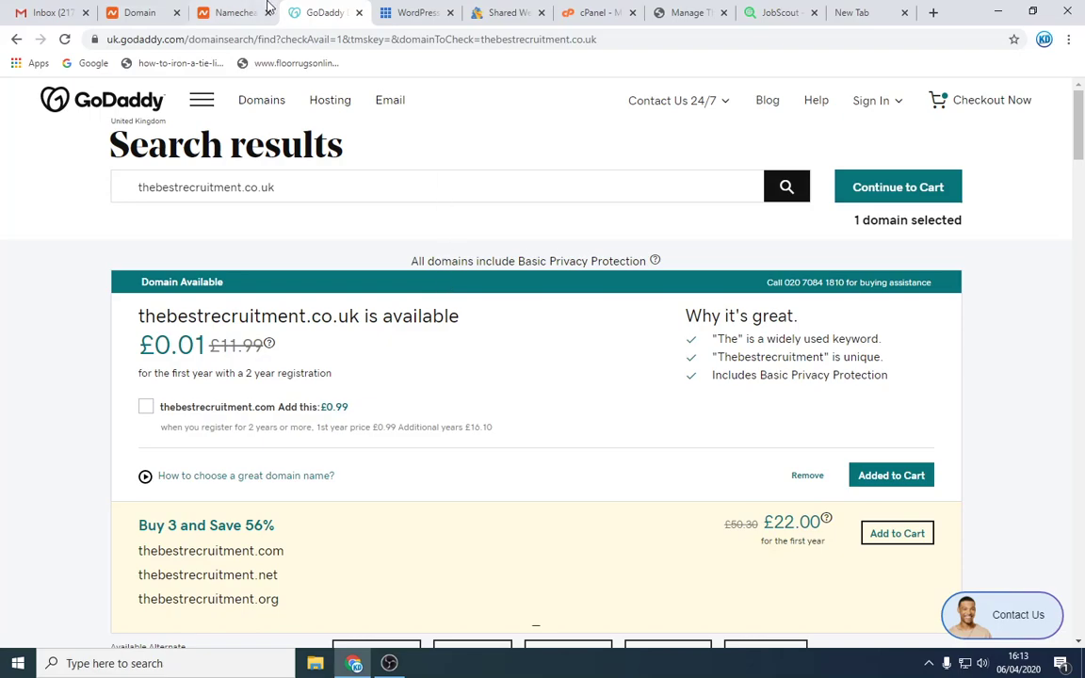
Check out thebestrecruitmentagency.com in Namecheap (£7.38 subtotal), then return to HostGator hosting
{"action": "left_click", "coordinate": [234, 12]}
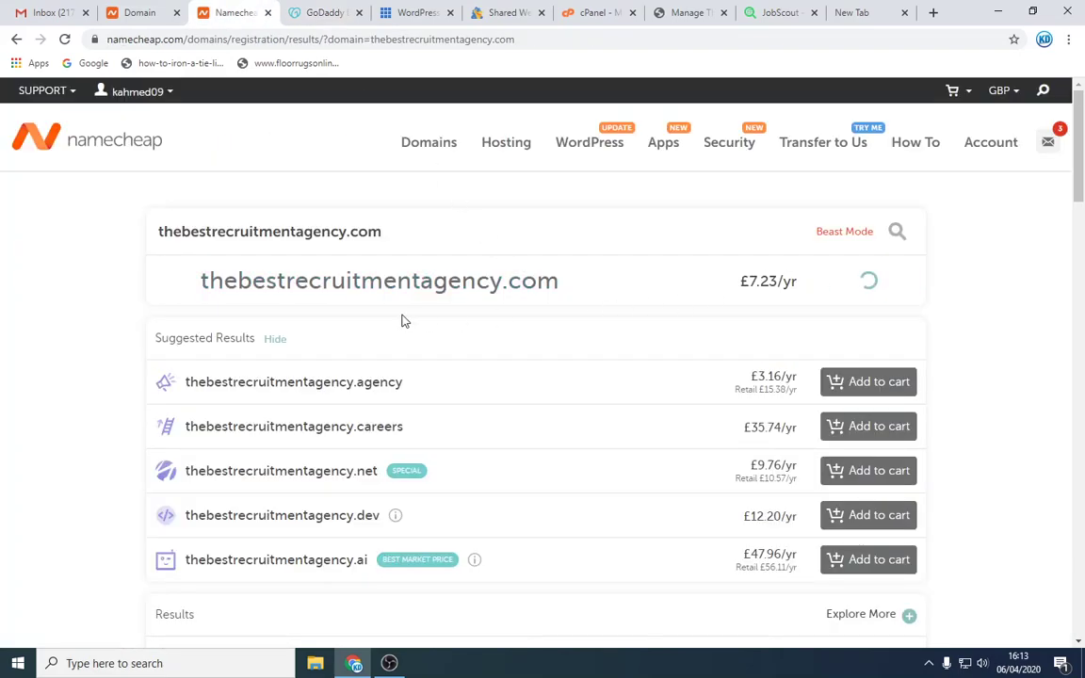
{"action": "left_click", "coordinate": [867, 280]}
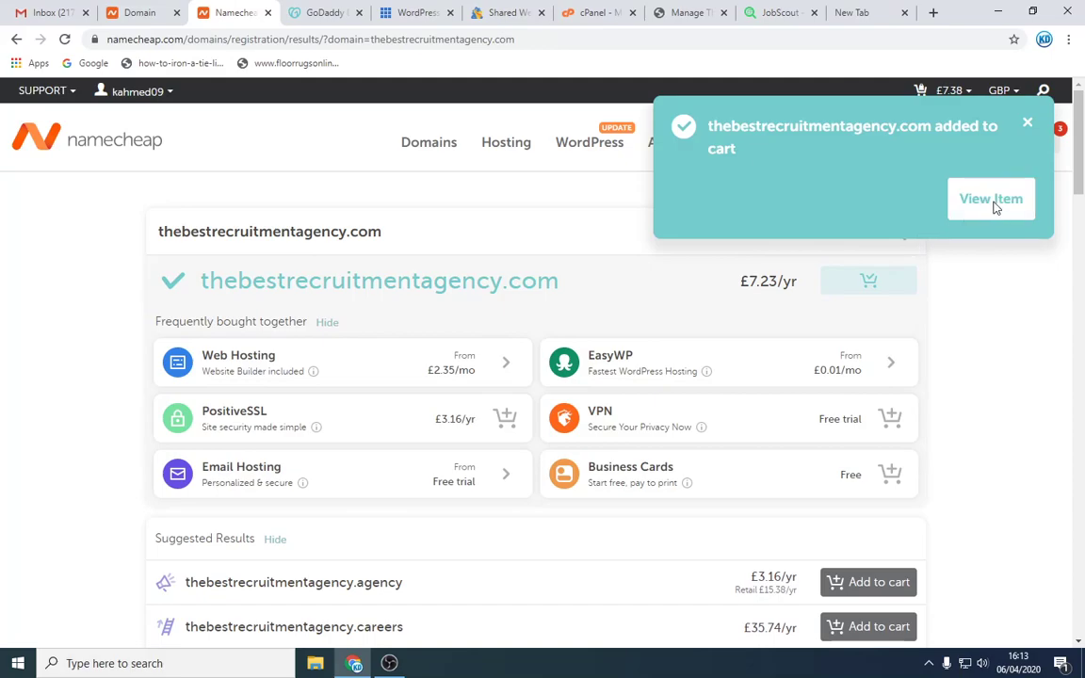
{"action": "left_click", "coordinate": [990, 199]}
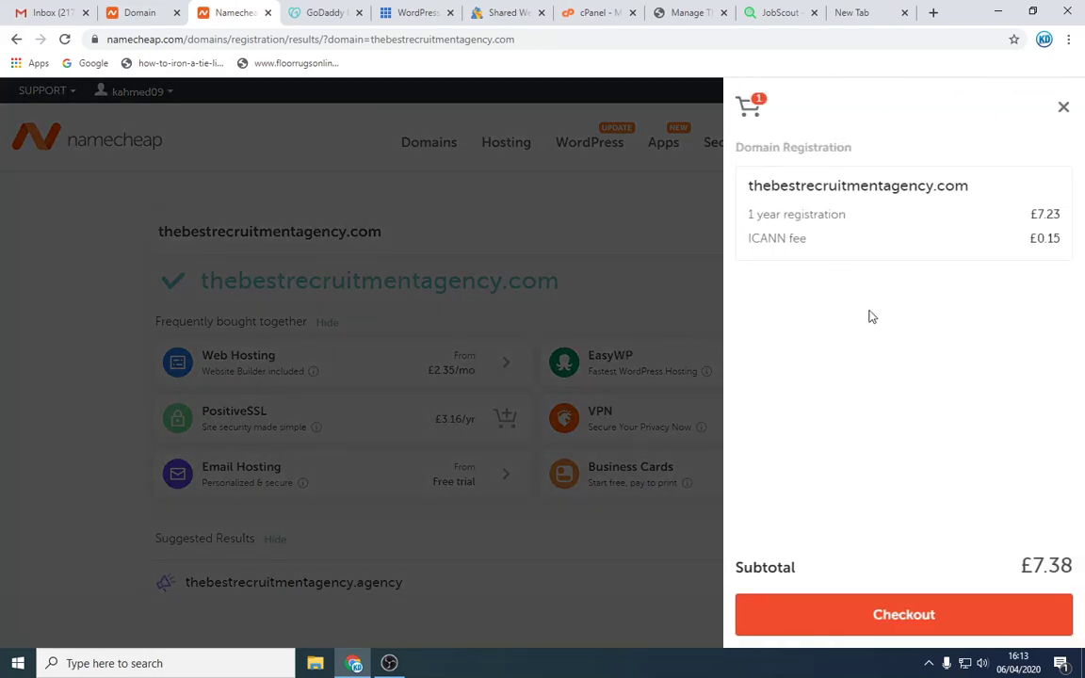
{"action": "left_click", "coordinate": [903, 614]}
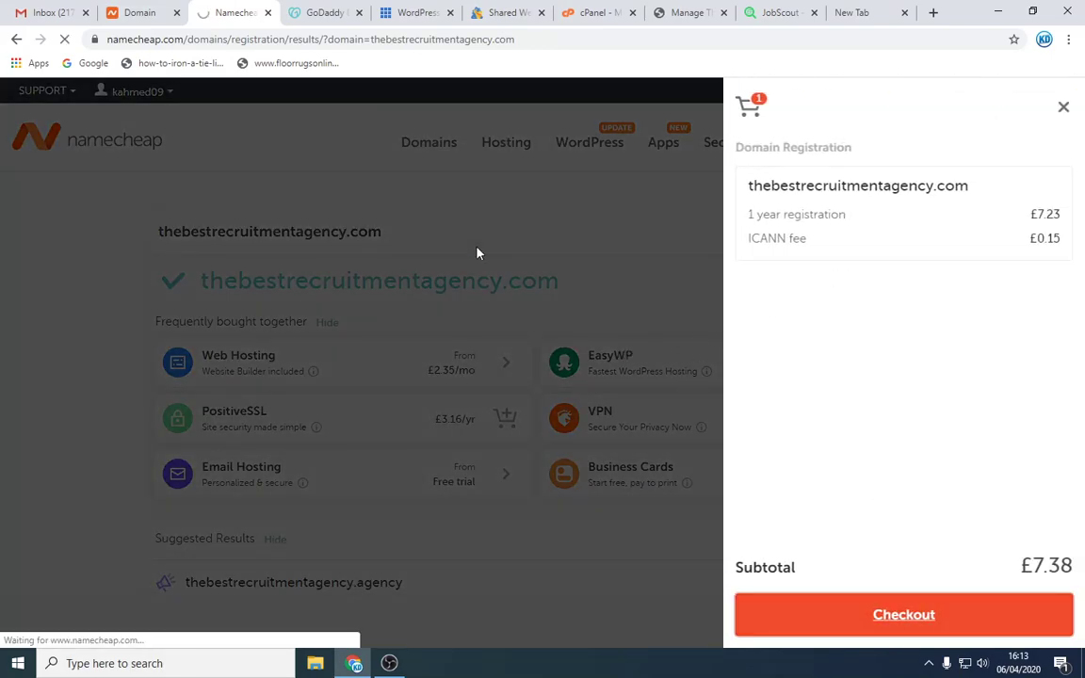
{"action": "left_click", "coordinate": [903, 613]}
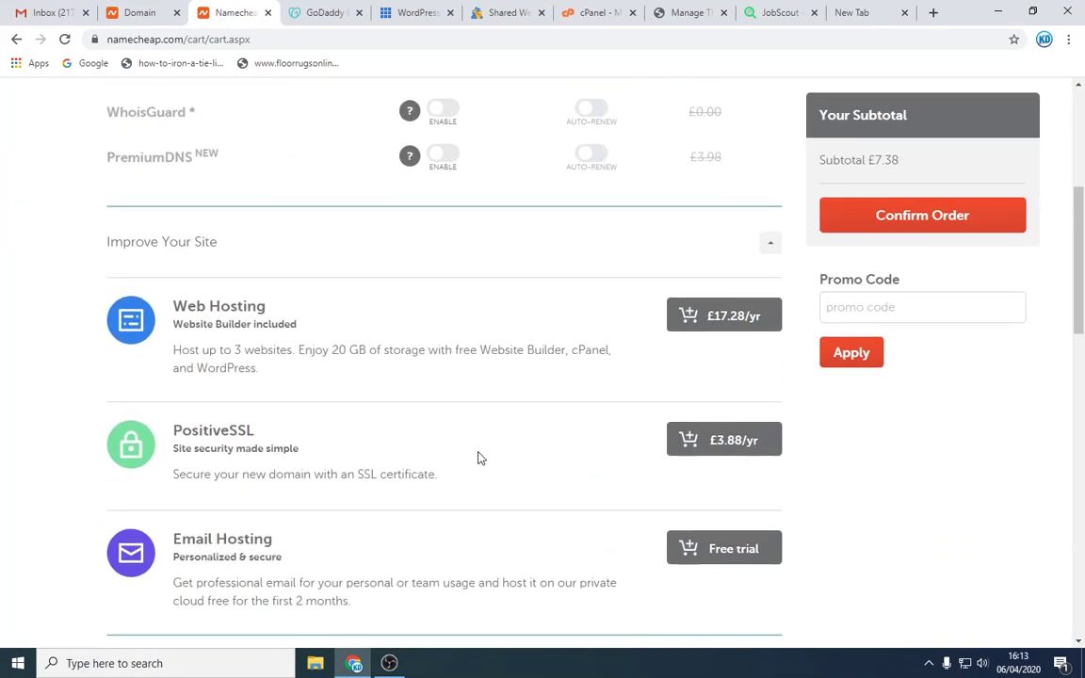
{"action": "mouse_move", "coordinate": [358, 518]}
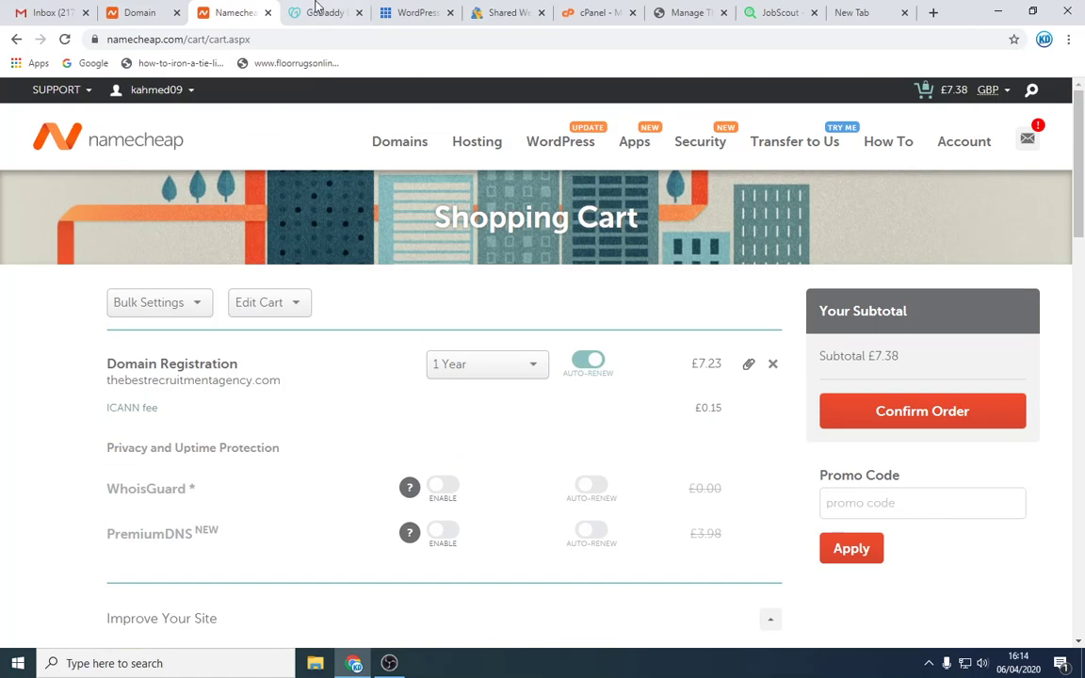
{"action": "left_click", "coordinate": [324, 12]}
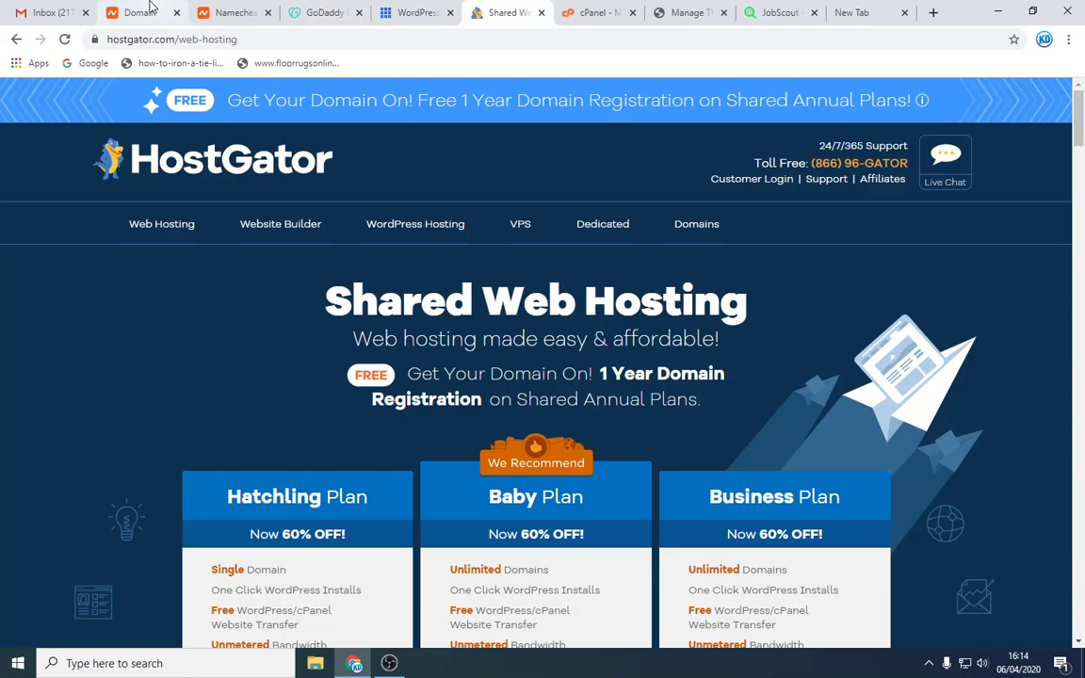
Read the ns6003 and ns6004.hostgator.com nameservers under cPanel's General Information
{"action": "left_click", "coordinate": [598, 12]}
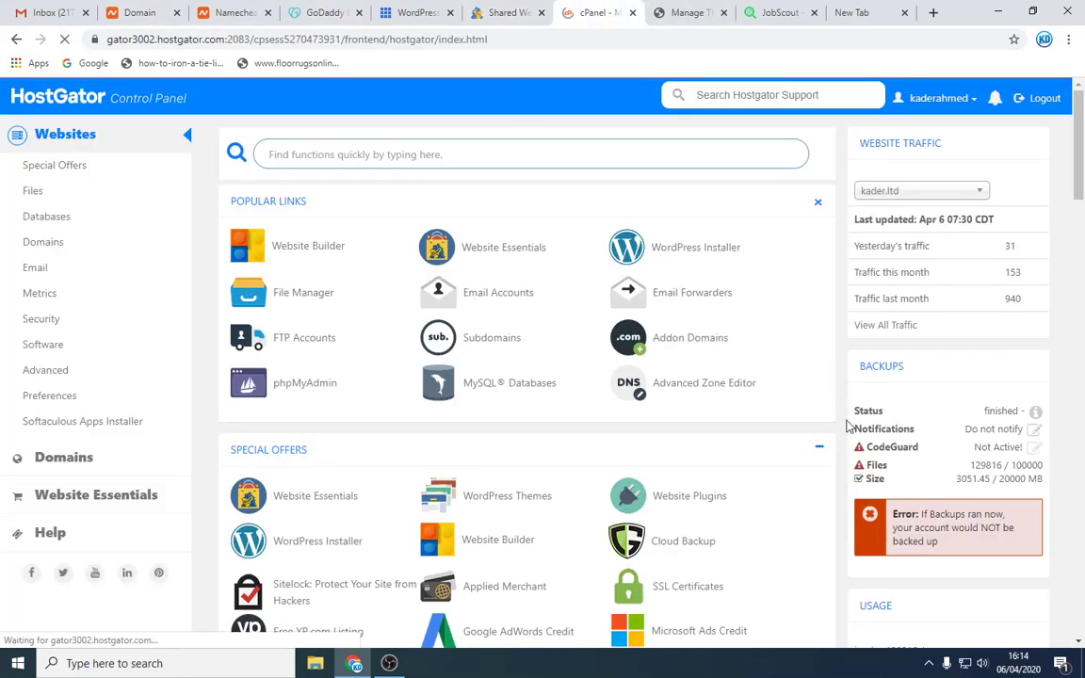
{"action": "scroll", "scroll_direction": "down", "scroll_amount": 3}
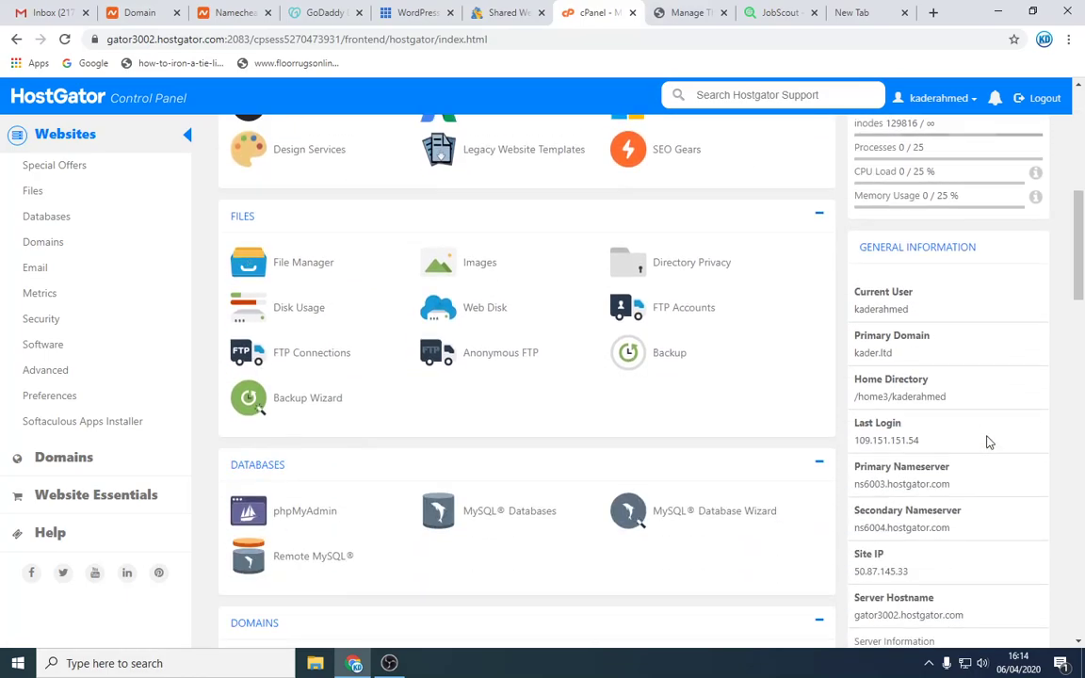
{"action": "scroll", "scroll_direction": "down", "scroll_amount": 3}
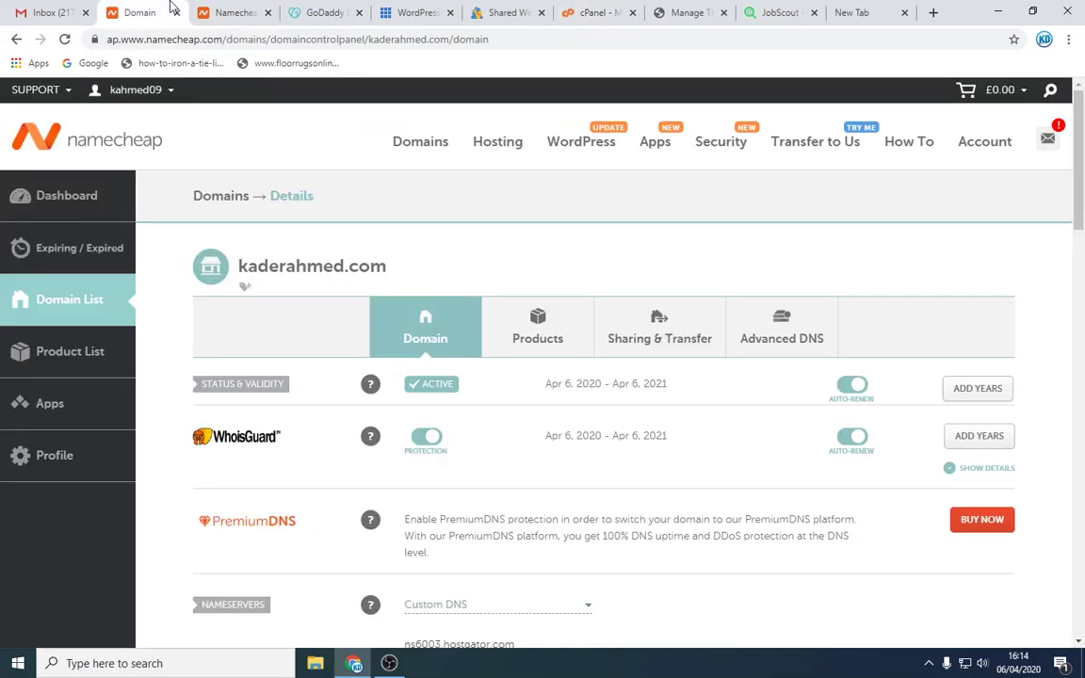
Keep kaderahmed.com on Custom DNS, matching cPanel's ns6003/ns6004 HostGator nameservers
{"action": "left_click", "coordinate": [420, 141]}
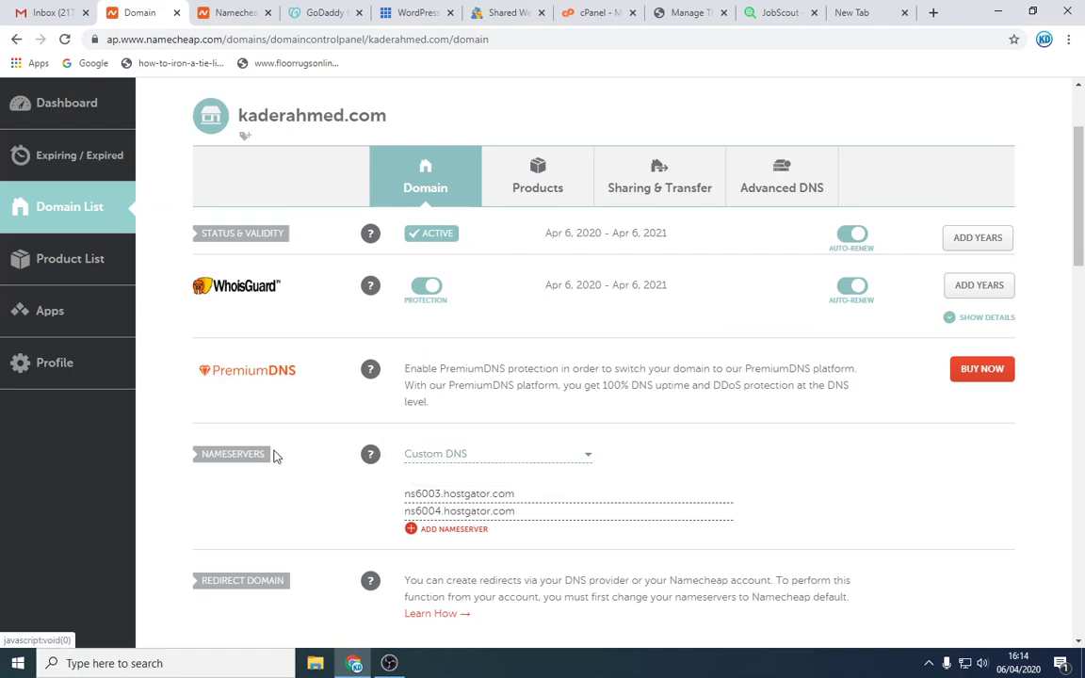
{"action": "mouse_move", "coordinate": [473, 461]}
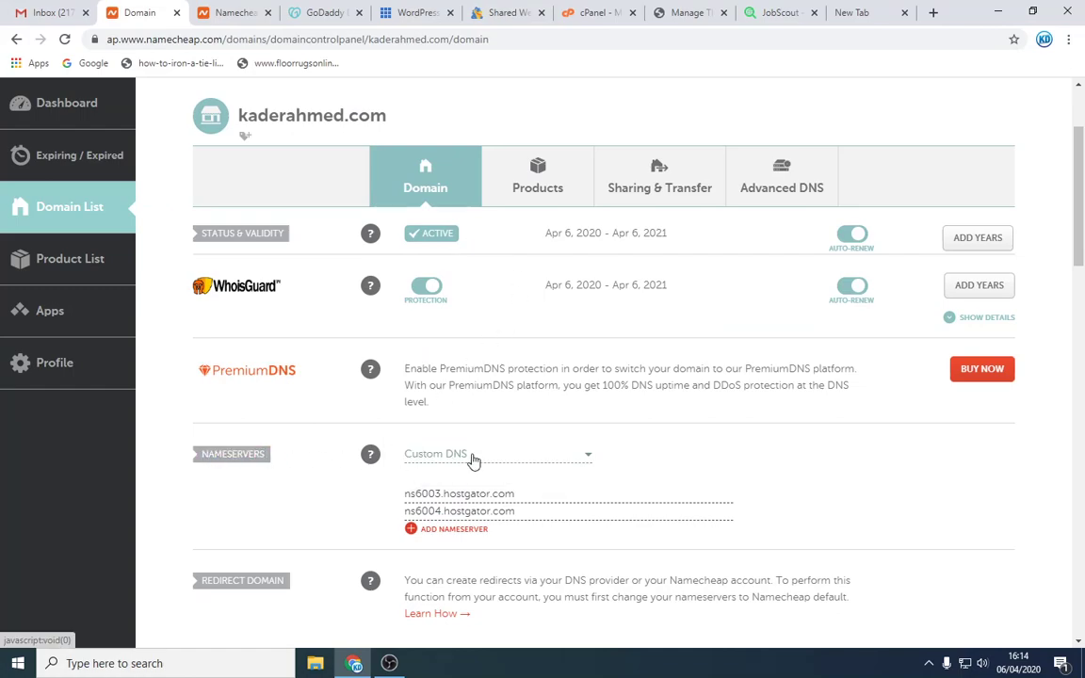
{"action": "left_click", "coordinate": [496, 453]}
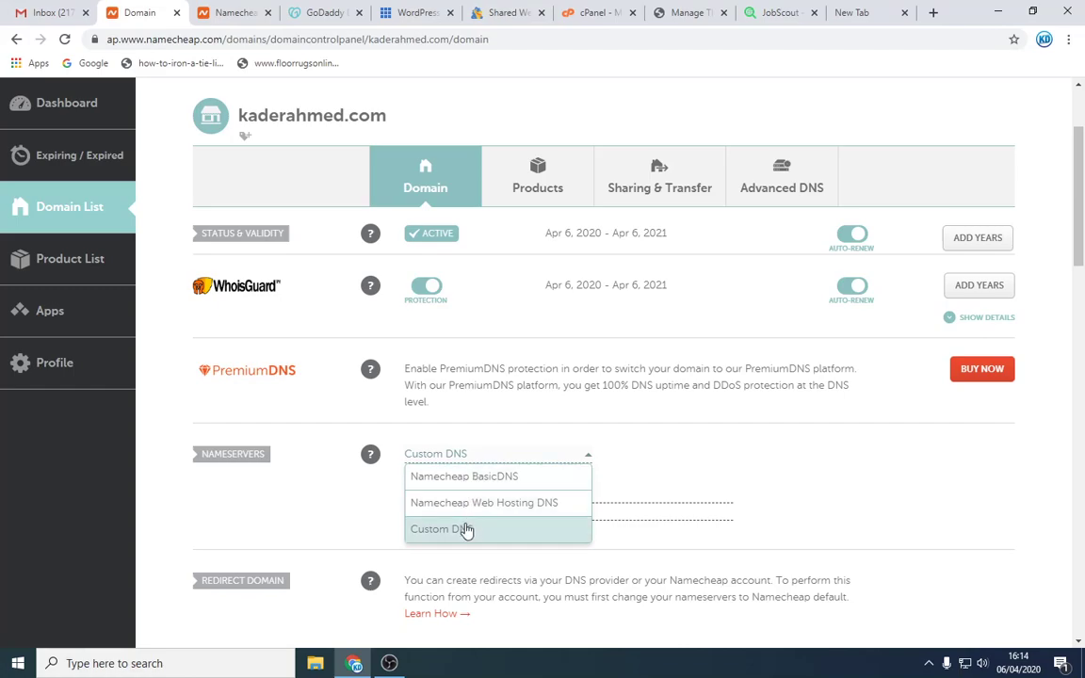
{"action": "left_click", "coordinate": [438, 528]}
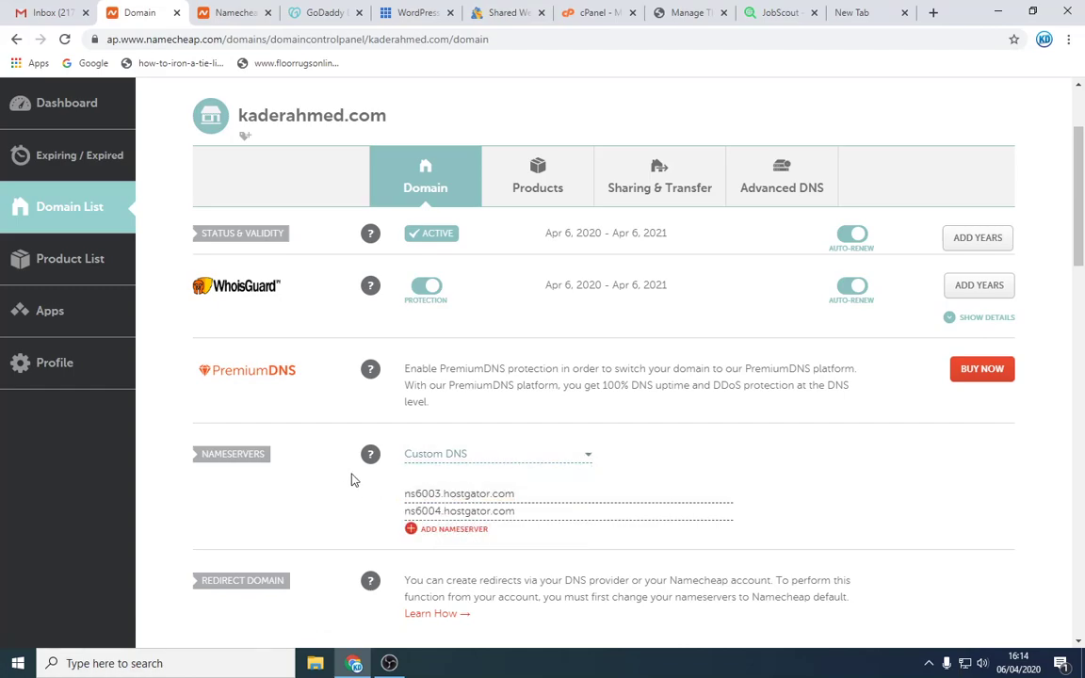
{"action": "left_click", "coordinate": [598, 12]}
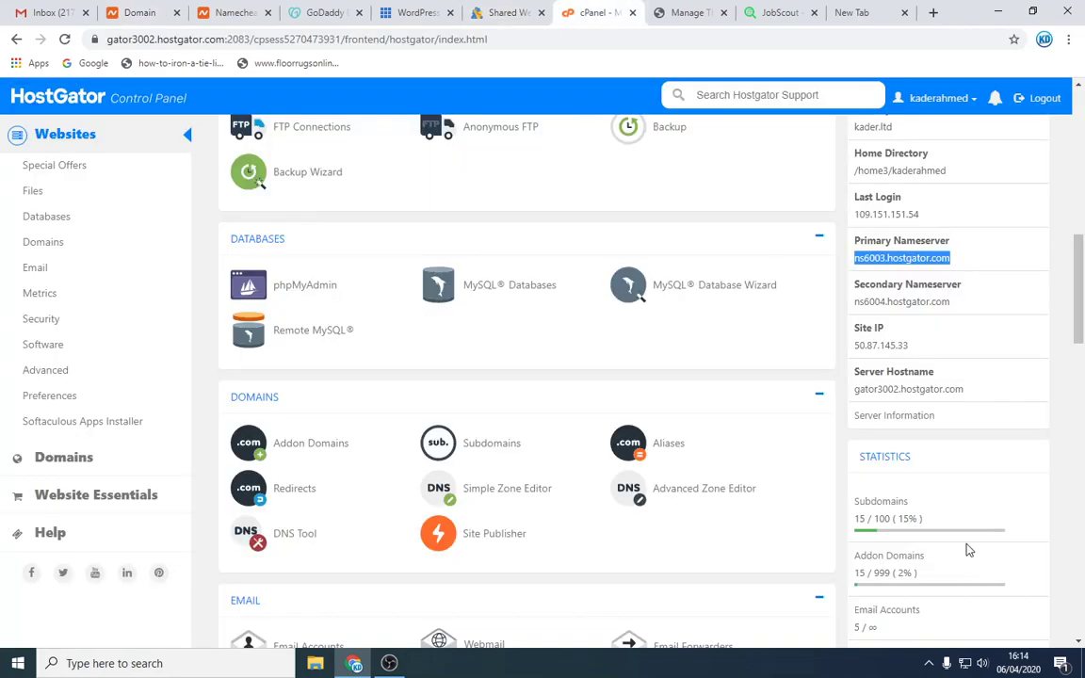
{"action": "mouse_move", "coordinate": [963, 504]}
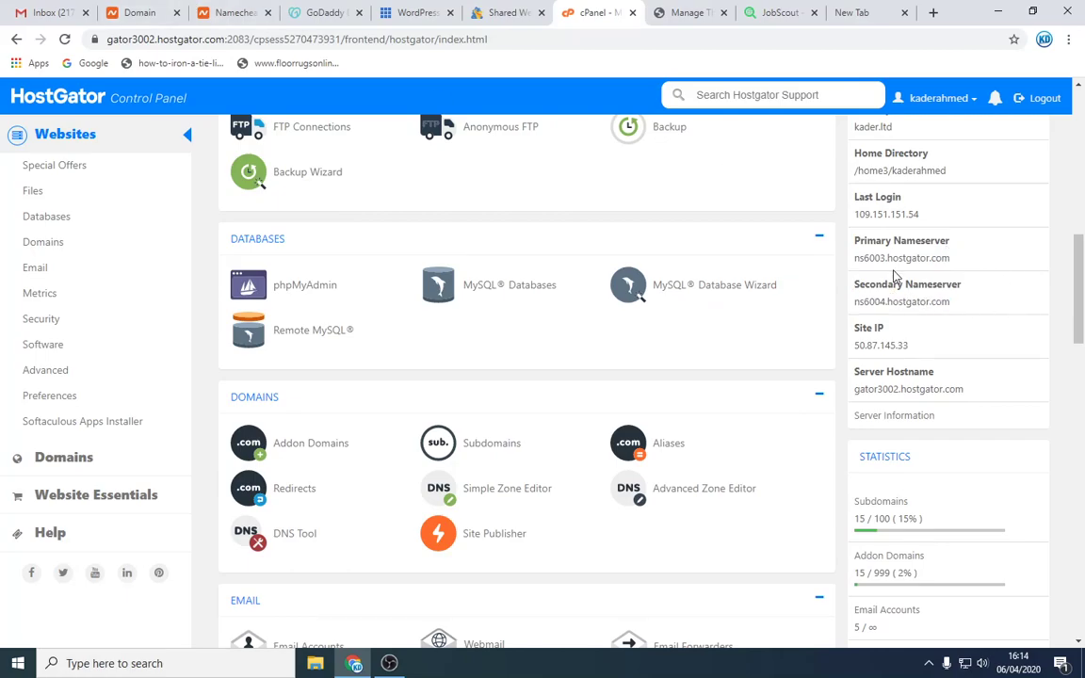
{"action": "left_click", "coordinate": [139, 13]}
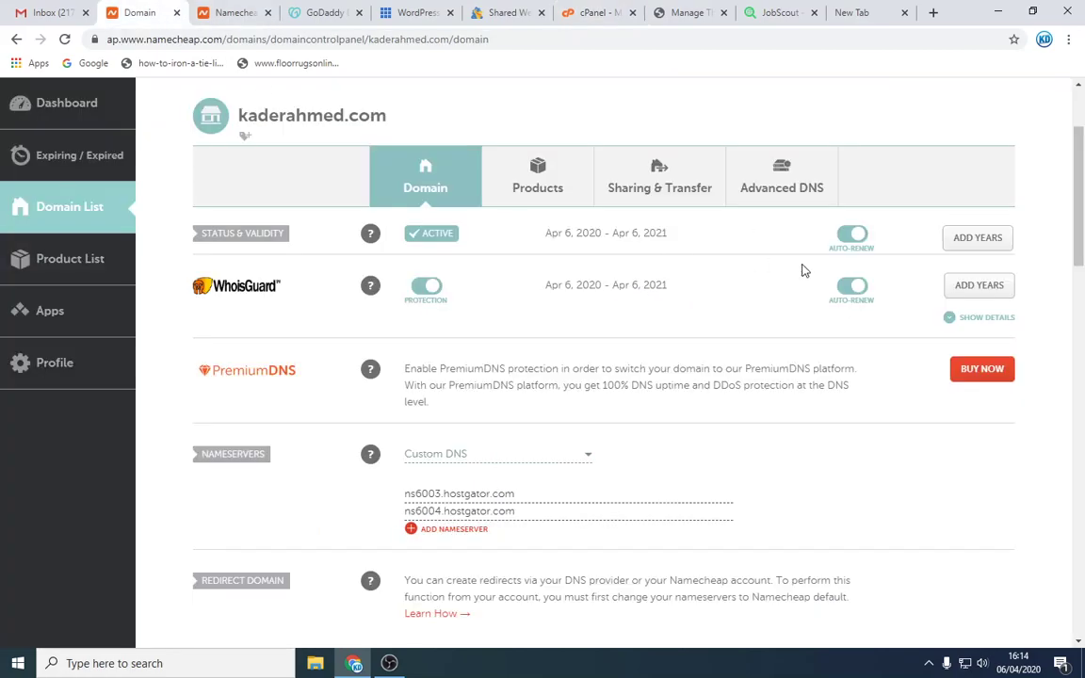
{"action": "mouse_move", "coordinate": [843, 332]}
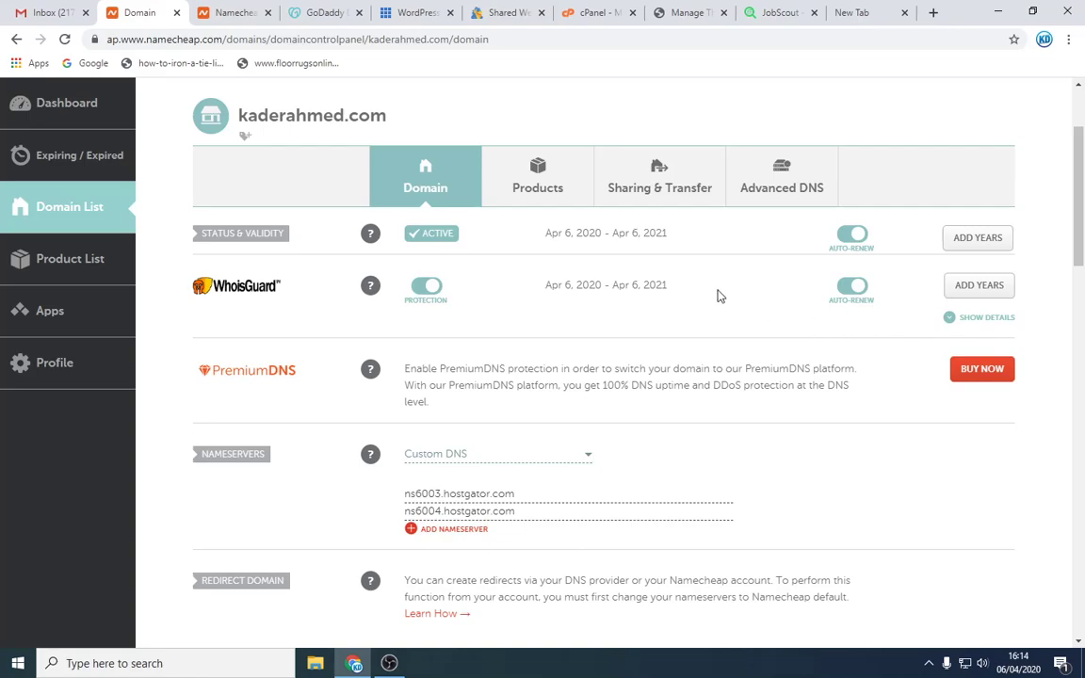
Open the Addon Domains creation page in HostGator cPanel
{"action": "left_click", "coordinate": [599, 12]}
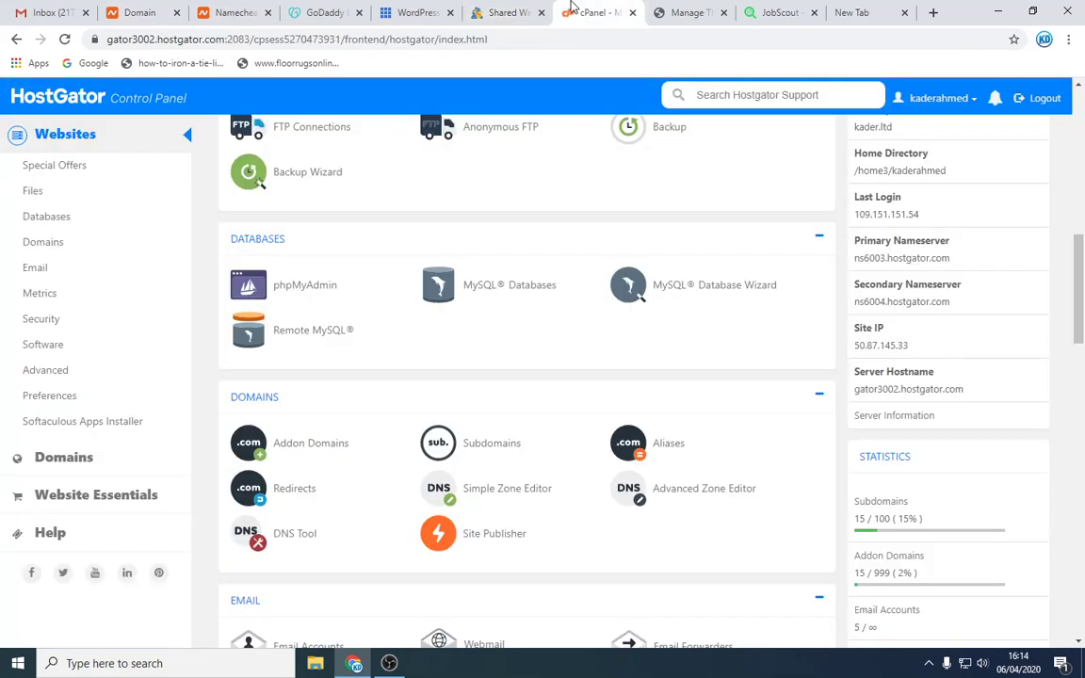
{"action": "scroll", "scroll_direction": "down", "scroll_amount": 3}
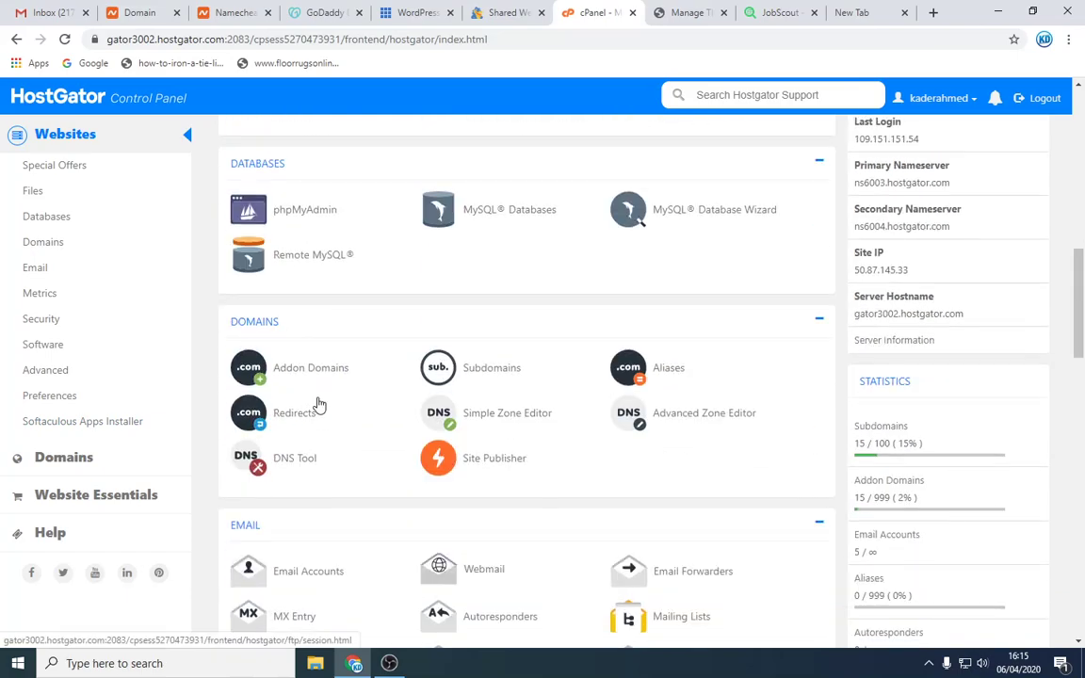
{"action": "left_click", "coordinate": [311, 367]}
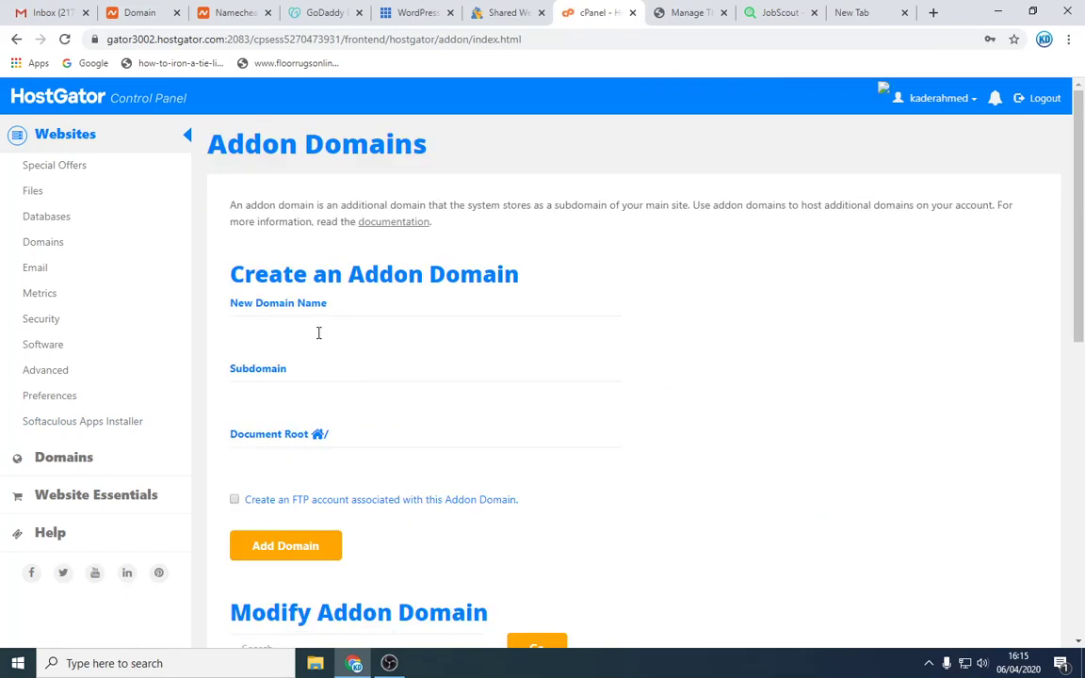
Enter 'therec' and 'm' on Addon Domains, then return to the cPanel dashboard
{"action": "type", "text": "therecuritm.co"}
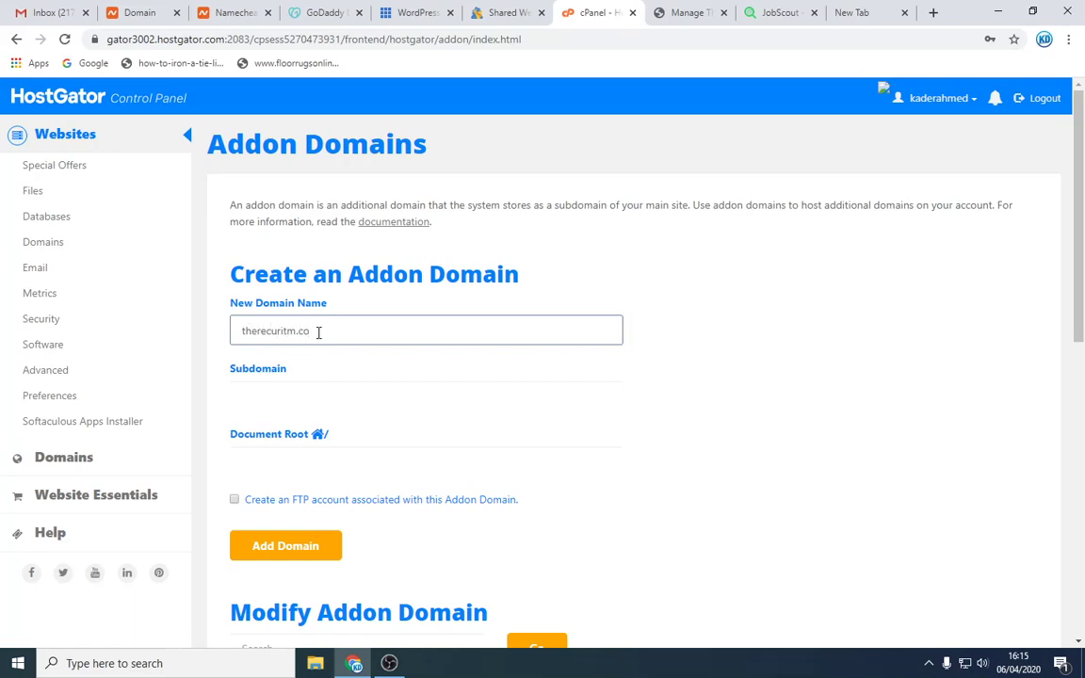
{"action": "type", "text": "m"}
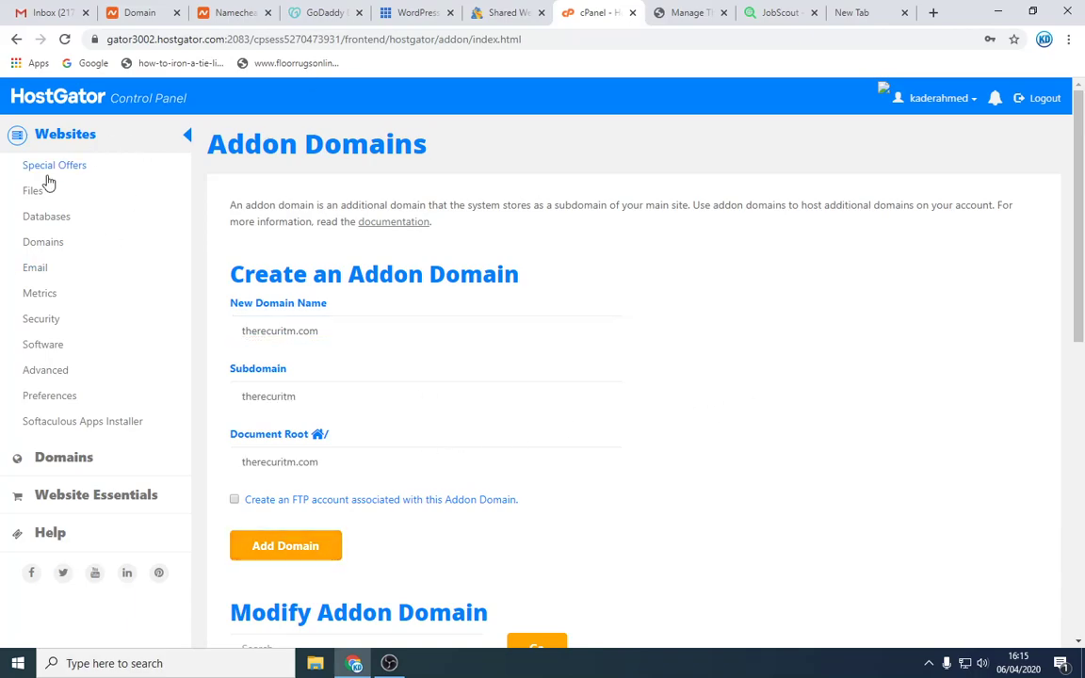
{"action": "mouse_move", "coordinate": [689, 12]}
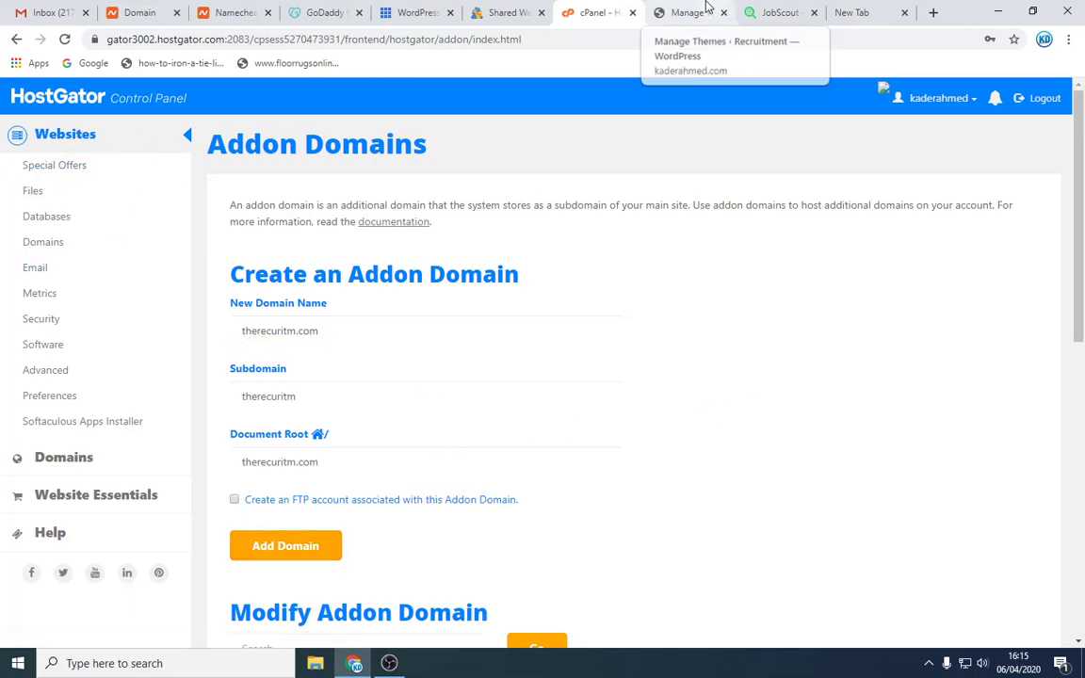
{"action": "mouse_move", "coordinate": [65, 133]}
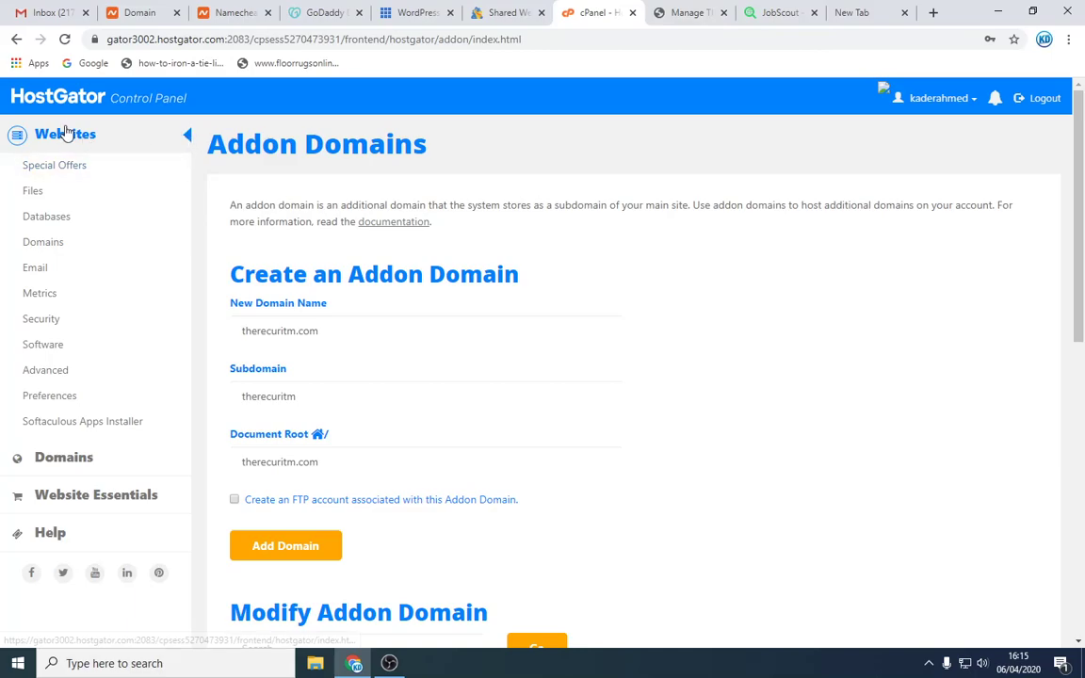
{"action": "left_click", "coordinate": [65, 134]}
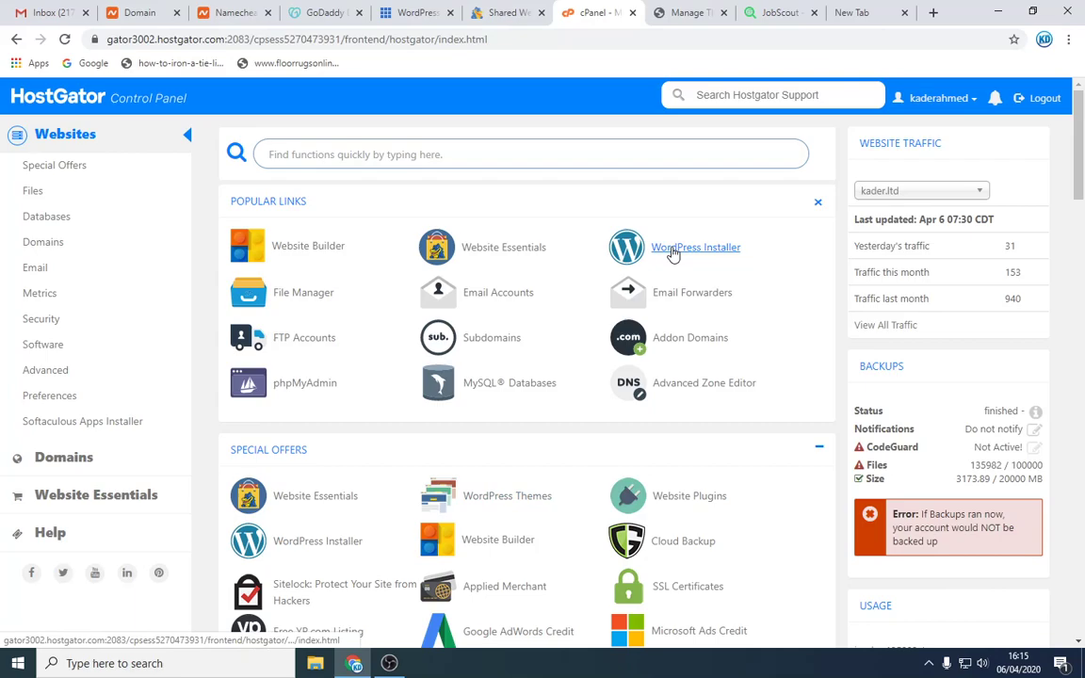
Start the WordPress Installer for kaderahmed.com with blog title Recruitment
{"action": "left_click", "coordinate": [695, 247]}
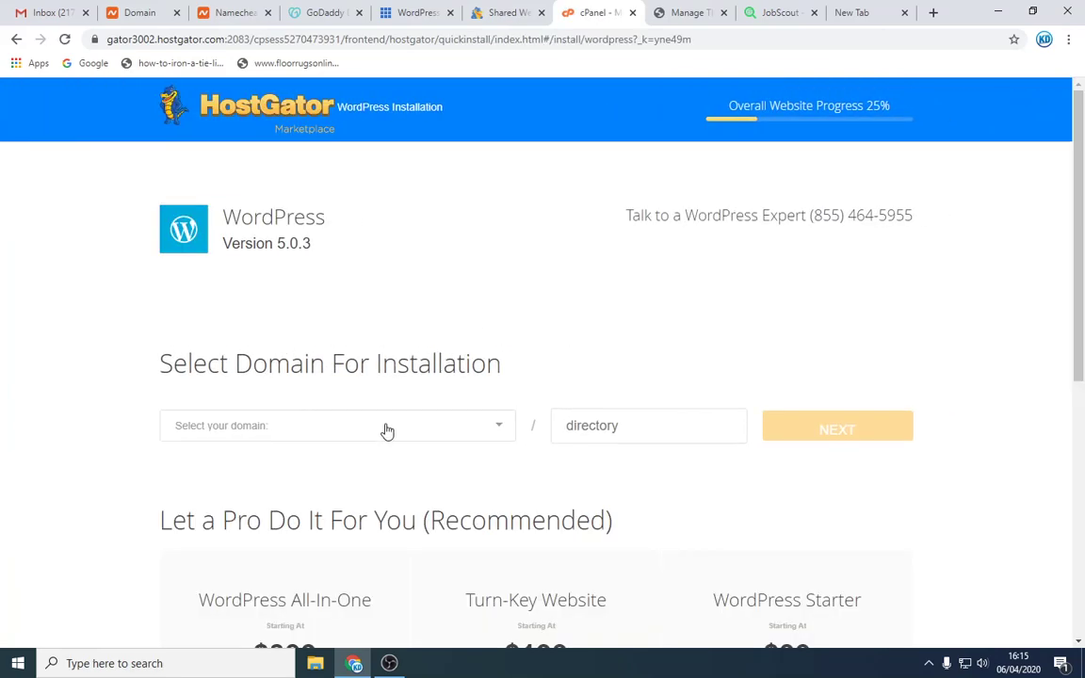
{"action": "left_click", "coordinate": [337, 425]}
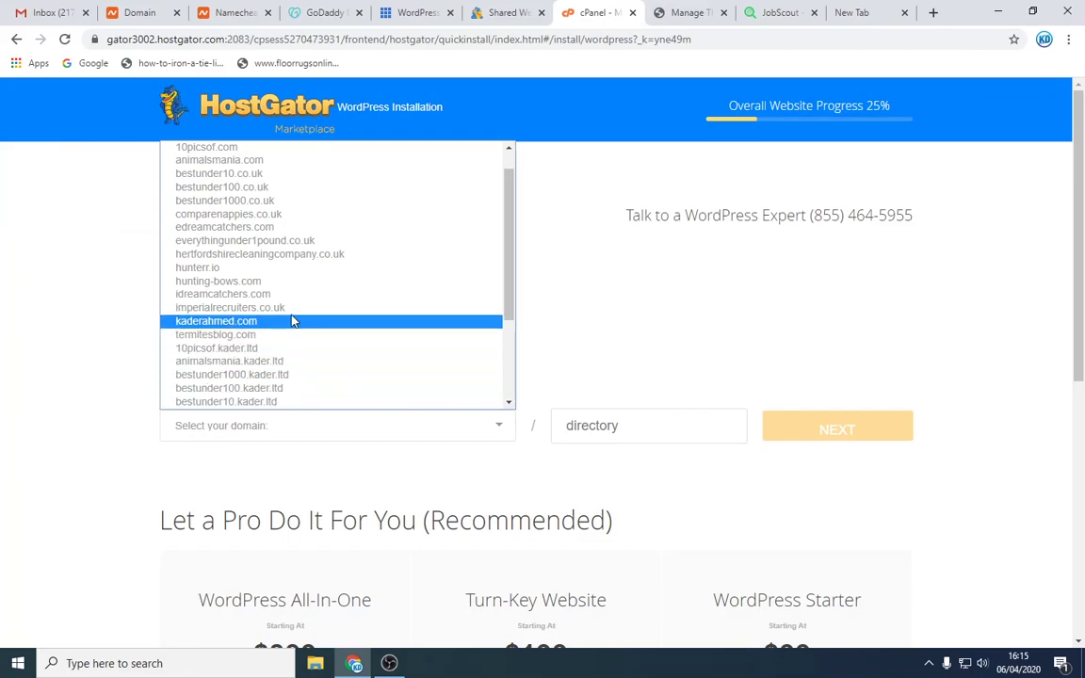
{"action": "left_click", "coordinate": [836, 428]}
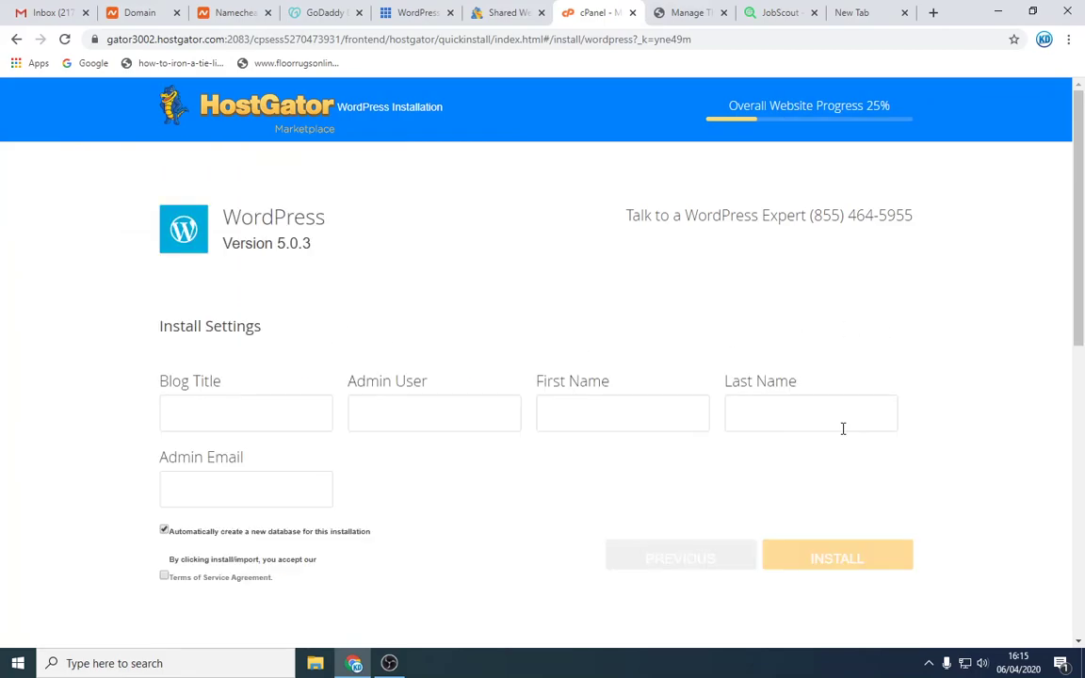
{"action": "left_click", "coordinate": [246, 412]}
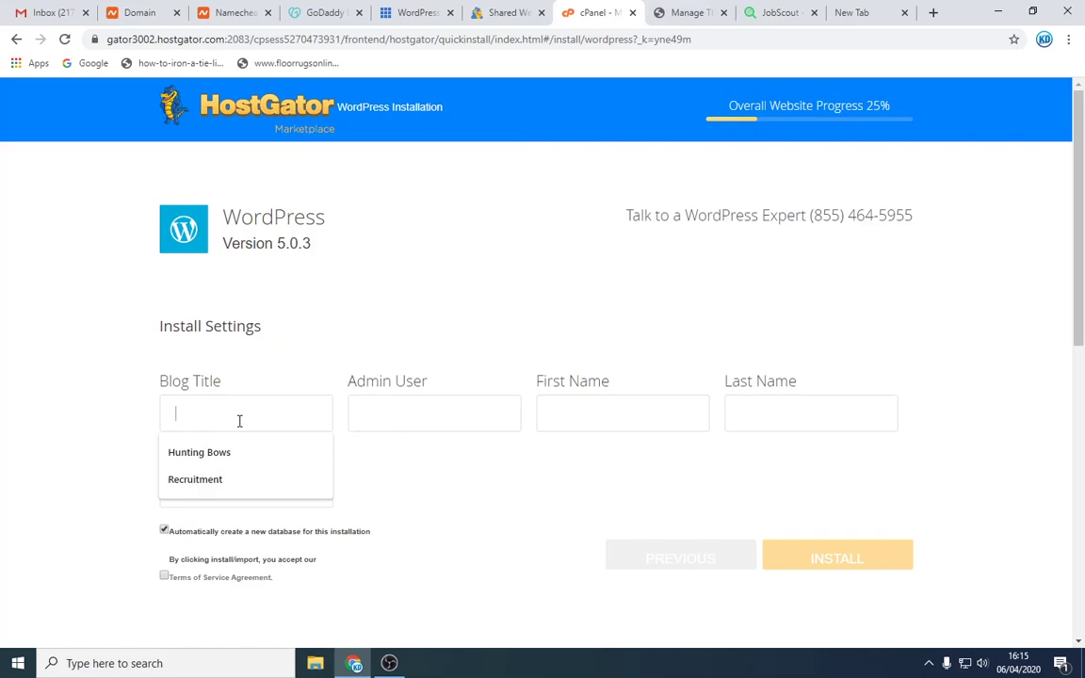
{"action": "left_click", "coordinate": [195, 479]}
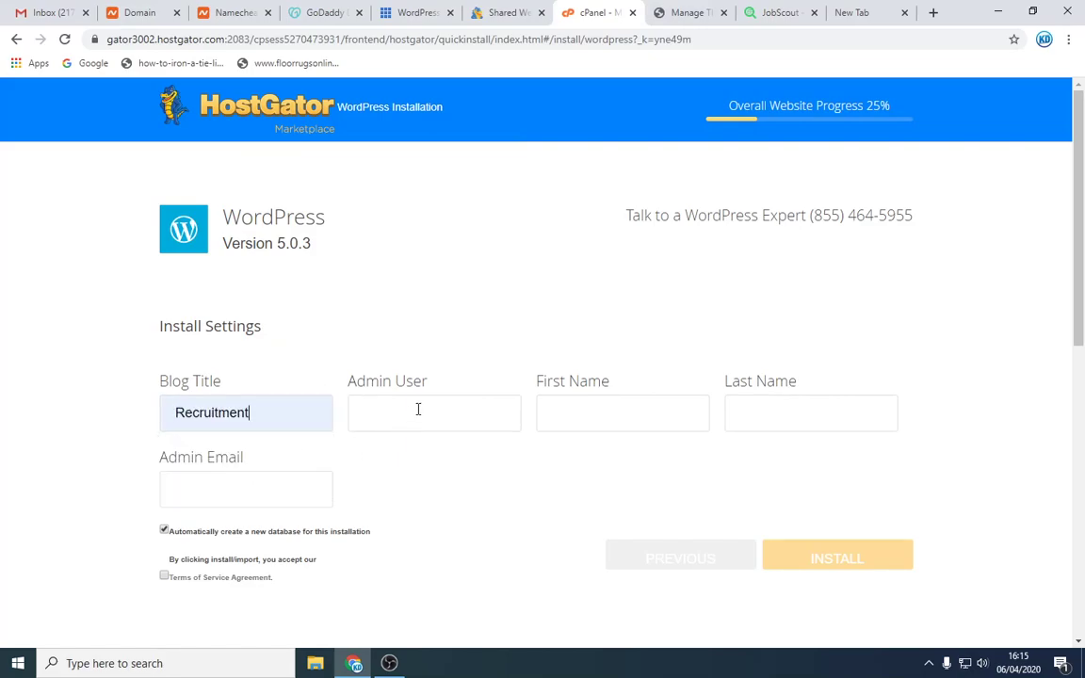
Enter admin user, name Kad Ahmed and email, then install; it fails, directory not empty
{"action": "type", "text": "adm"}
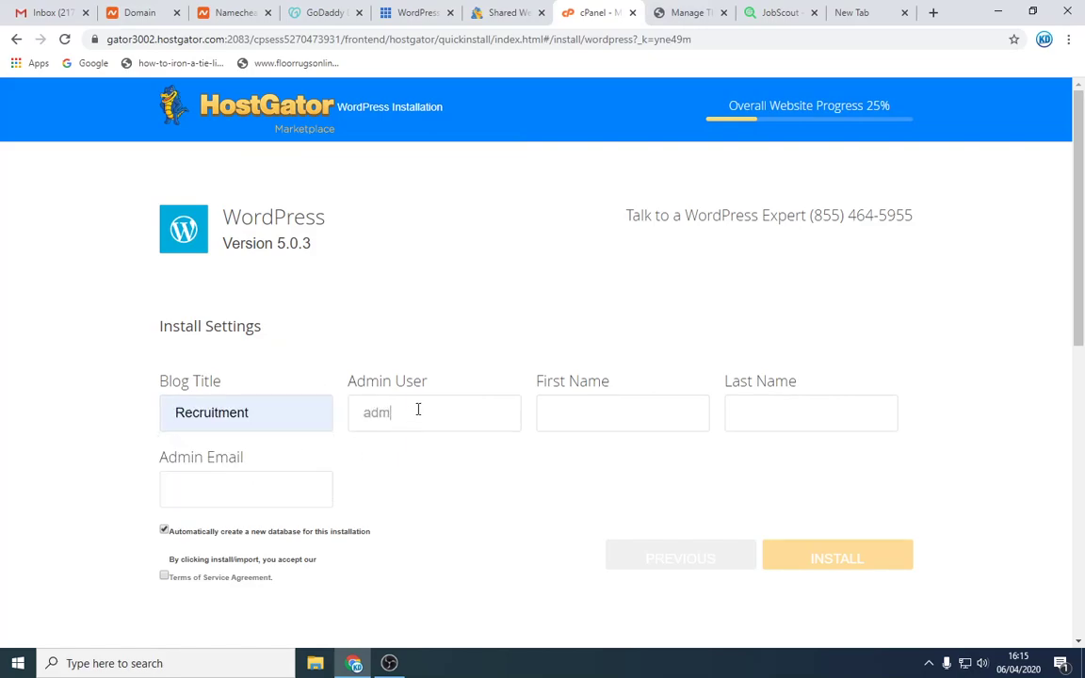
{"action": "type", "text": "Kad"}
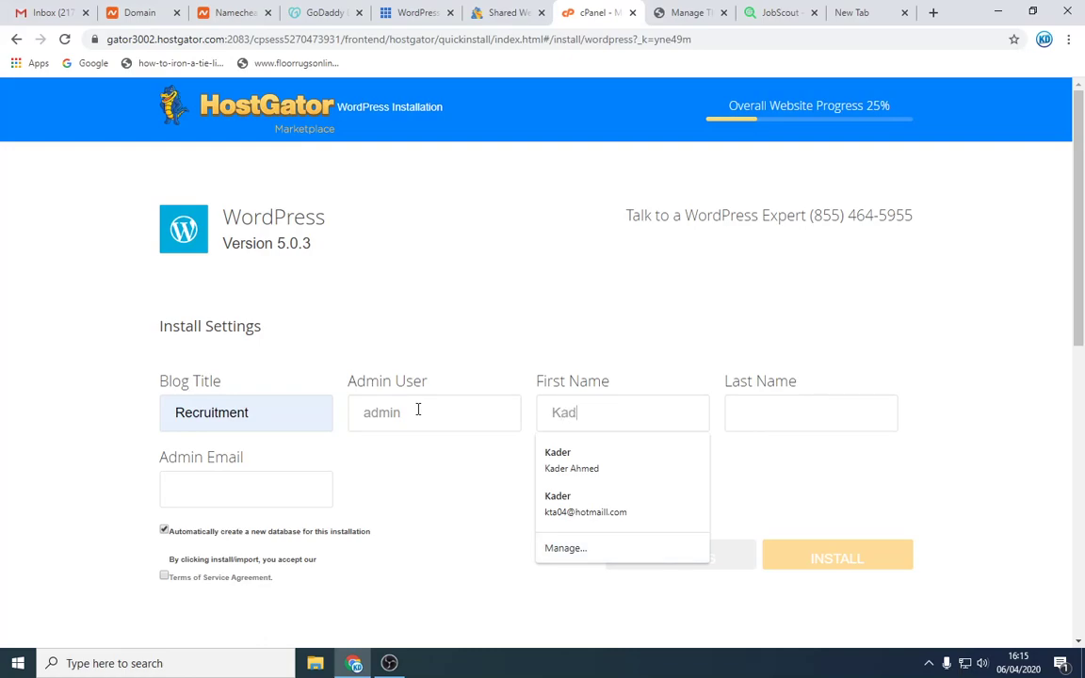
{"action": "type", "text": "Ahmed"}
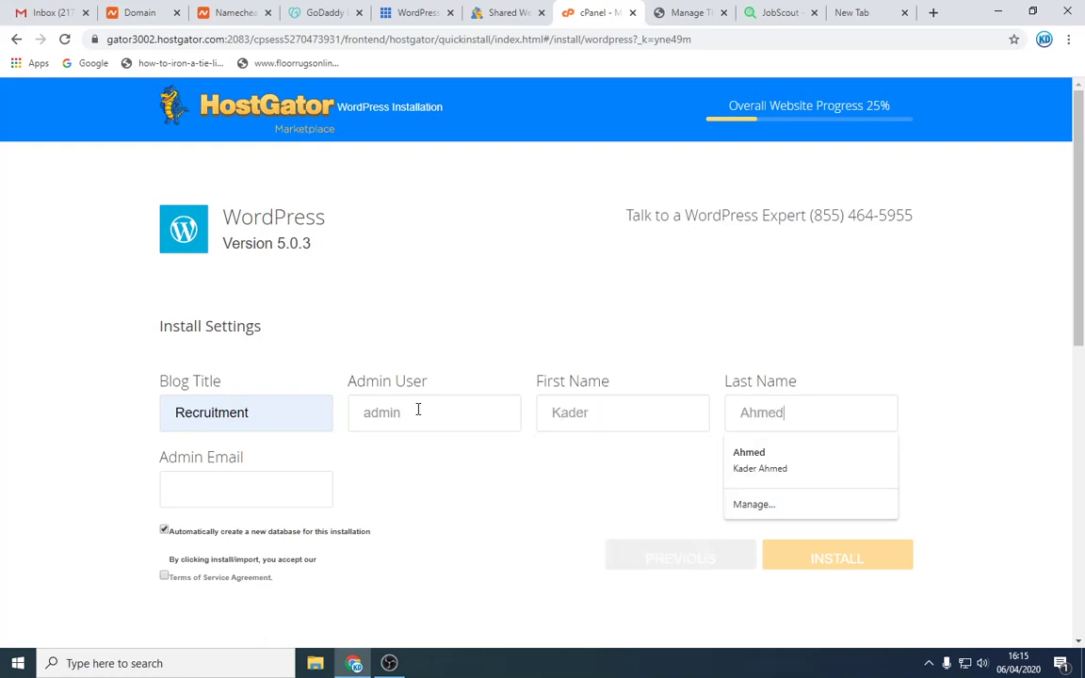
{"action": "left_click", "coordinate": [246, 489]}
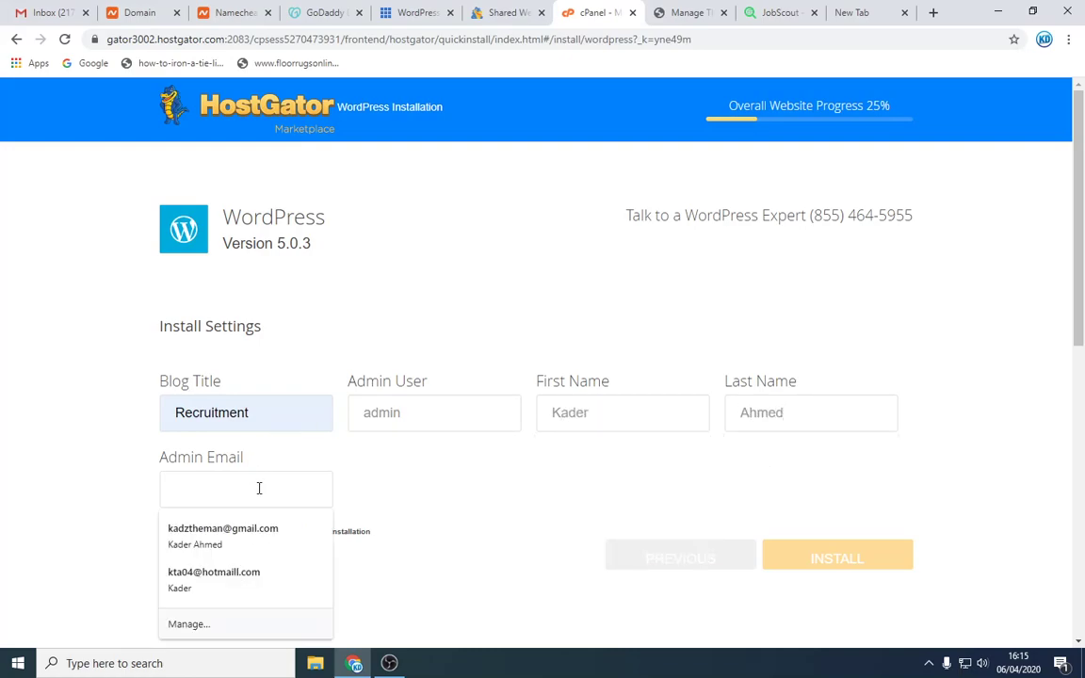
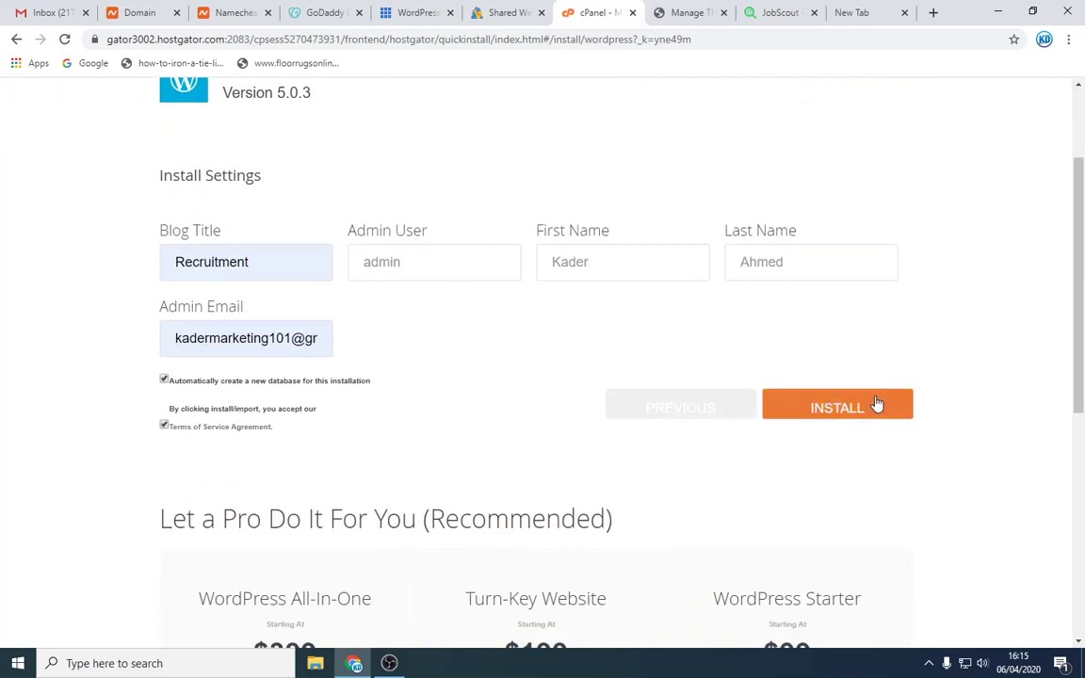
{"action": "left_click", "coordinate": [836, 407]}
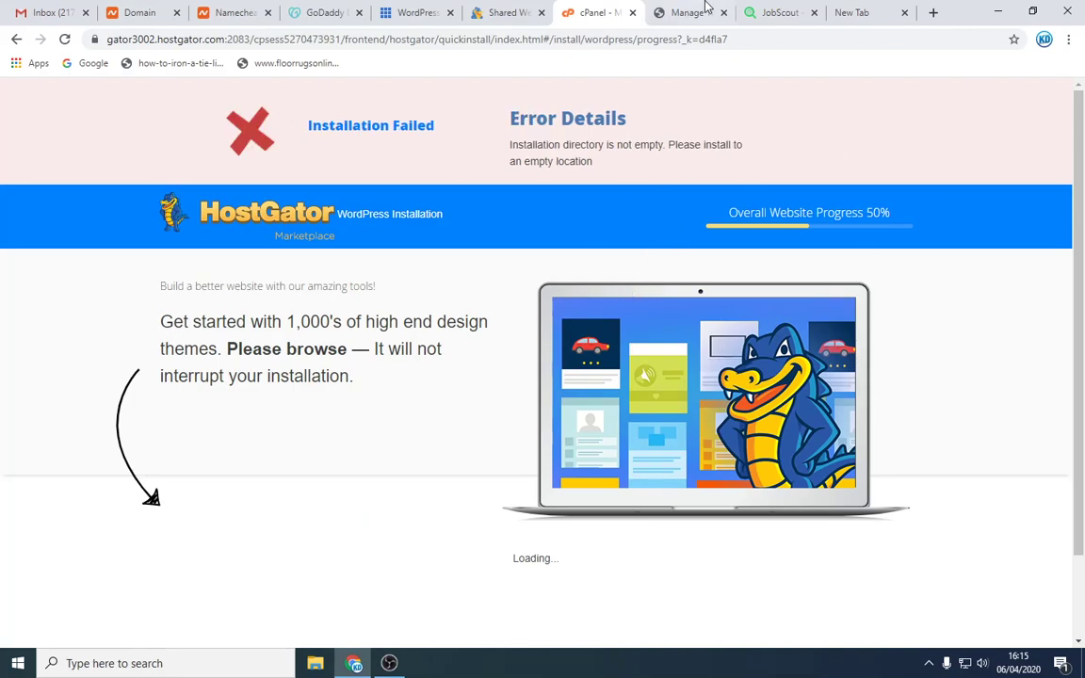
{"action": "left_click", "coordinate": [687, 12]}
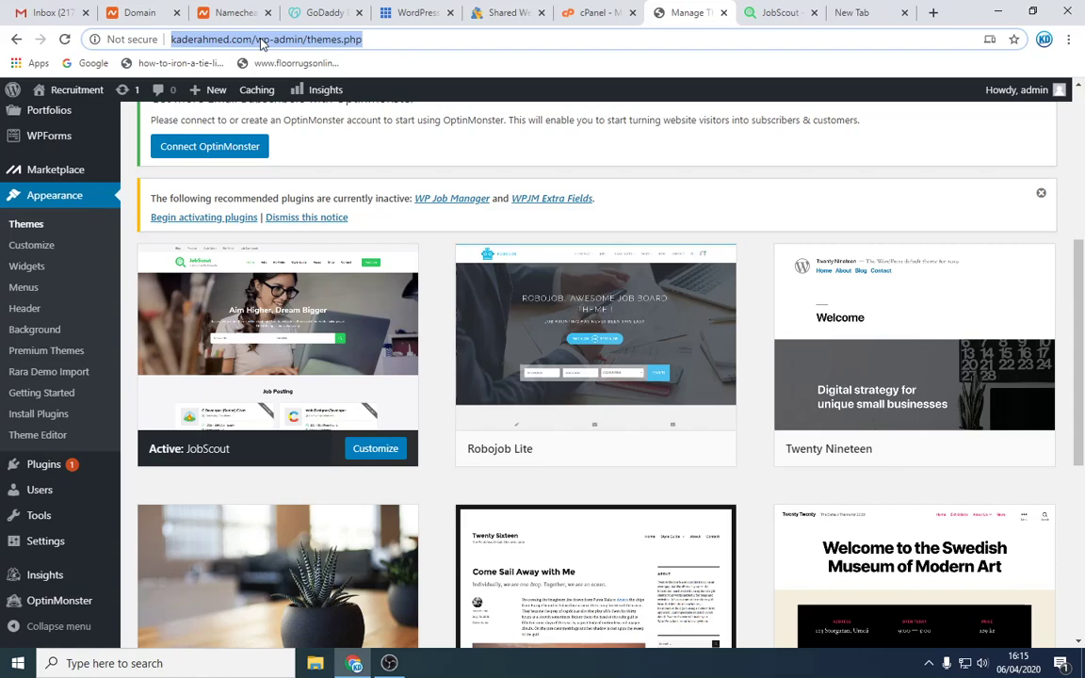
Activate Twenty Sixteen, view the Recruitment homepage, then return to the JobScout demo
{"action": "left_click", "coordinate": [263, 38]}
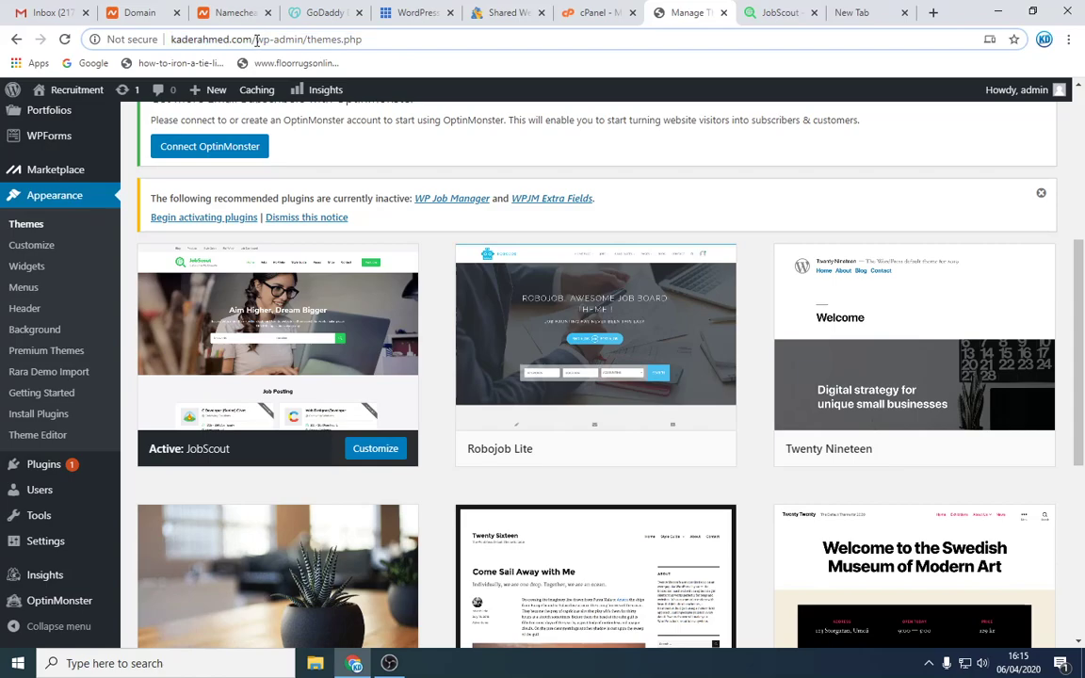
{"action": "scroll", "scroll_direction": "down", "scroll_amount": 3}
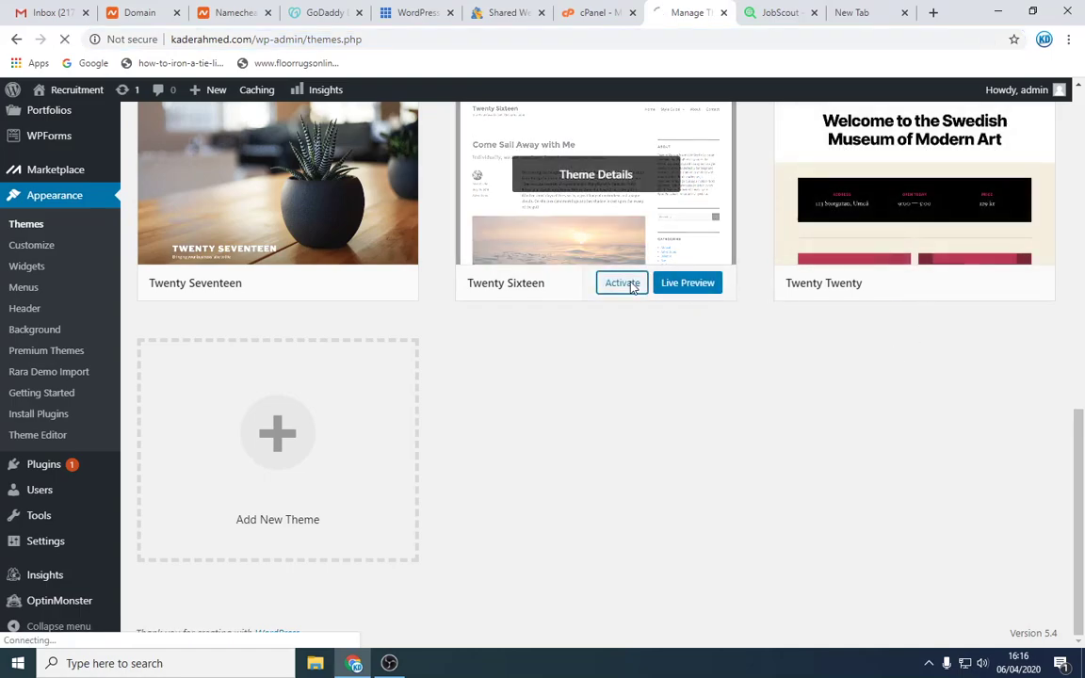
{"action": "left_click", "coordinate": [621, 283]}
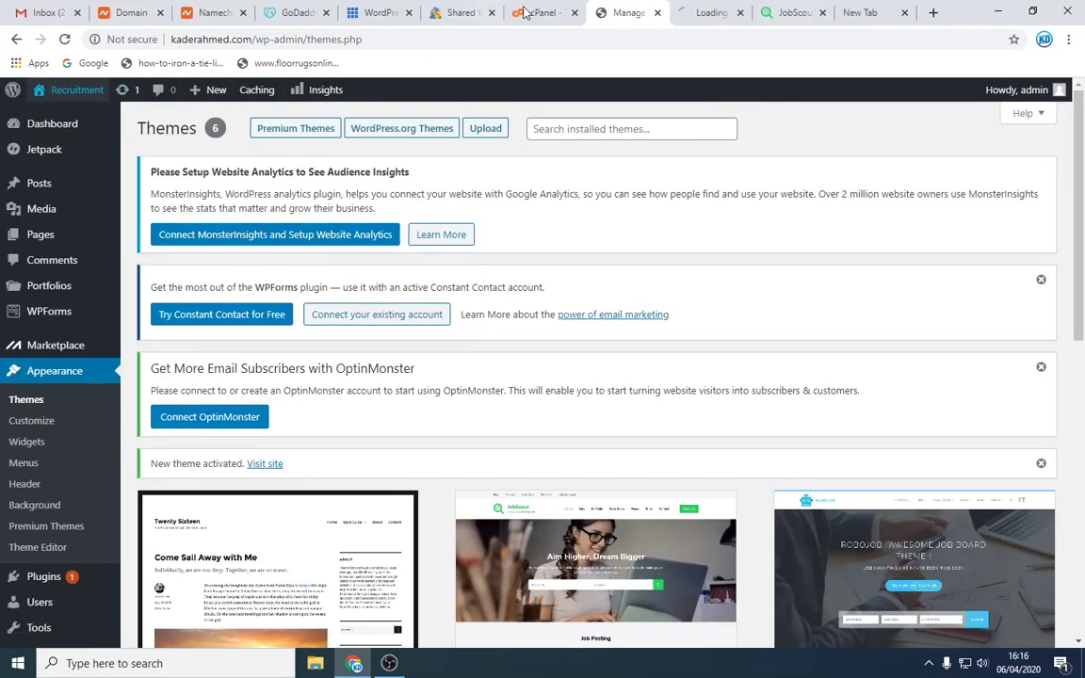
{"action": "left_click", "coordinate": [265, 462]}
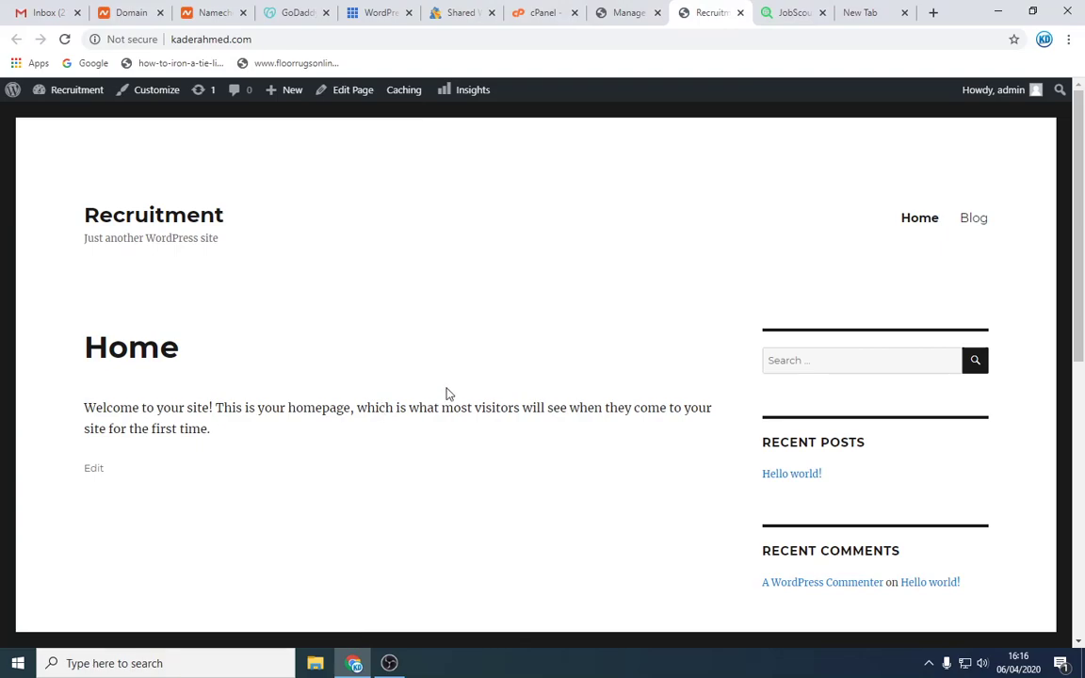
{"action": "mouse_move", "coordinate": [233, 409]}
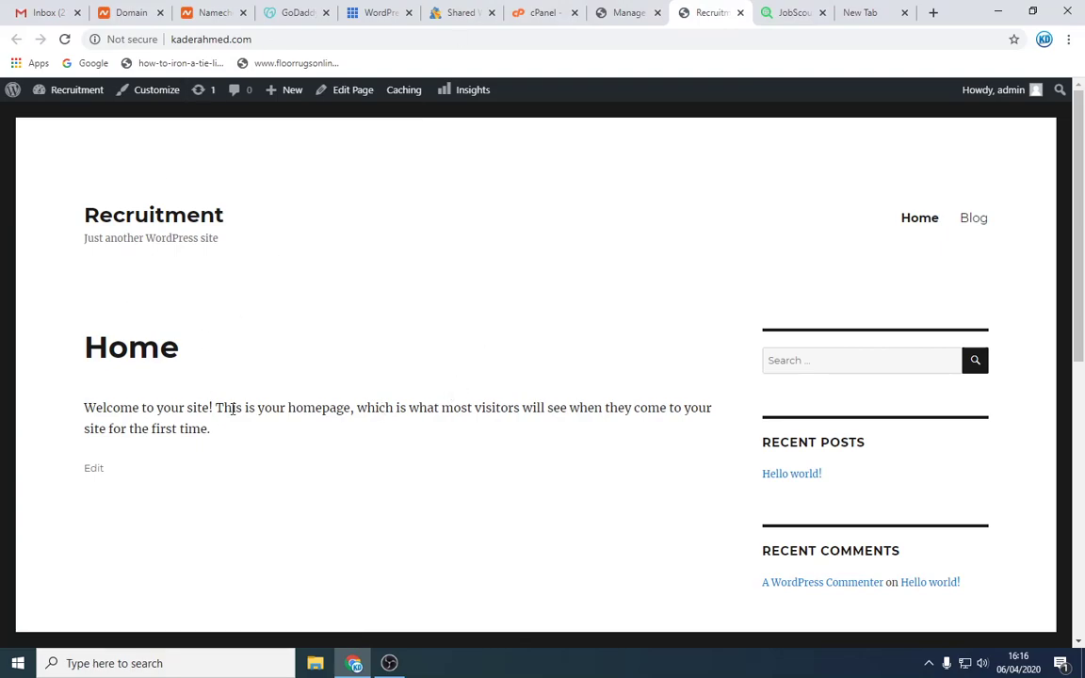
{"action": "mouse_move", "coordinate": [659, 478]}
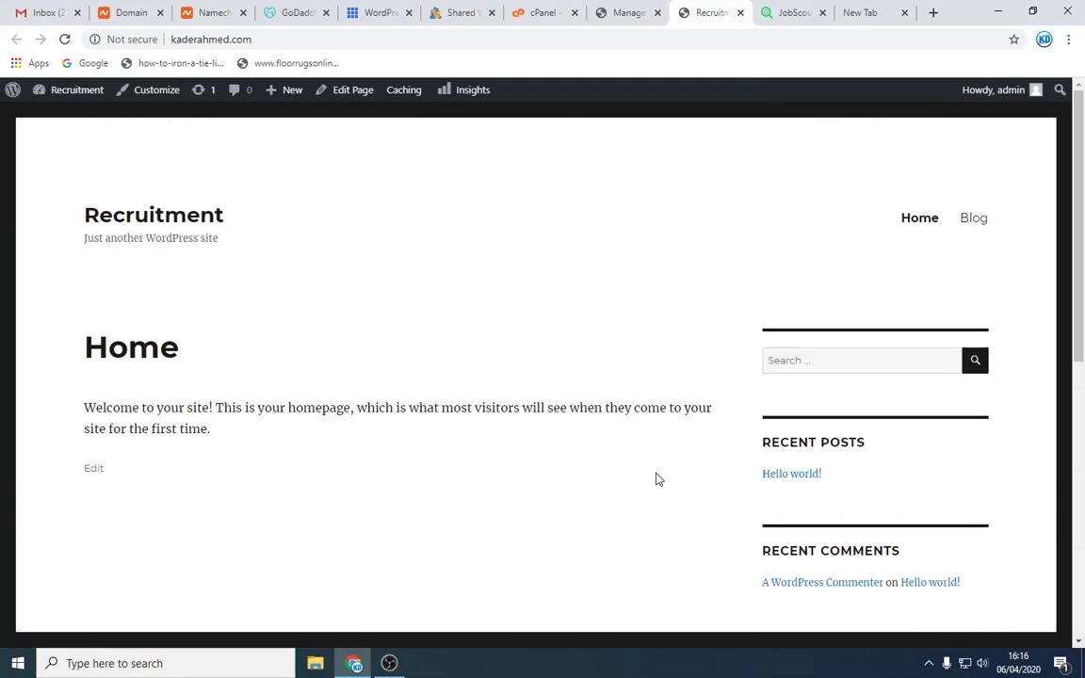
{"action": "left_click", "coordinate": [791, 12]}
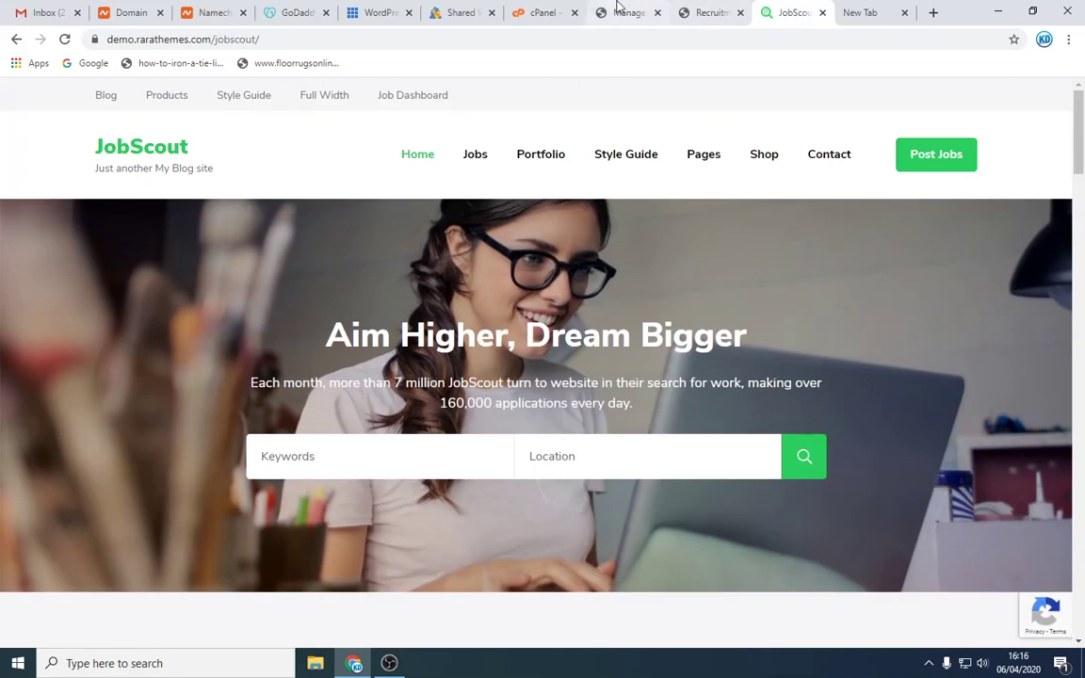
Search the theme directory for 'job', showing JobScout and Robojob Lite among 20 results
{"action": "left_click", "coordinate": [627, 12]}
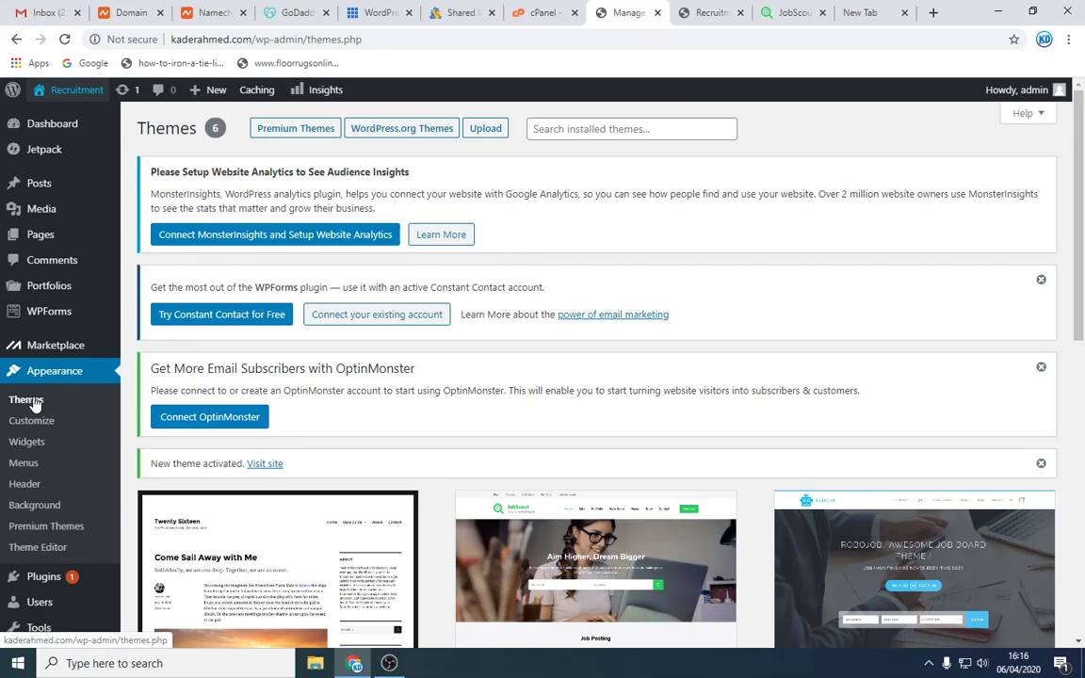
{"action": "left_click", "coordinate": [26, 400]}
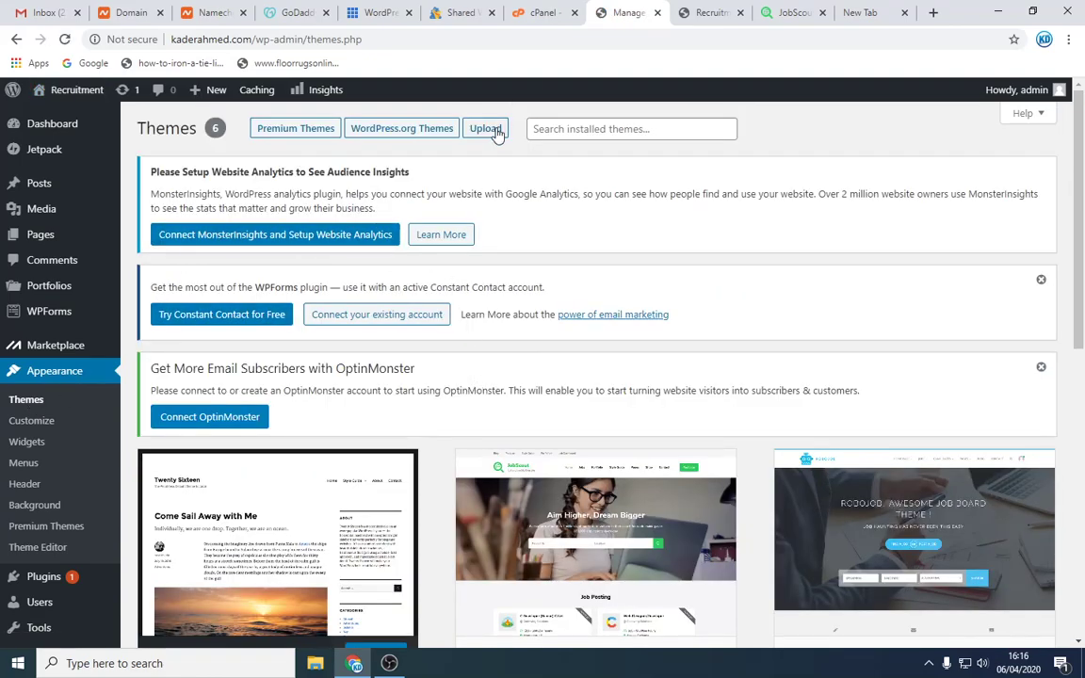
{"action": "left_click", "coordinate": [485, 128]}
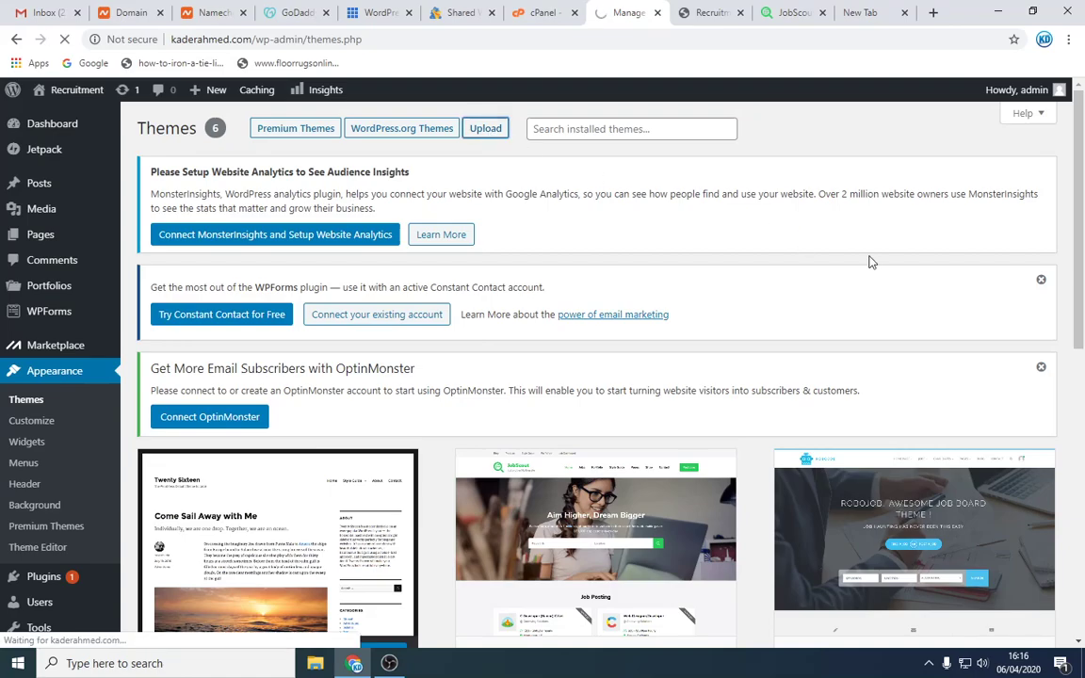
{"action": "left_click", "coordinate": [485, 128]}
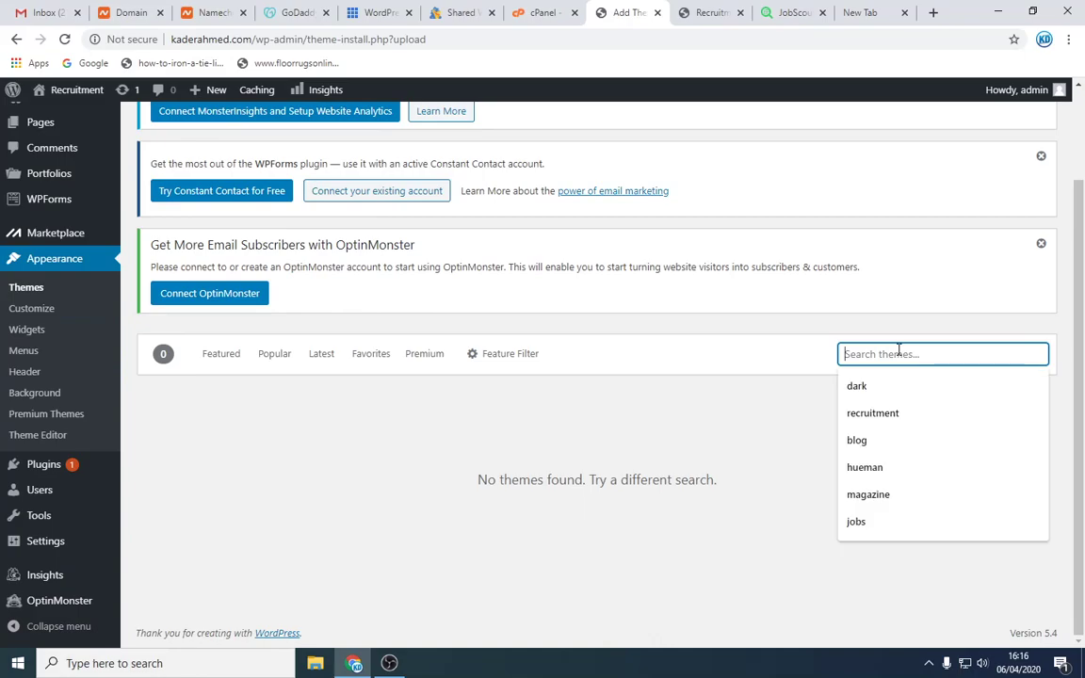
{"action": "left_click", "coordinate": [855, 521]}
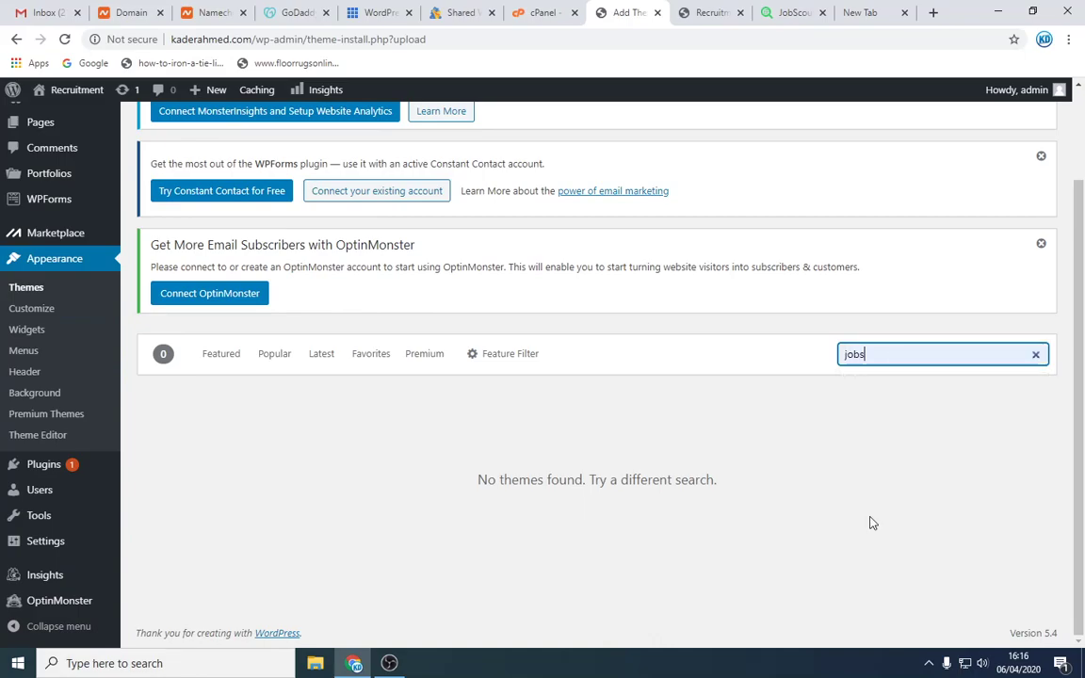
{"action": "key", "text": "Backspace"}
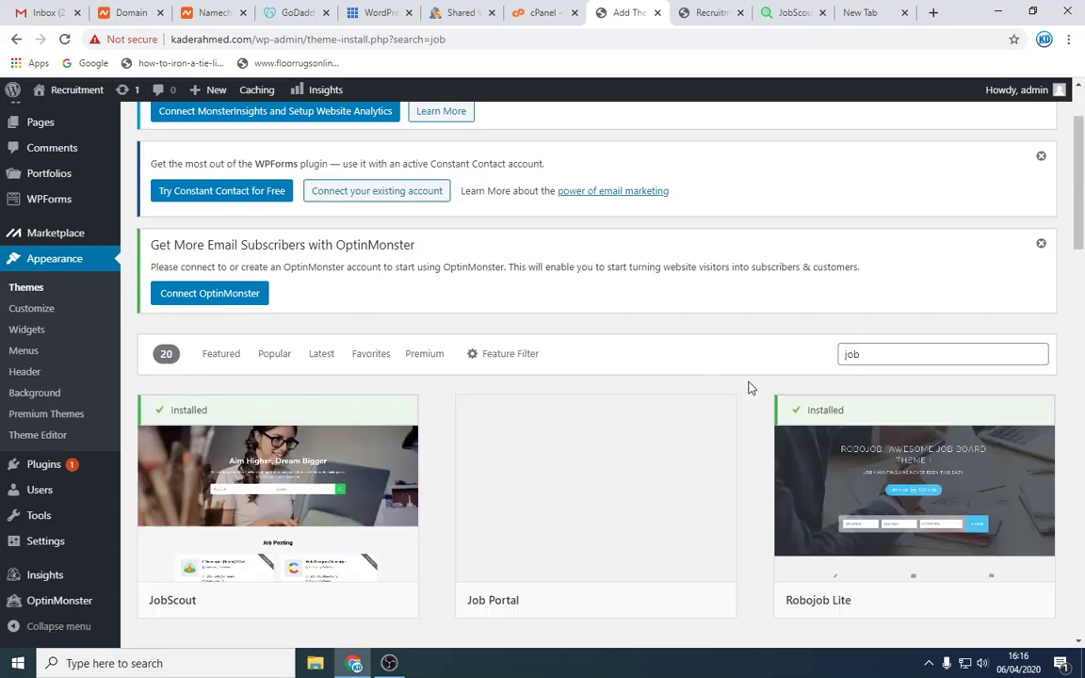
{"action": "scroll", "scroll_direction": "down", "scroll_amount": 3}
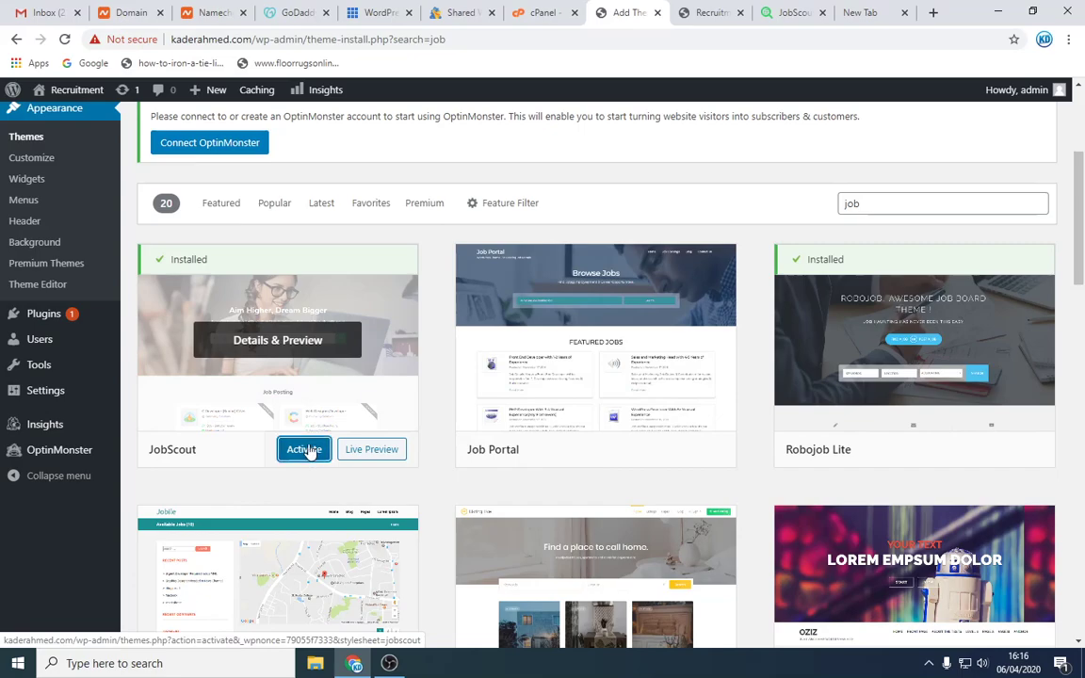
Activate JobScout and browse the live site's new front page and banner
{"action": "left_click", "coordinate": [304, 449]}
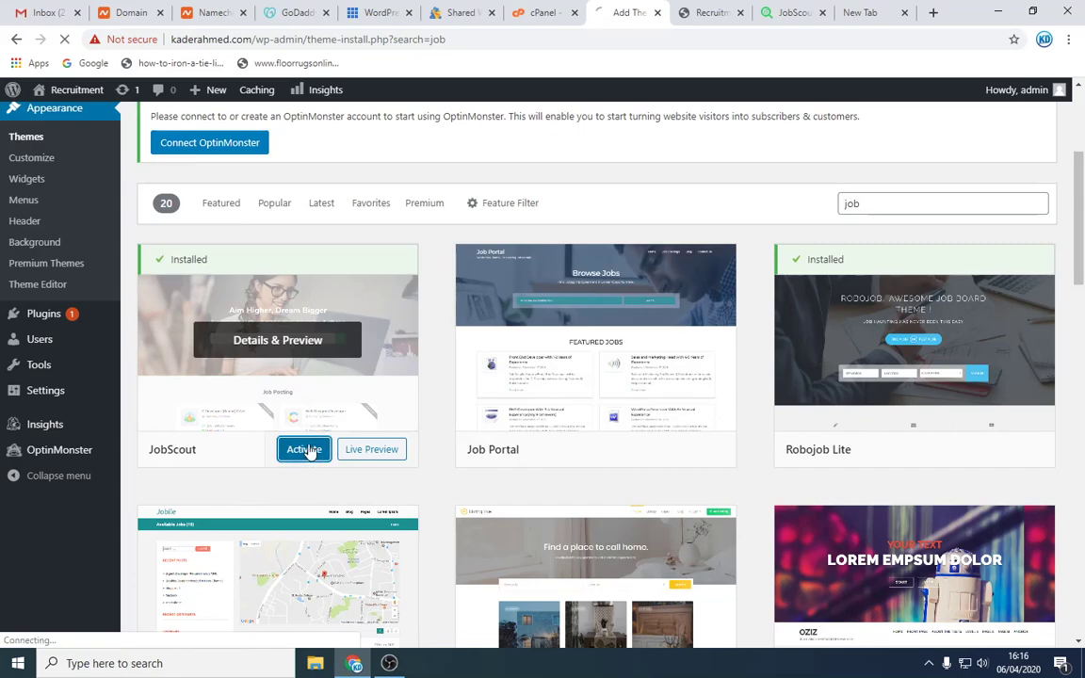
{"action": "left_click", "coordinate": [304, 449]}
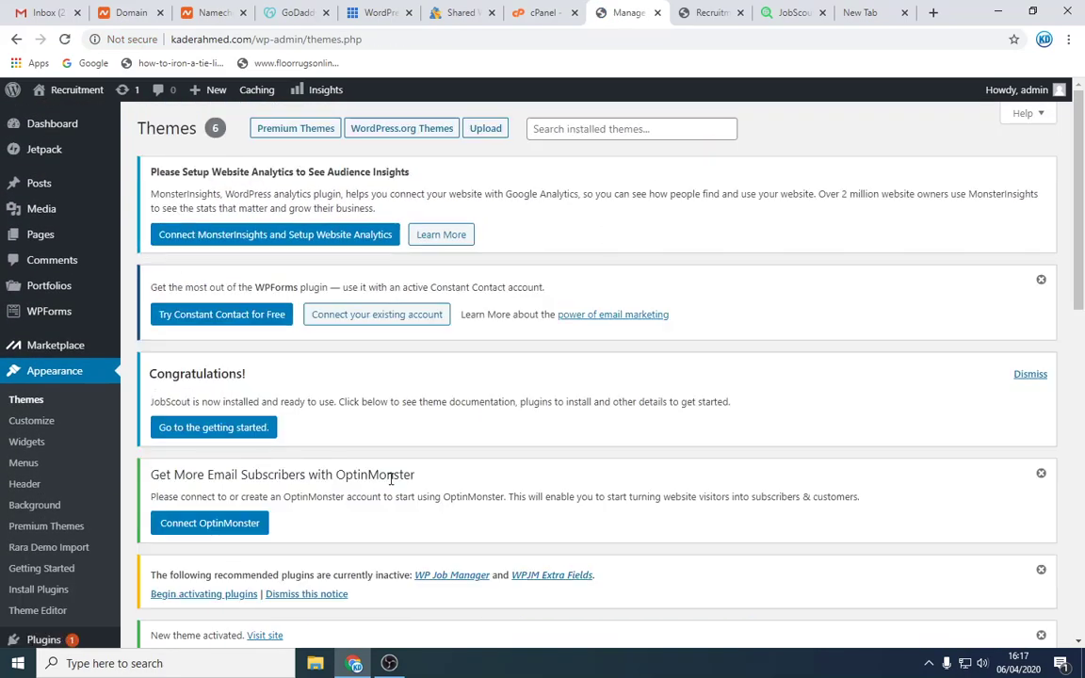
{"action": "scroll", "scroll_direction": "down", "scroll_amount": 3}
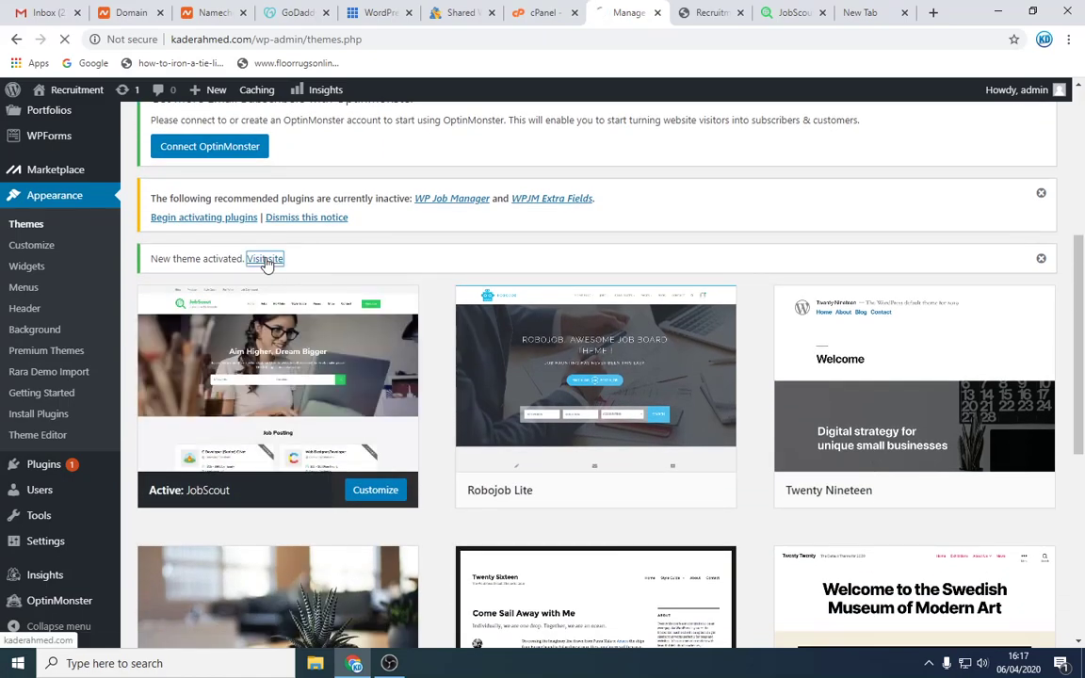
{"action": "left_click", "coordinate": [264, 258]}
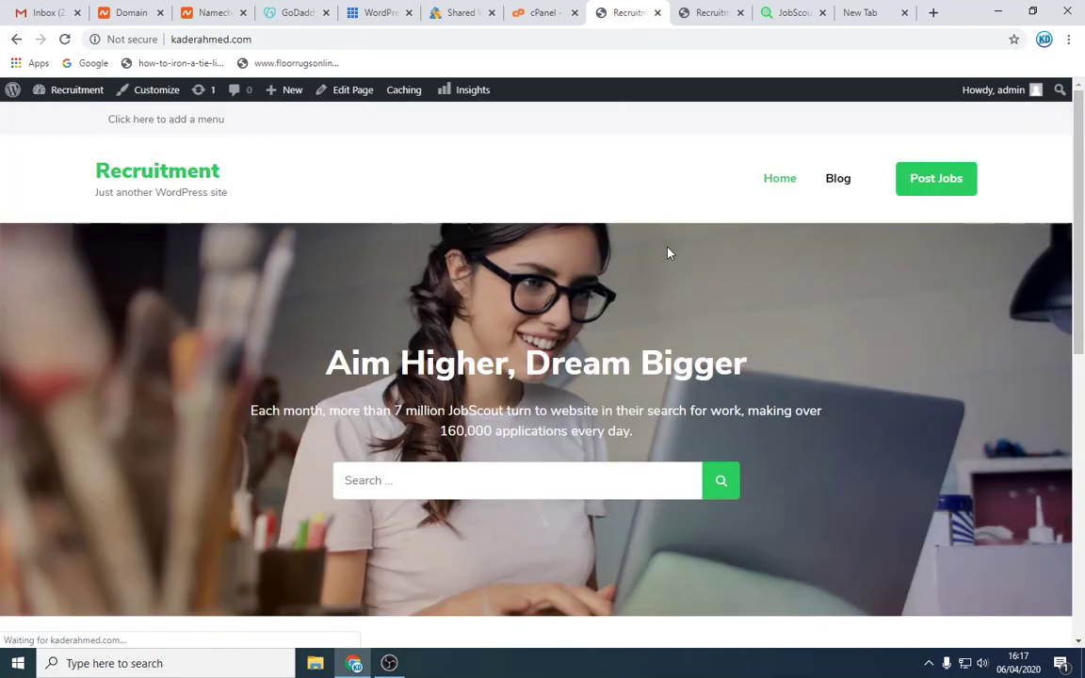
{"action": "mouse_move", "coordinate": [444, 242]}
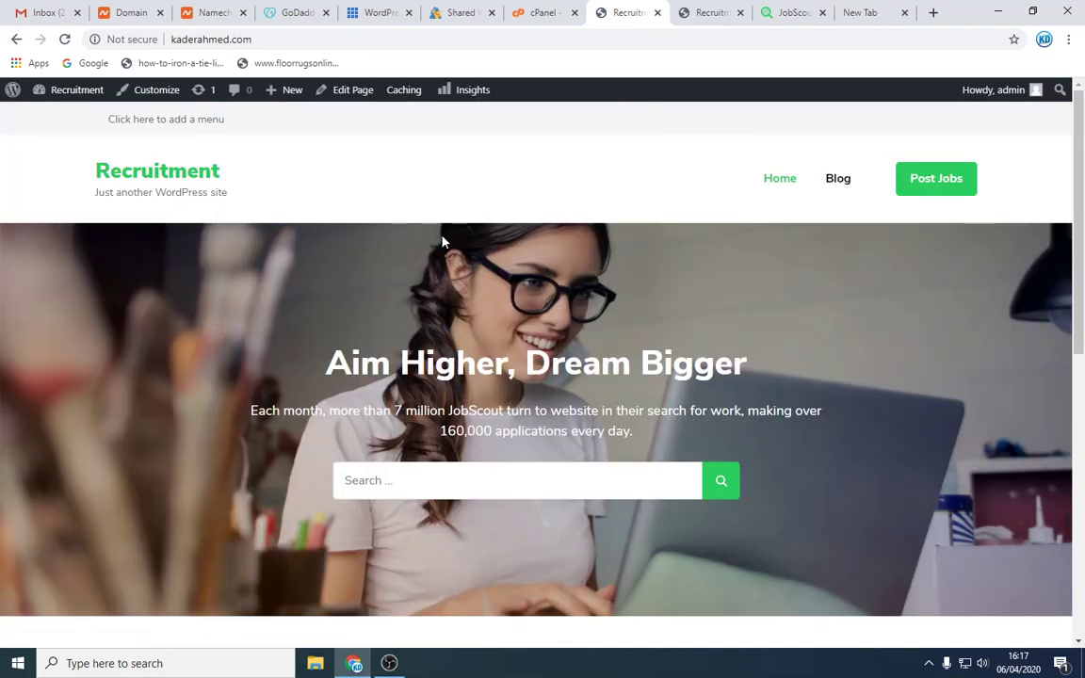
{"action": "scroll", "scroll_direction": "down", "scroll_amount": 3}
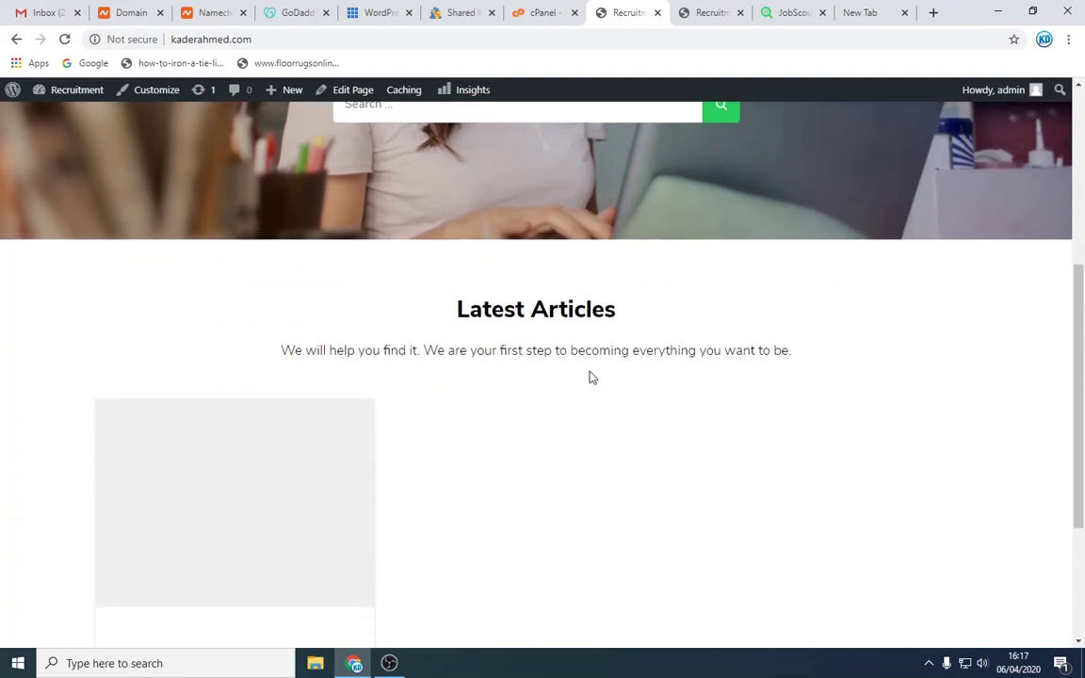
{"action": "scroll", "scroll_direction": "up", "scroll_amount": 3}
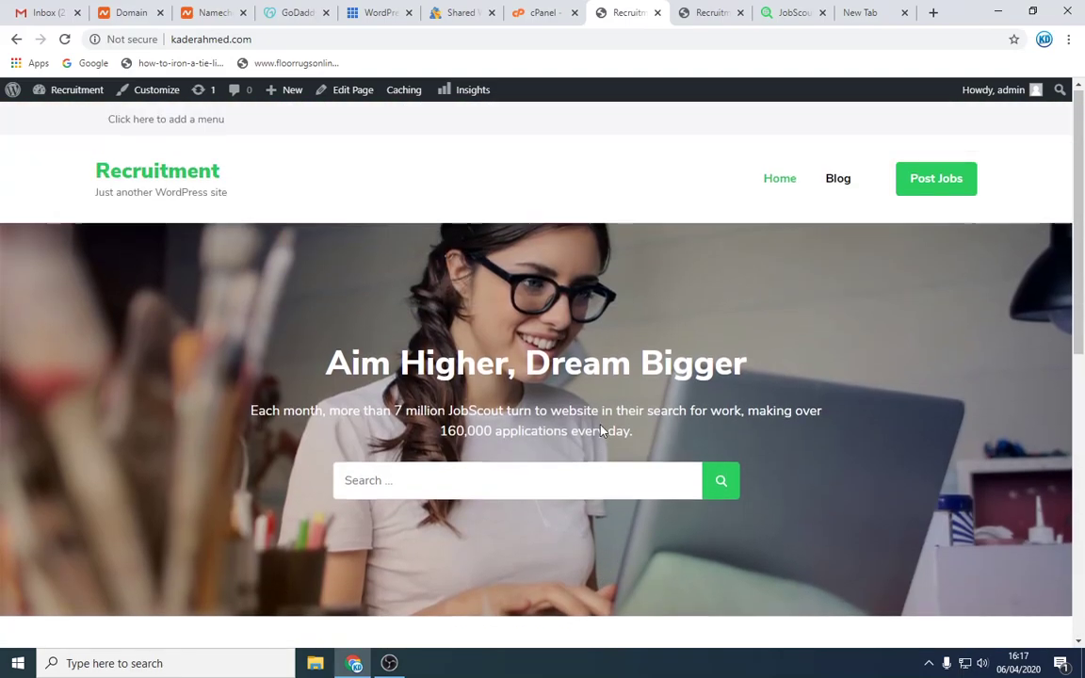
Open the Home page in the block editor
{"action": "left_click", "coordinate": [78, 89]}
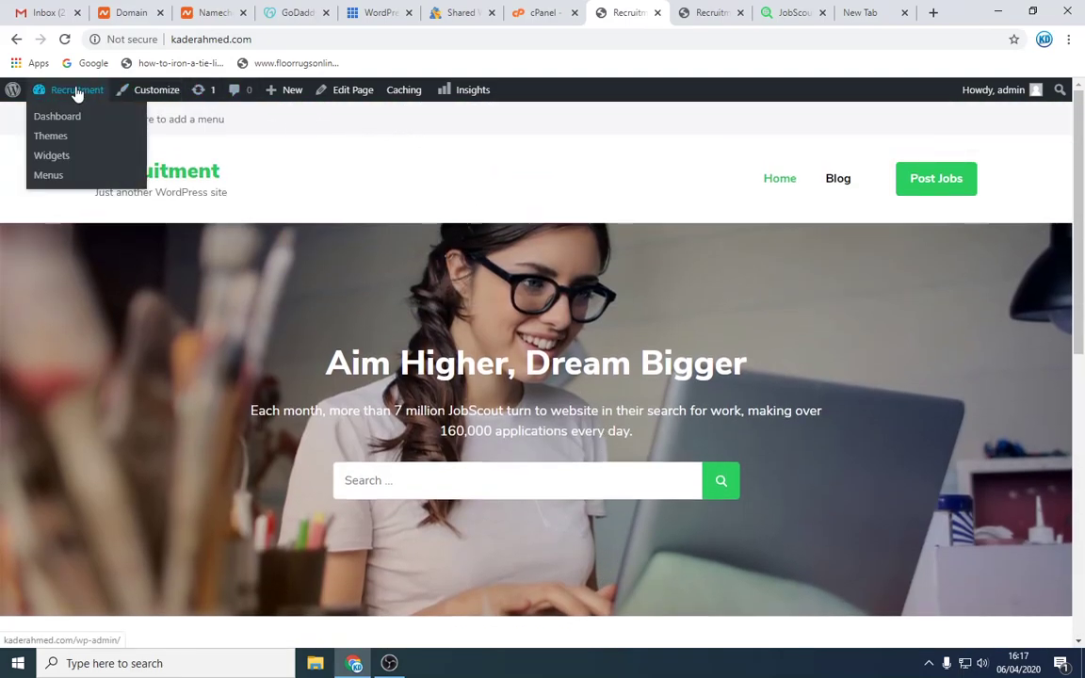
{"action": "mouse_move", "coordinate": [352, 90]}
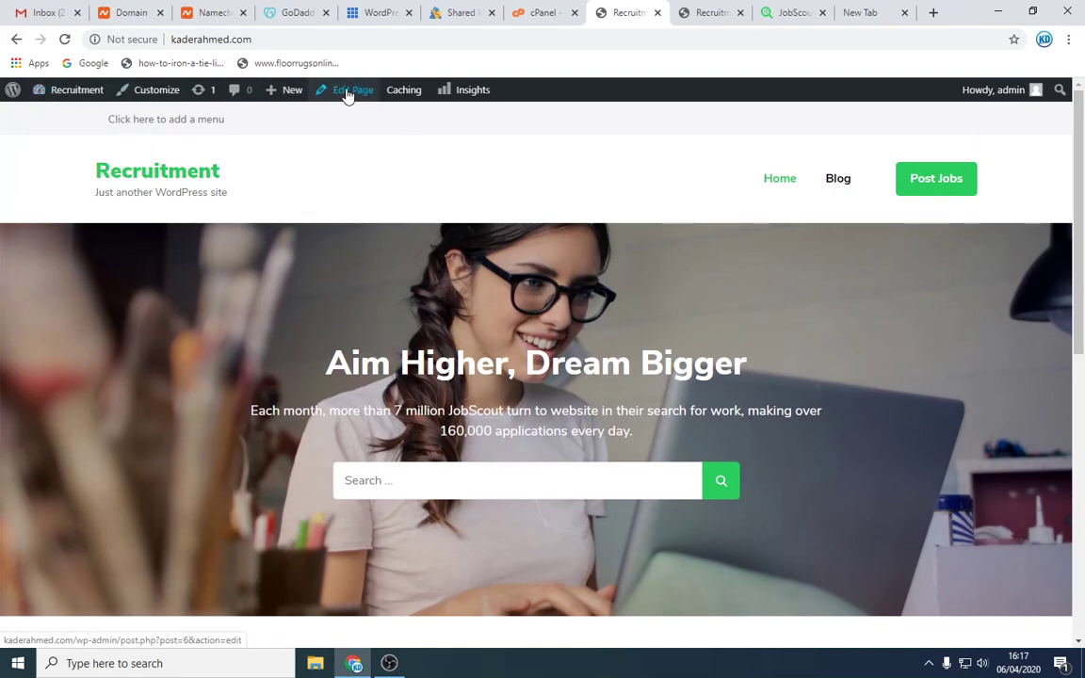
{"action": "left_click", "coordinate": [352, 89]}
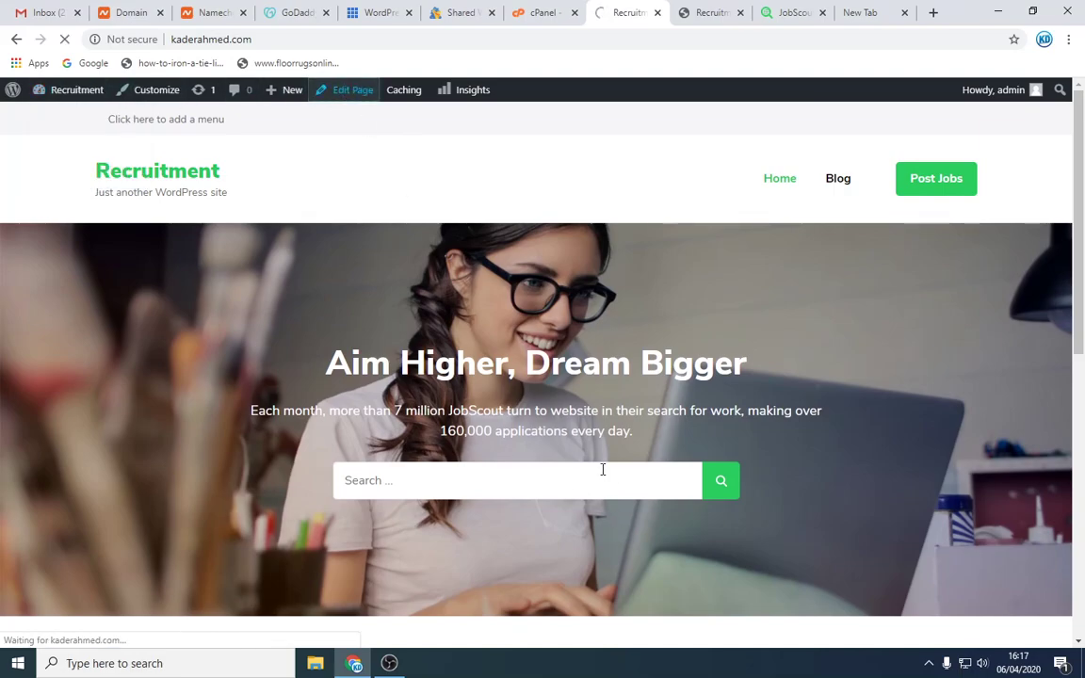
{"action": "left_click", "coordinate": [351, 90]}
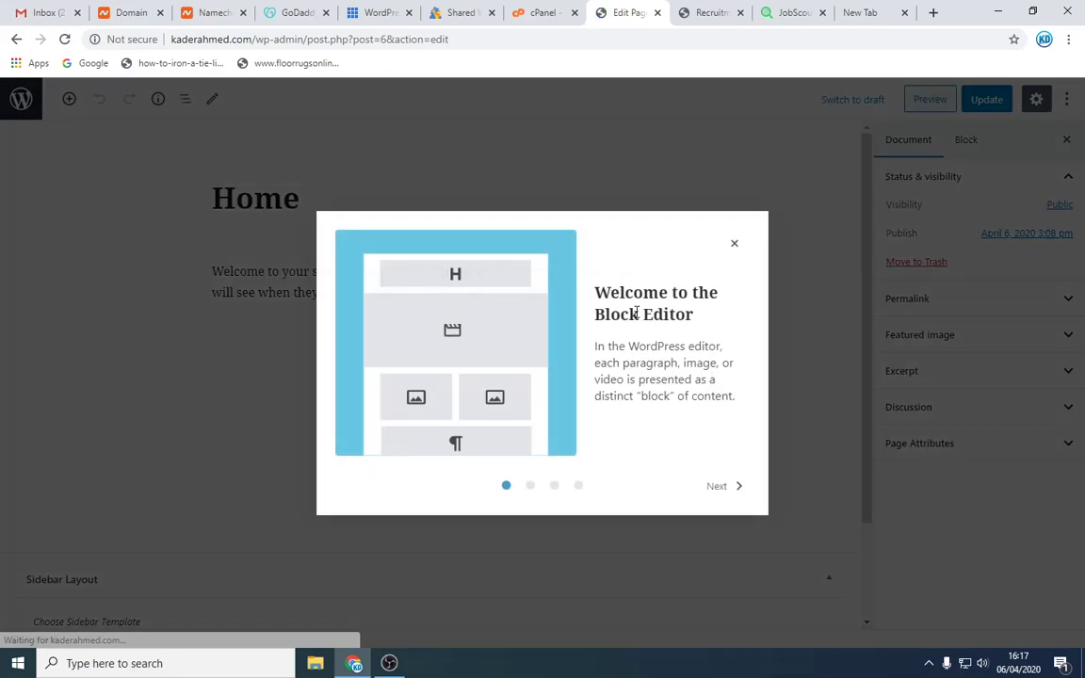
Dismiss the block editor welcome tour and open the Customizer from the site
{"action": "left_click", "coordinate": [734, 243]}
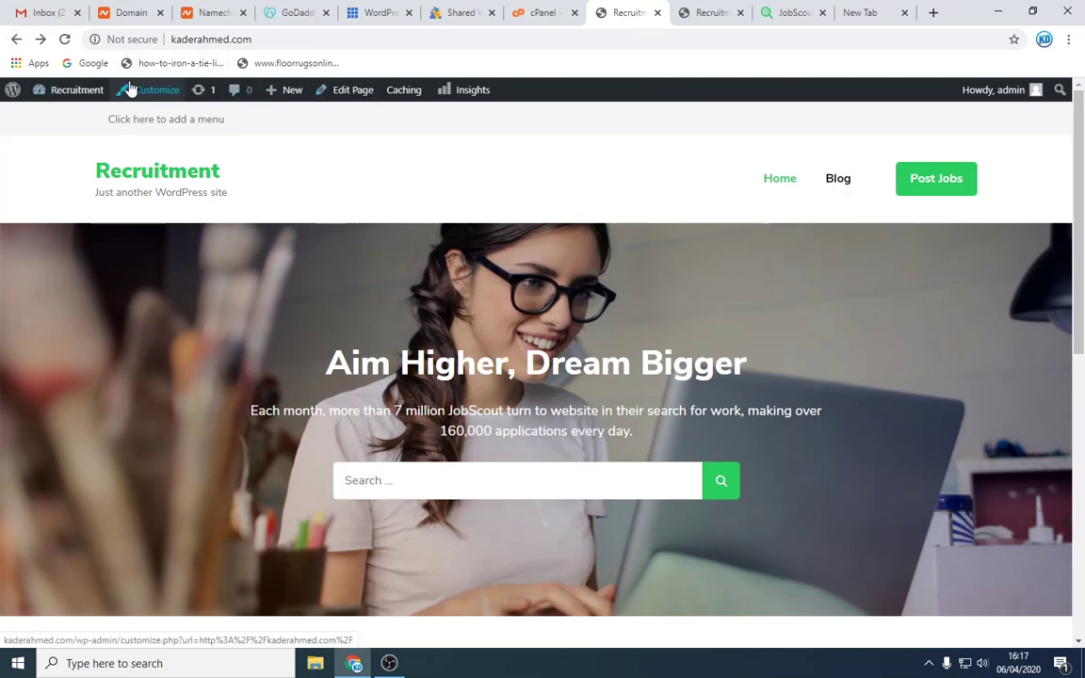
{"action": "left_click", "coordinate": [156, 89]}
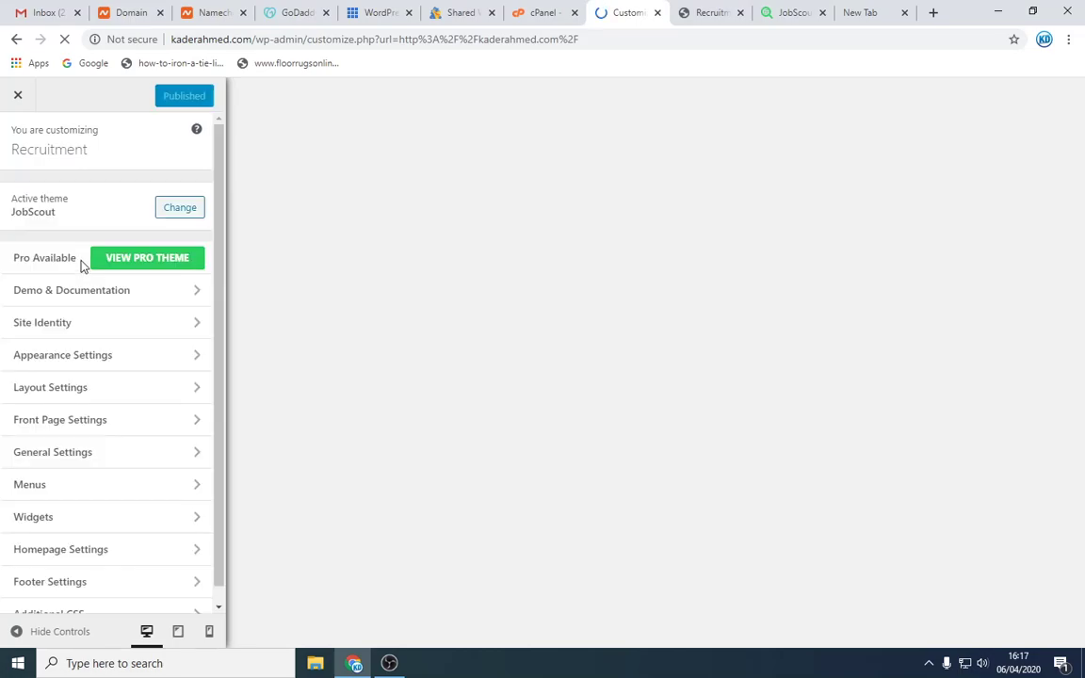
In Site Identity, change the tagline to 'Recruiters For Fishmen' and publish
{"action": "left_click", "coordinate": [42, 322]}
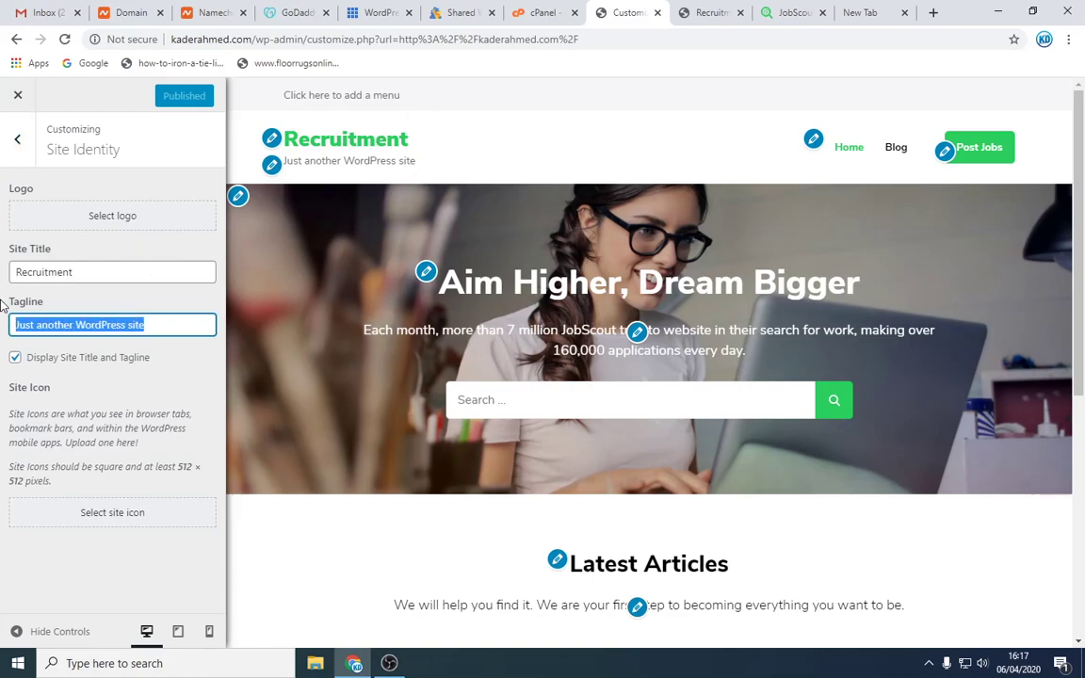
{"action": "type", "text": "Best"}
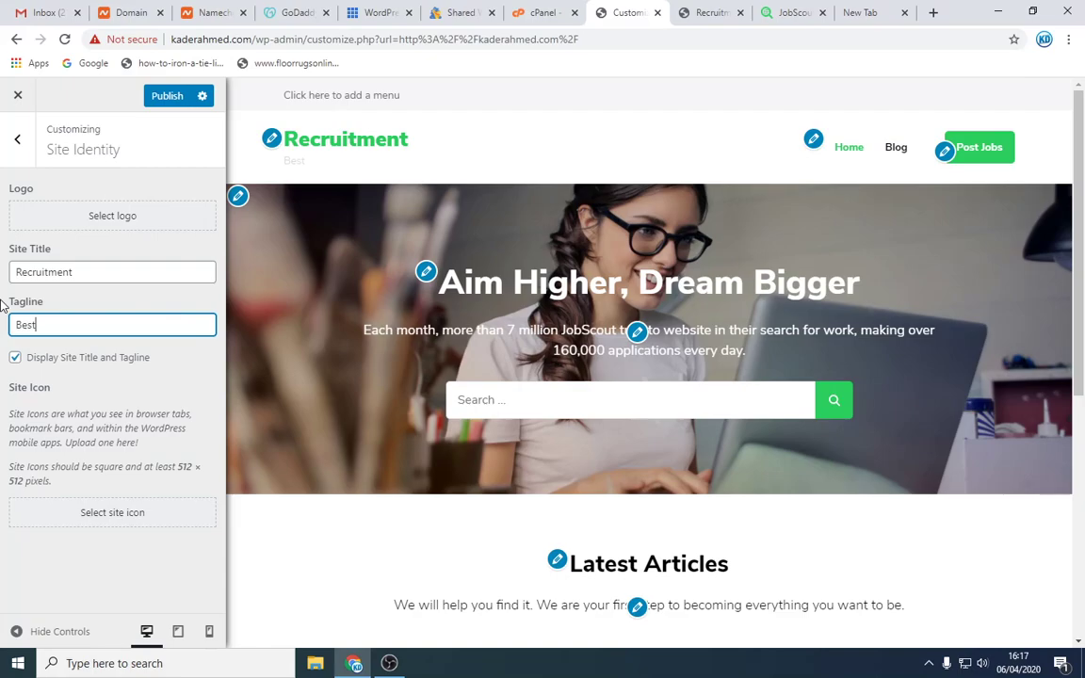
{"action": "type", "text": "Recr"}
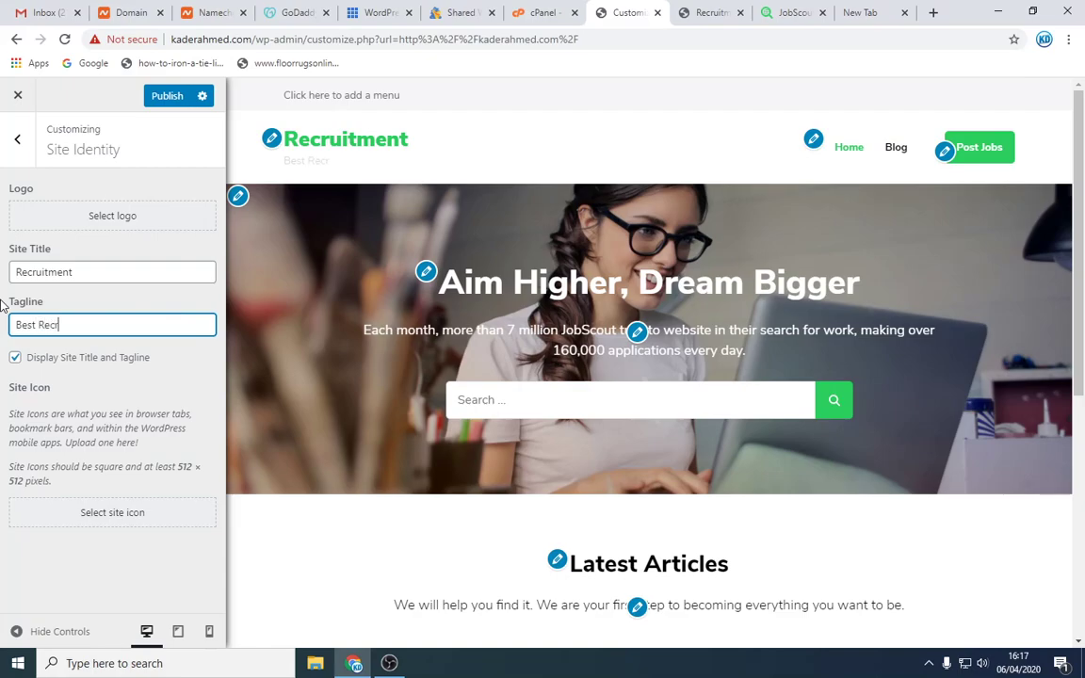
{"action": "type", "text": "R"}
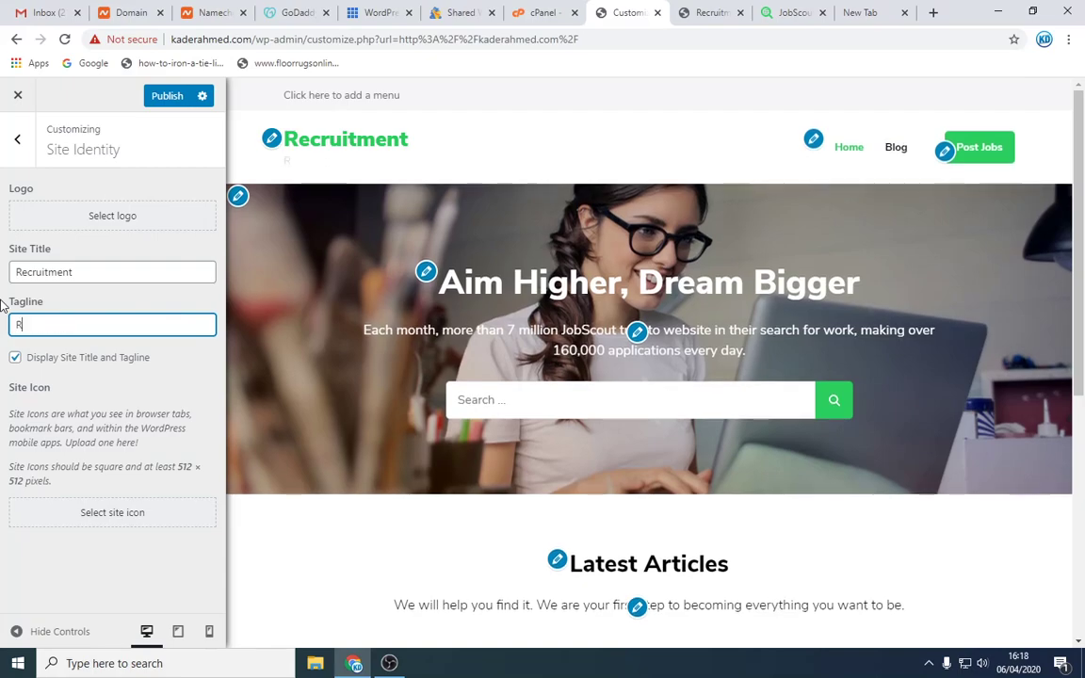
{"action": "type", "text": "ecruiters For"}
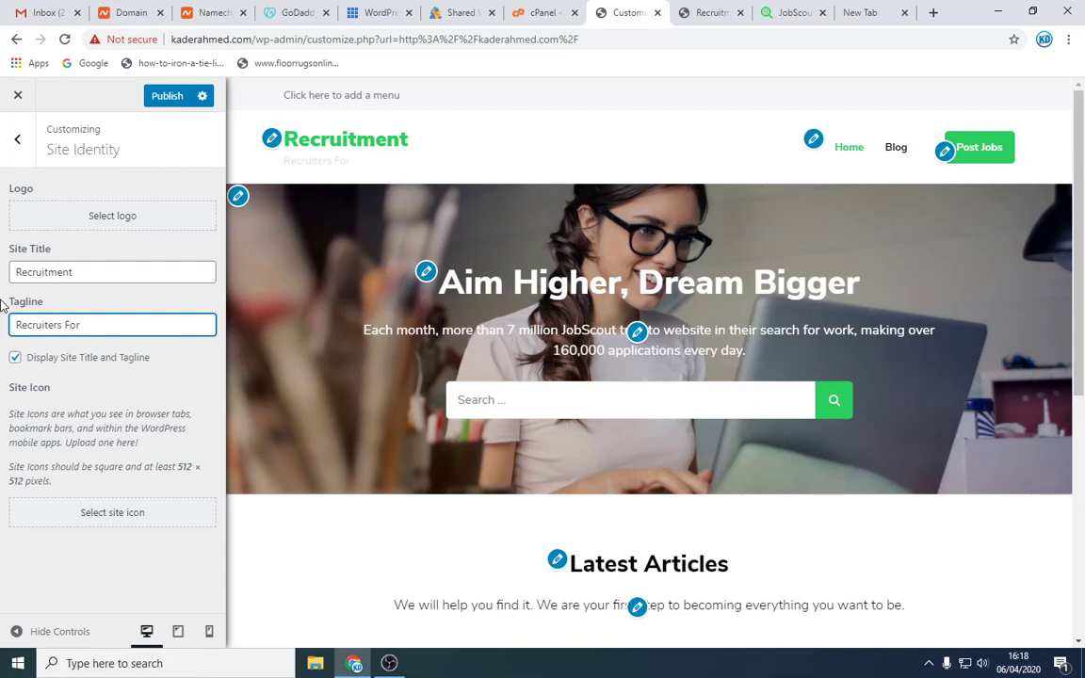
{"action": "type", "text": "Fishm"}
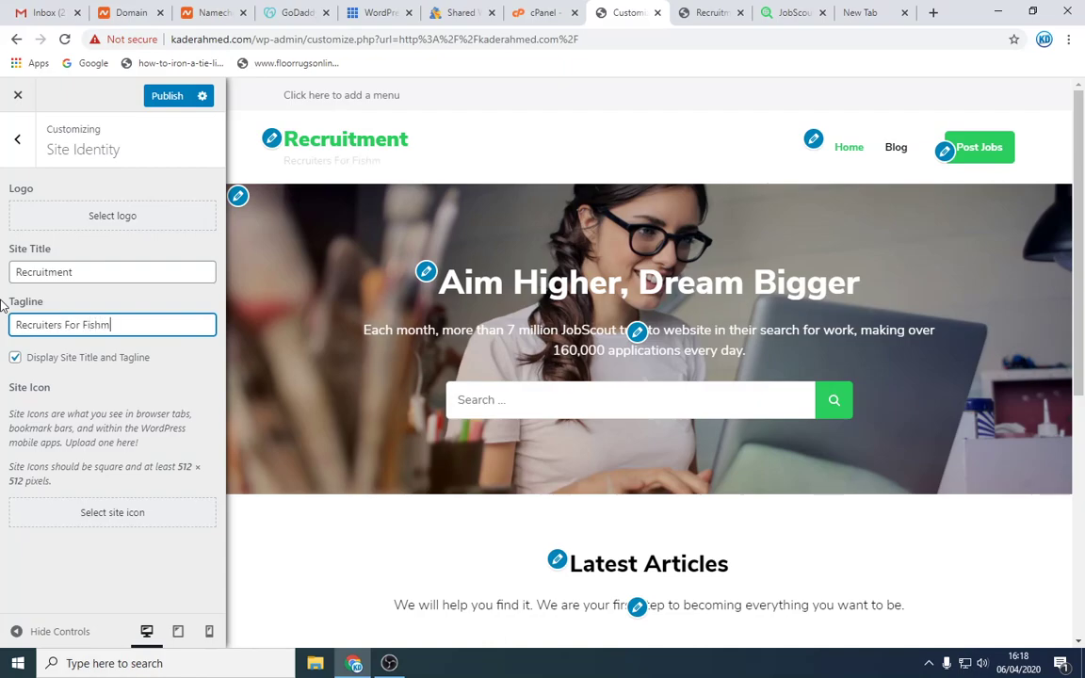
{"action": "type", "text": "en"}
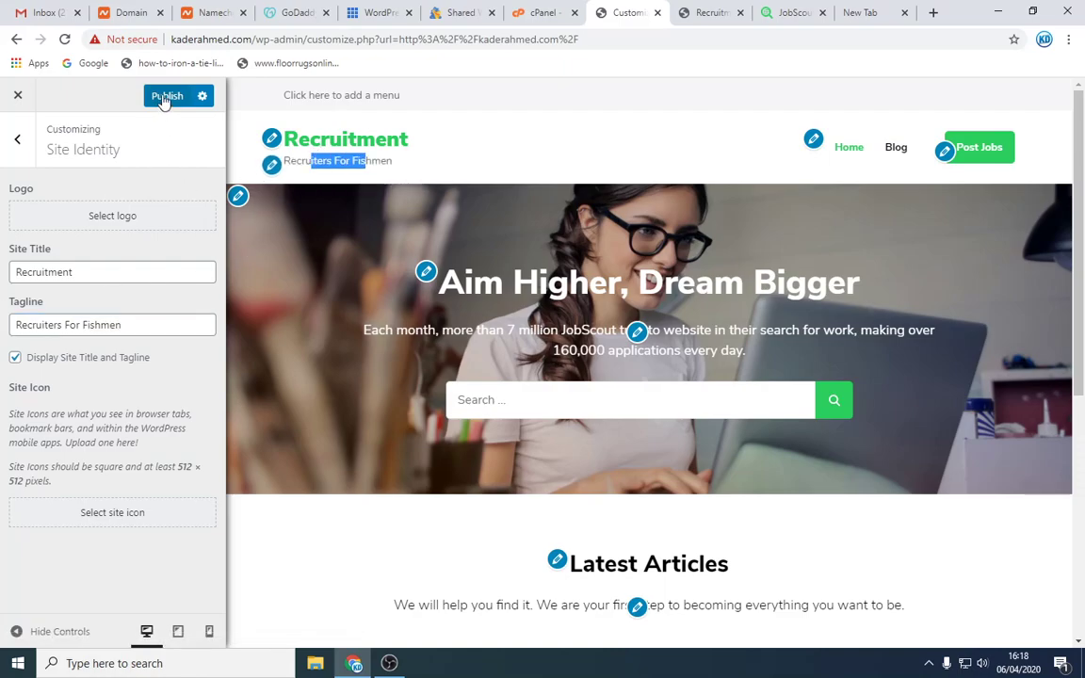
{"action": "left_click", "coordinate": [17, 138]}
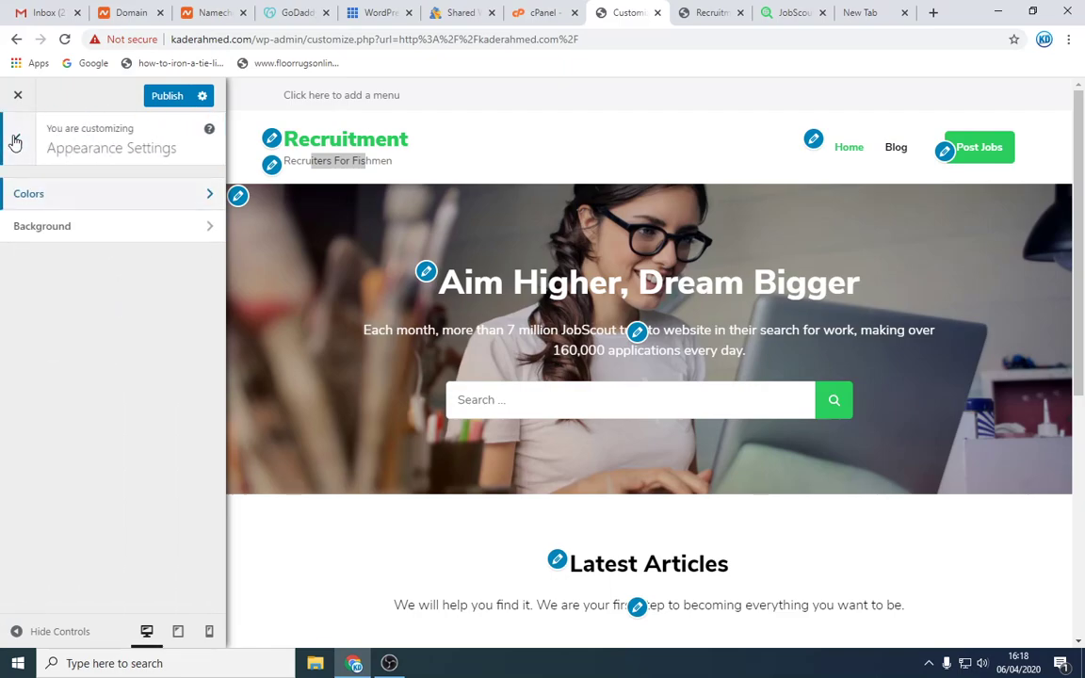
Review the Front Page Settings sections such as Job Posting, then close the Customizer
{"action": "left_click", "coordinate": [15, 139]}
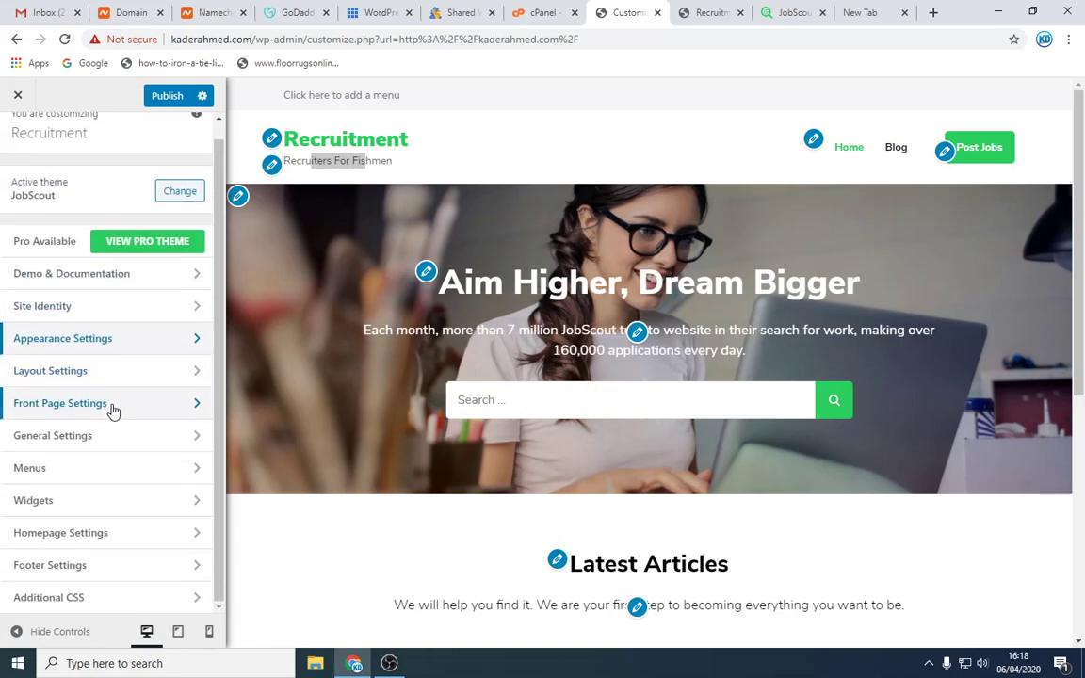
{"action": "left_click", "coordinate": [60, 402]}
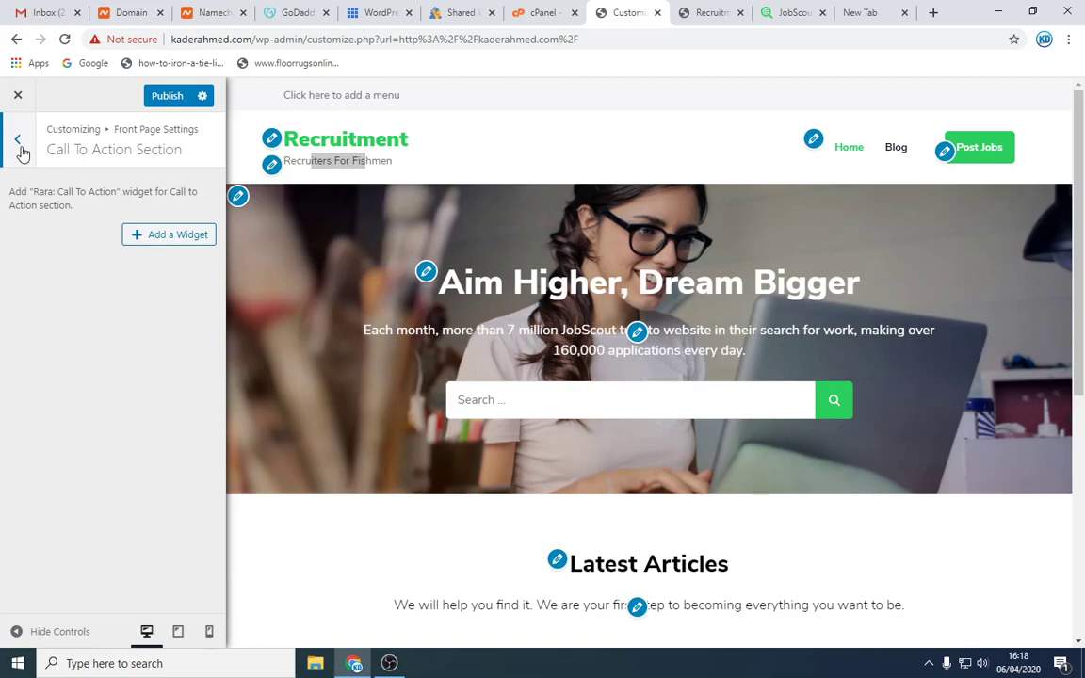
{"action": "left_click", "coordinate": [17, 138]}
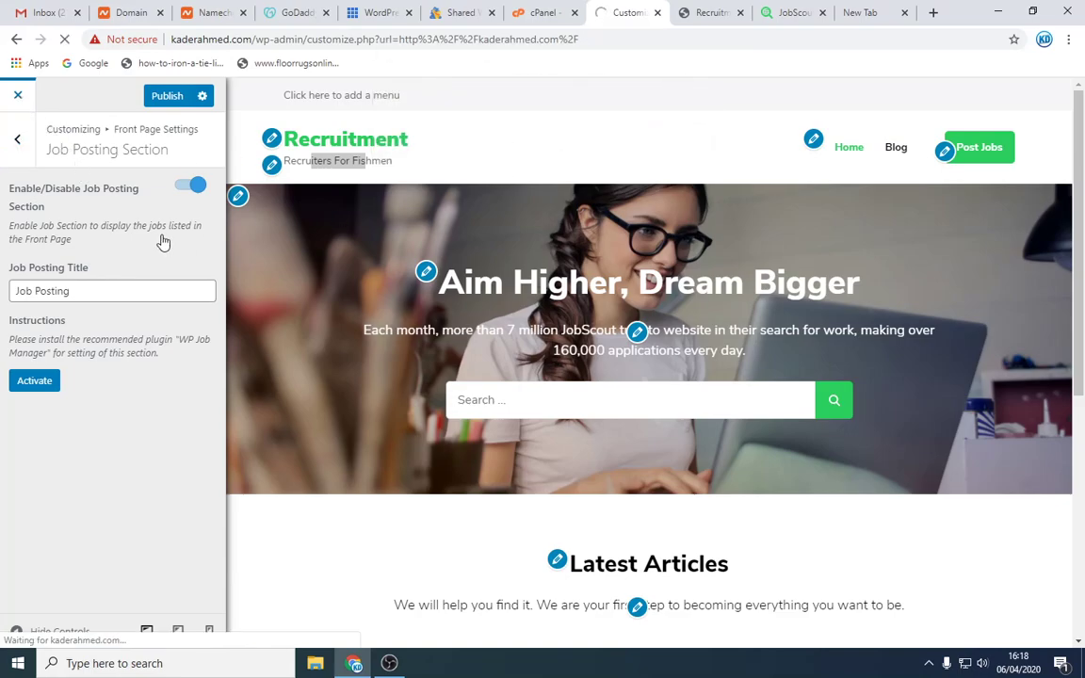
{"action": "left_click", "coordinate": [17, 95]}
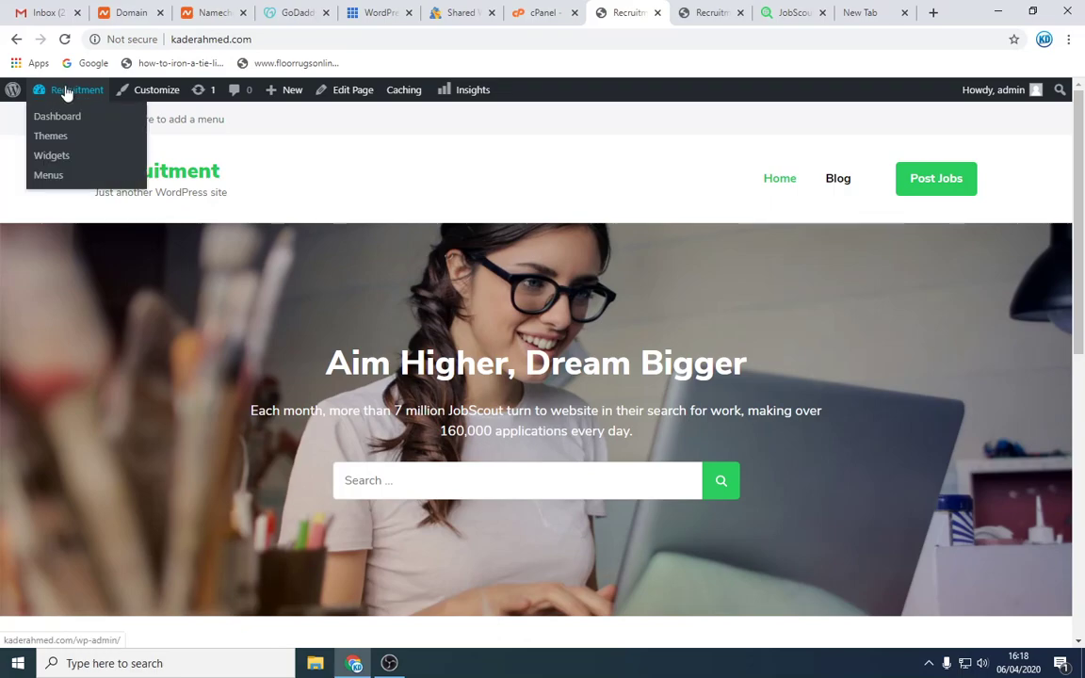
Go to the Recruitment site's admin Dashboard via the admin bar
{"action": "left_click", "coordinate": [56, 116]}
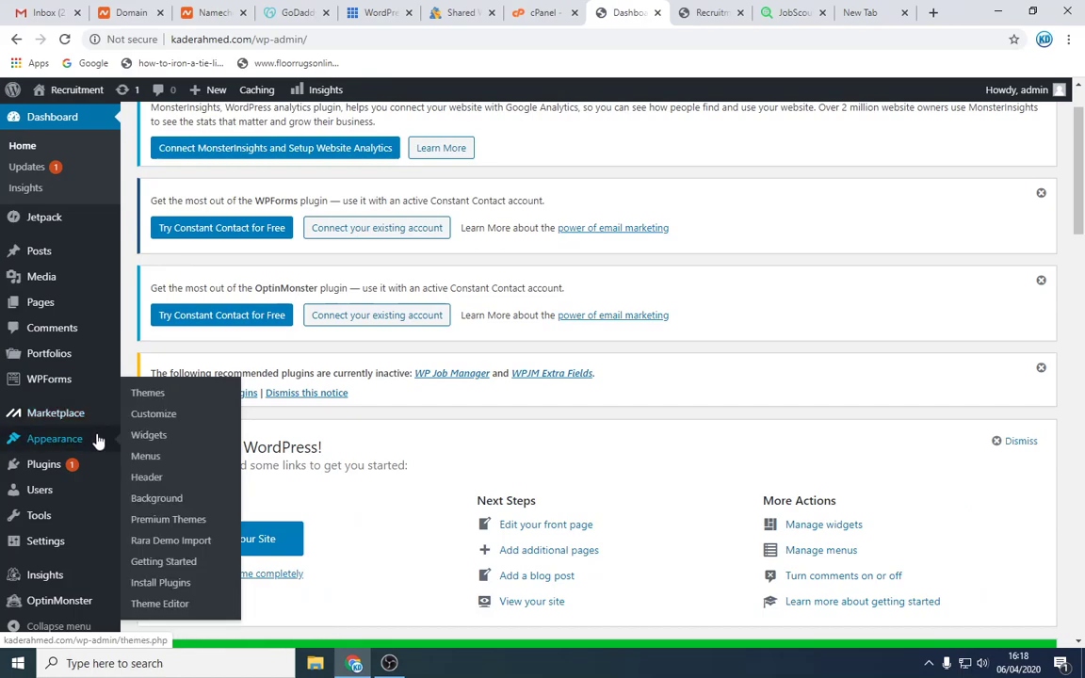
{"action": "mouse_move", "coordinate": [146, 393]}
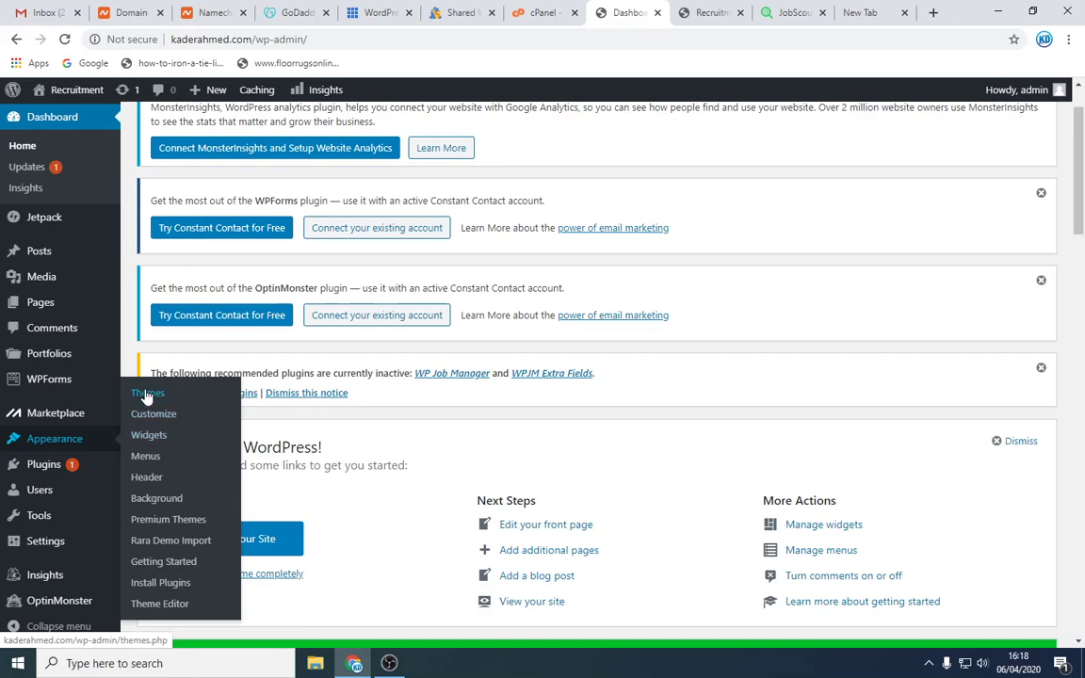
{"action": "mouse_move", "coordinate": [153, 414]}
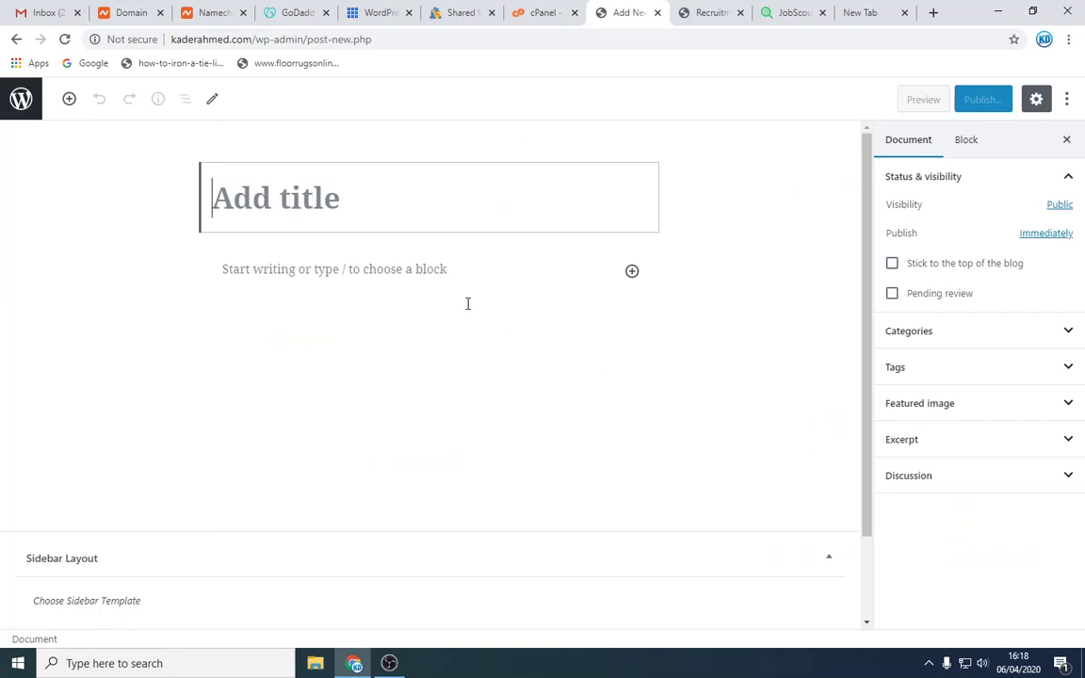
Title the post 'Test', publish it, and return to the homepage tab
{"action": "type", "text": "Test"}
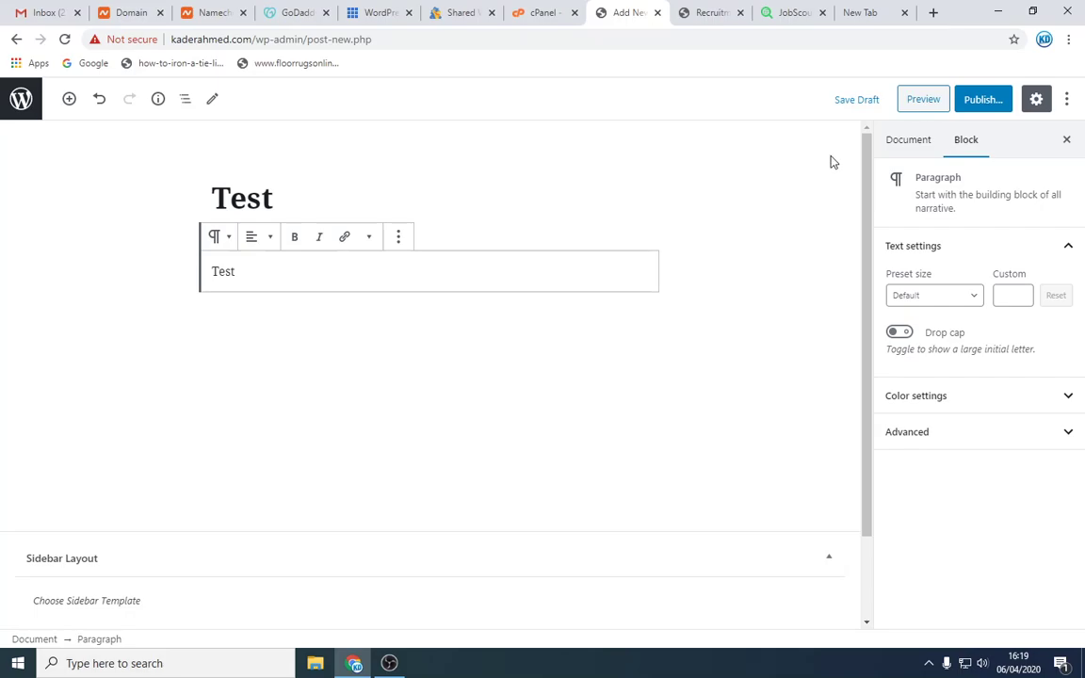
{"action": "left_click", "coordinate": [983, 99]}
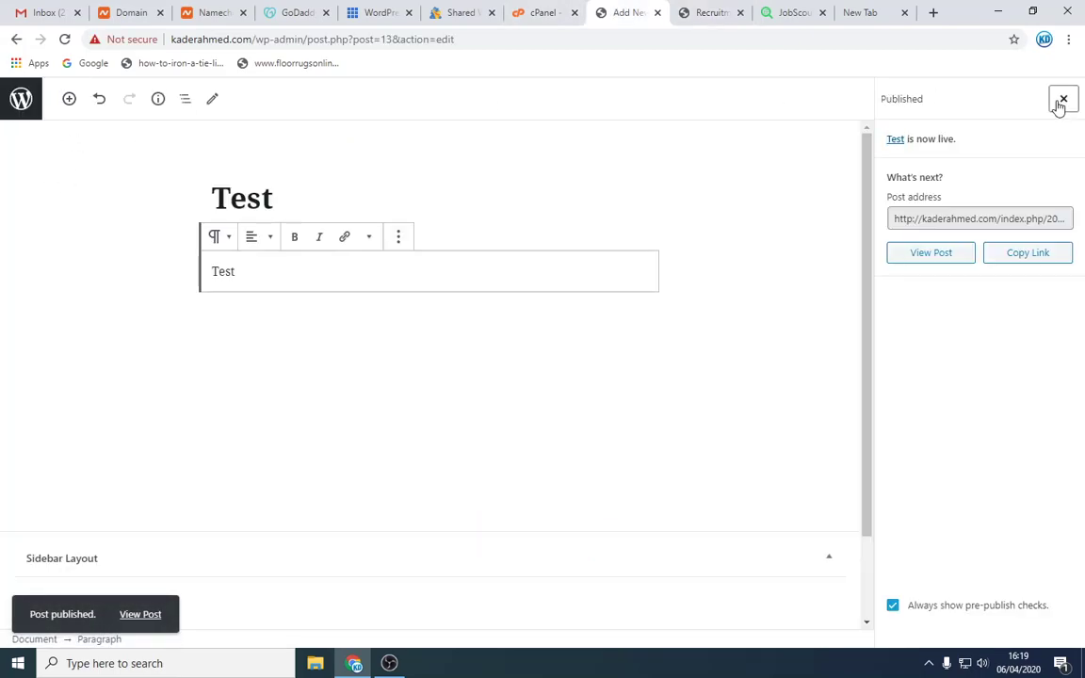
{"action": "left_click", "coordinate": [1062, 98]}
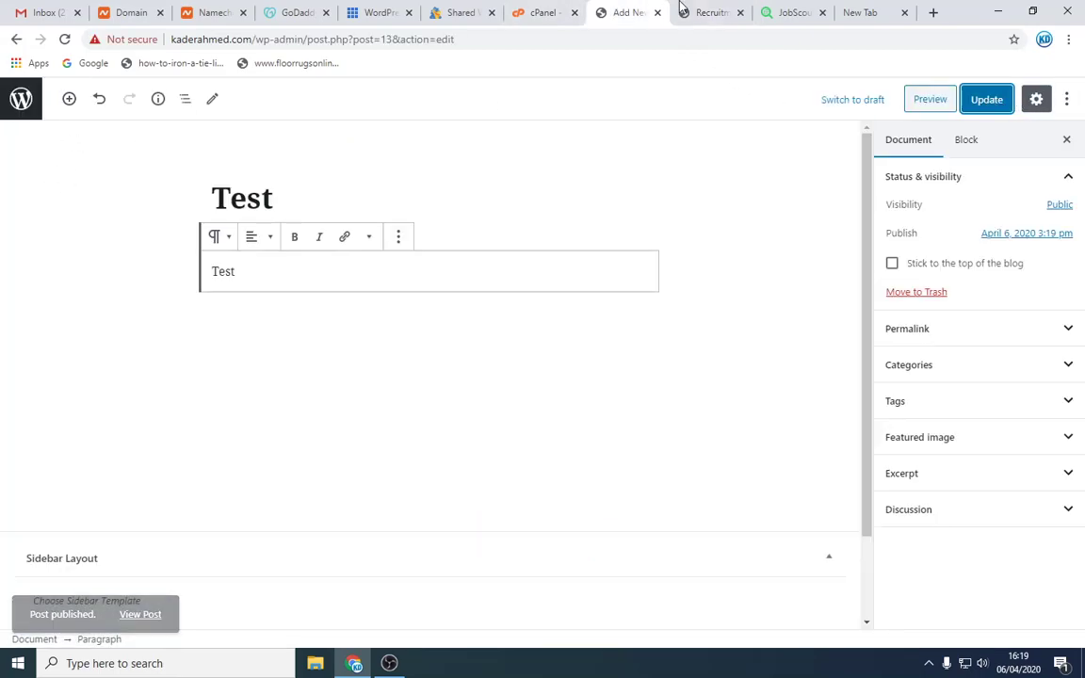
{"action": "left_click", "coordinate": [707, 12]}
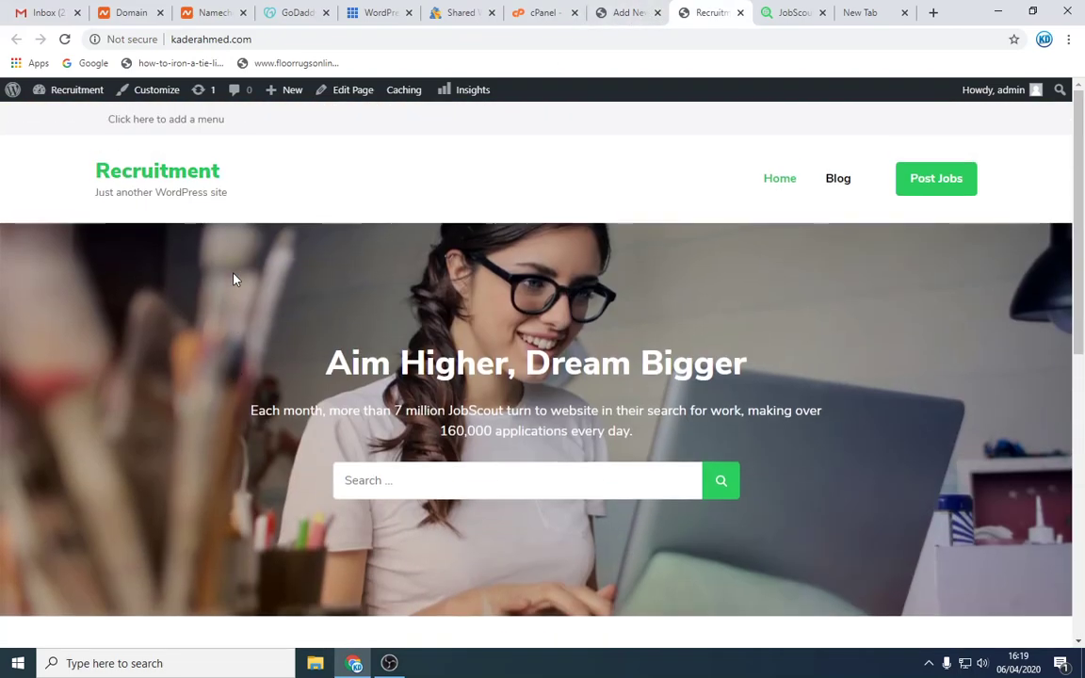
{"action": "left_click", "coordinate": [935, 178]}
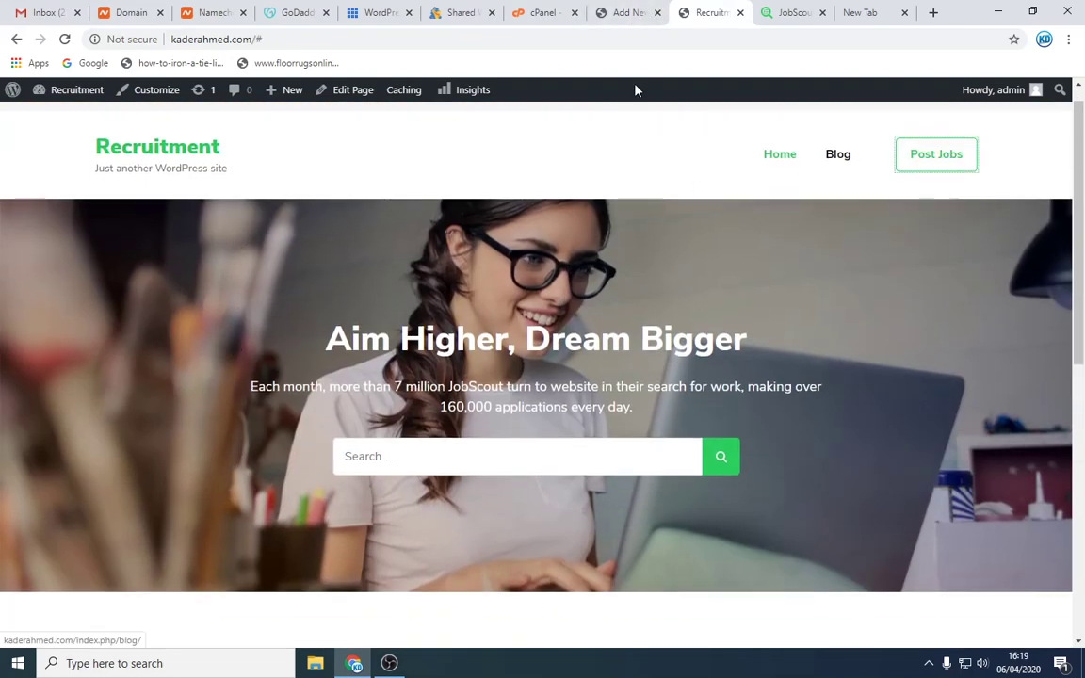
{"action": "left_click", "coordinate": [626, 12]}
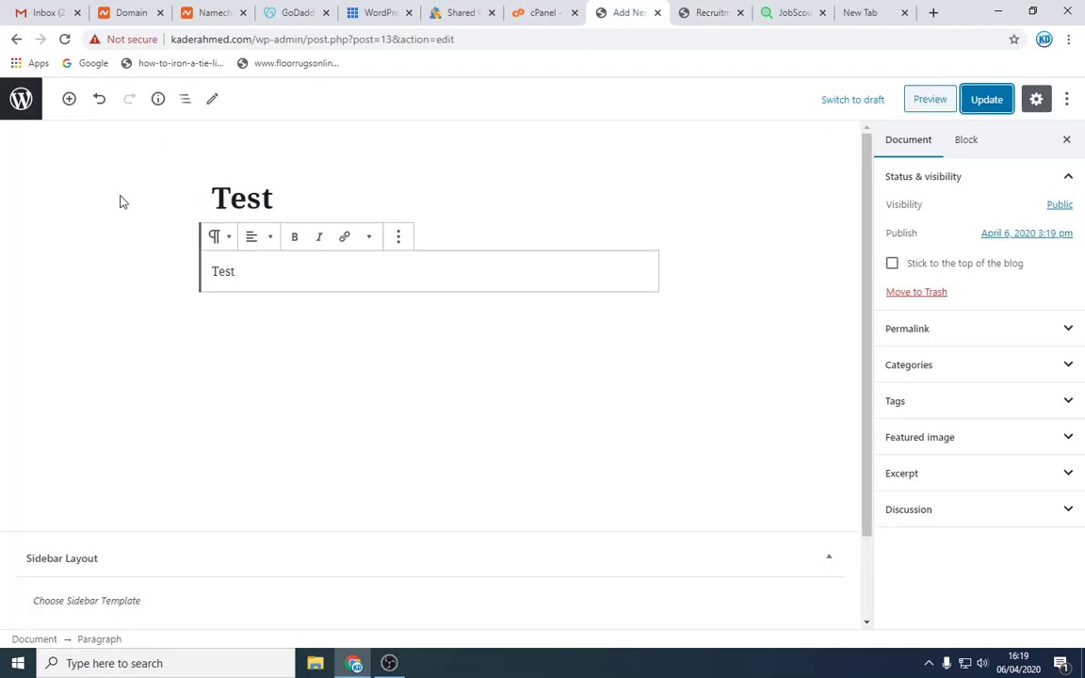
{"action": "mouse_move", "coordinate": [1067, 99]}
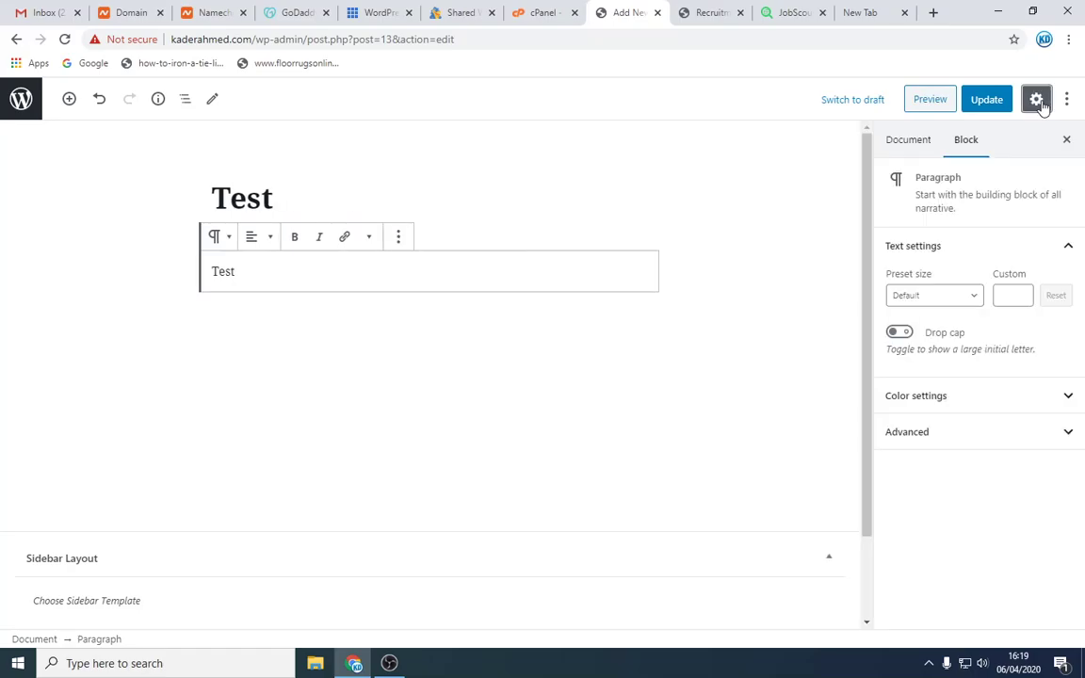
{"action": "left_click", "coordinate": [16, 39]}
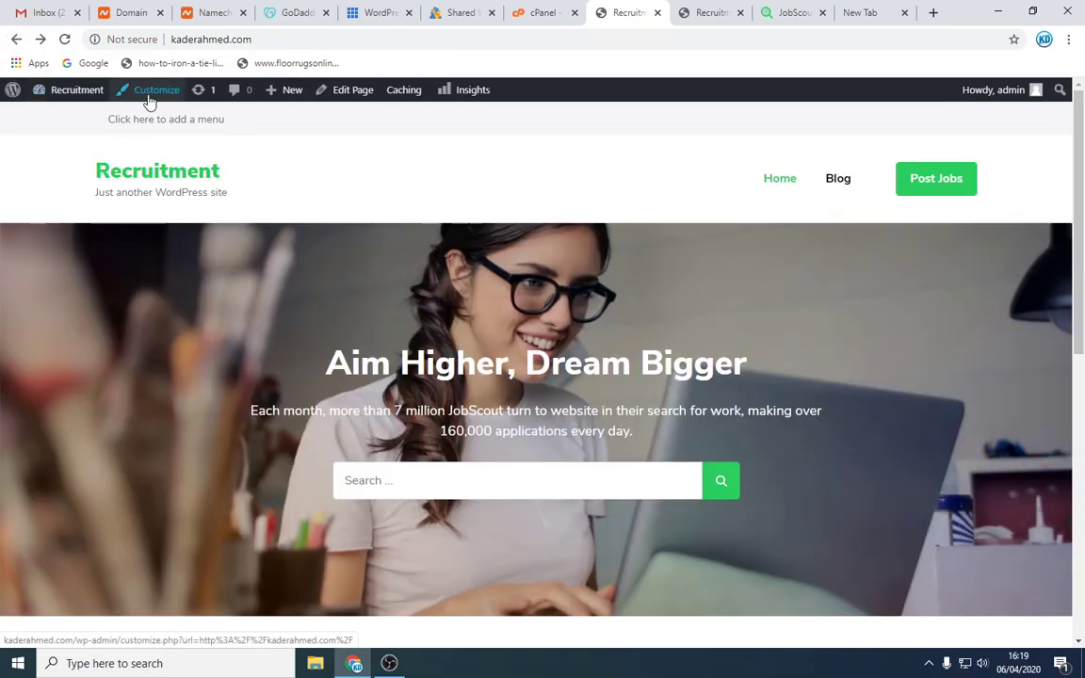
{"action": "left_click", "coordinate": [157, 90]}
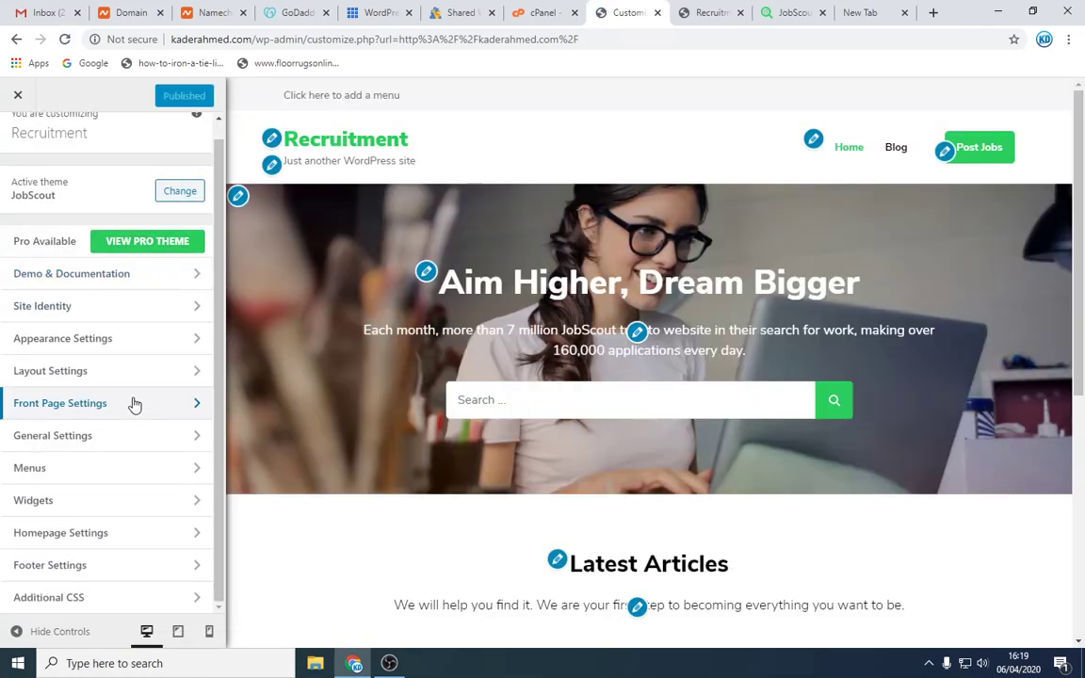
{"action": "left_click", "coordinate": [61, 403]}
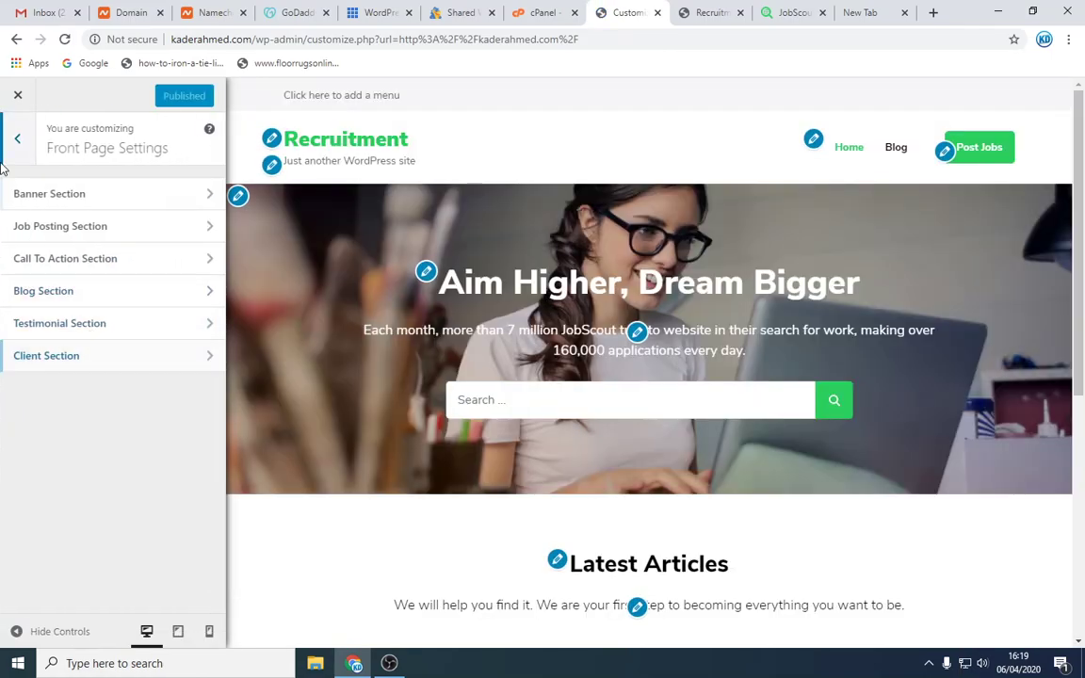
{"action": "left_click", "coordinate": [17, 138]}
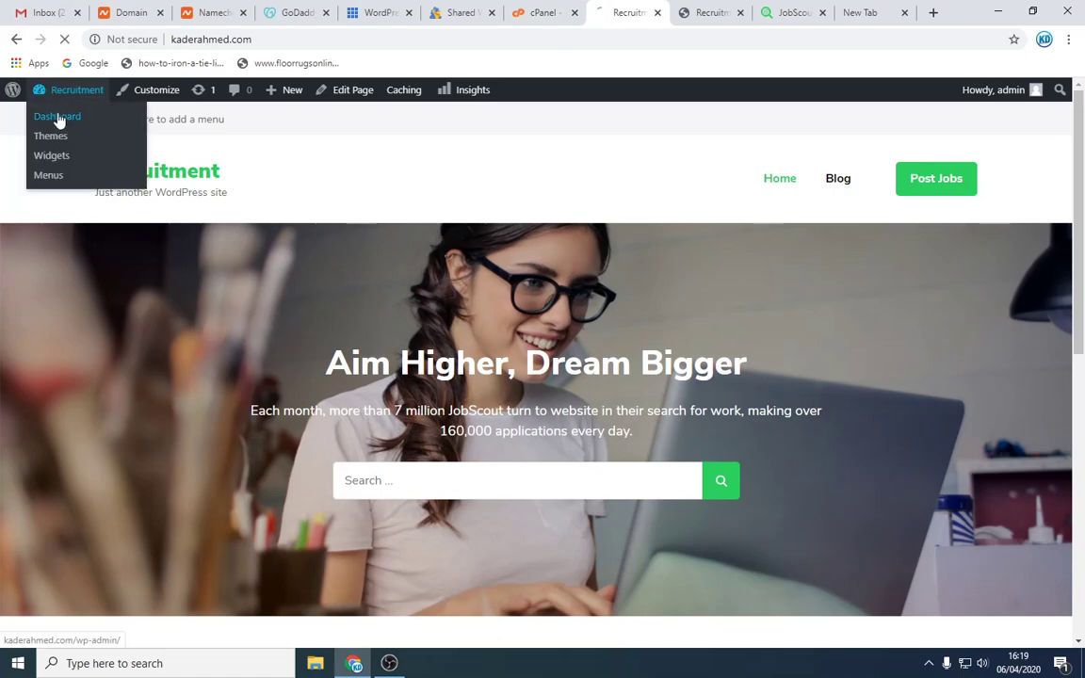
Activate WP Job Manager, its Company Profiles add-on, and WPJM Extra Fields
{"action": "left_click", "coordinate": [56, 116]}
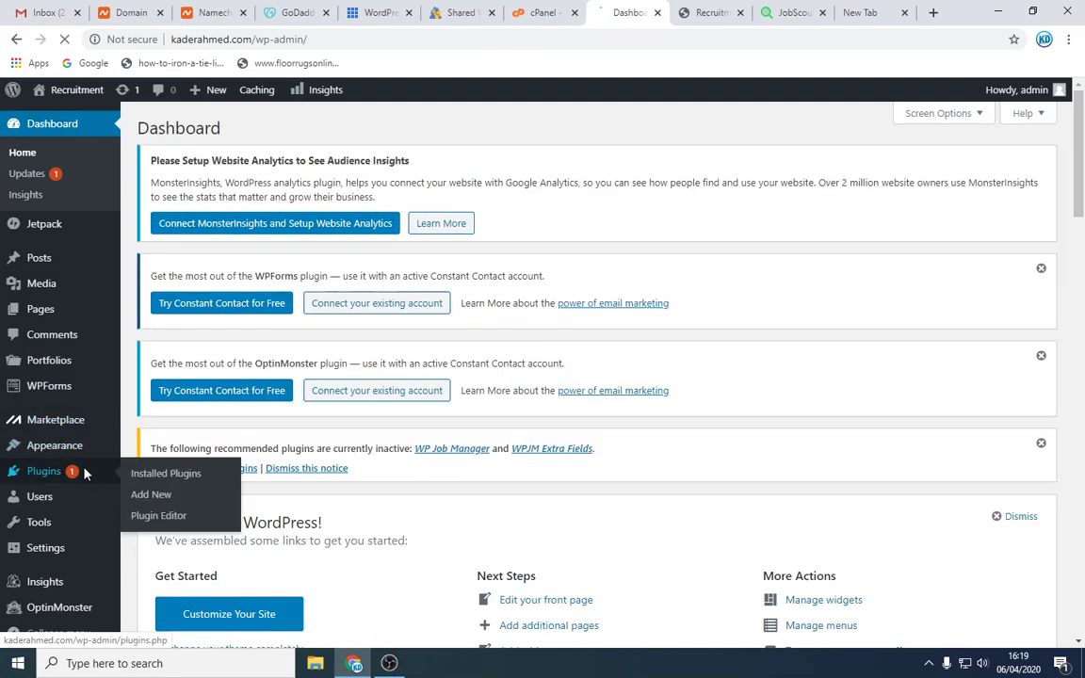
{"action": "mouse_move", "coordinate": [451, 448]}
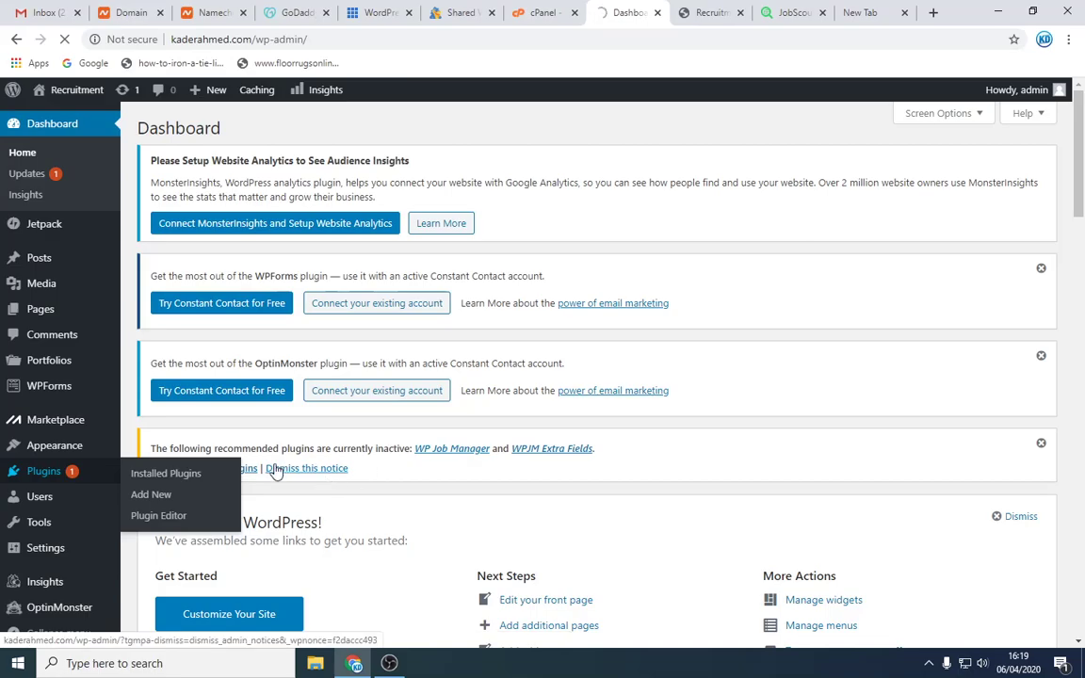
{"action": "left_click", "coordinate": [165, 473]}
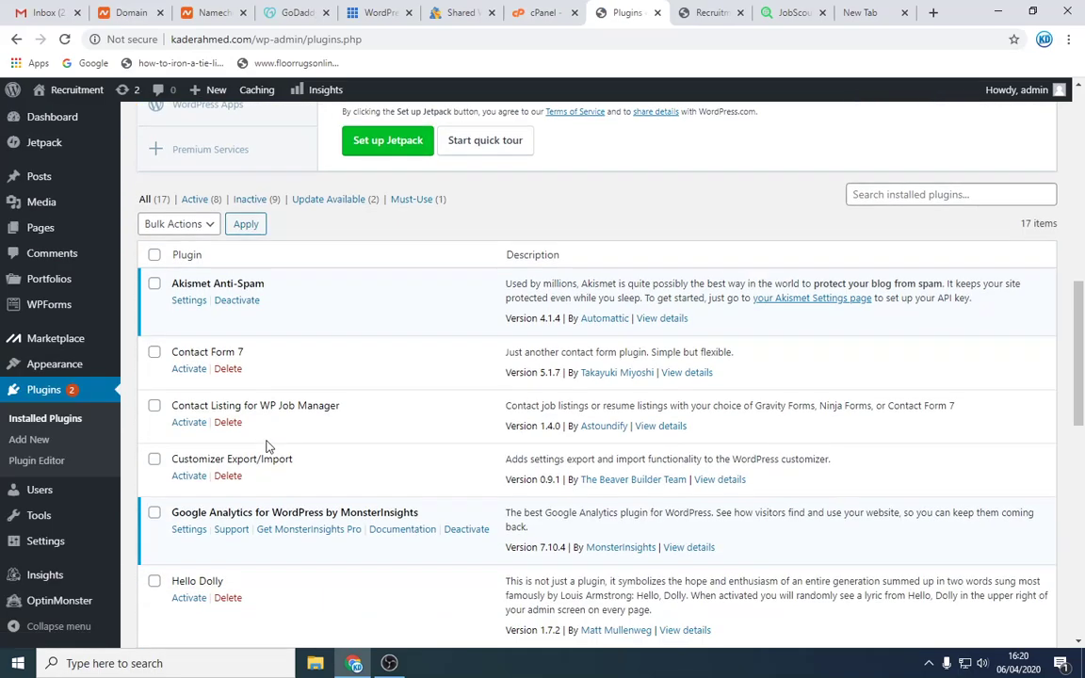
{"action": "scroll", "scroll_direction": "down", "scroll_amount": 3}
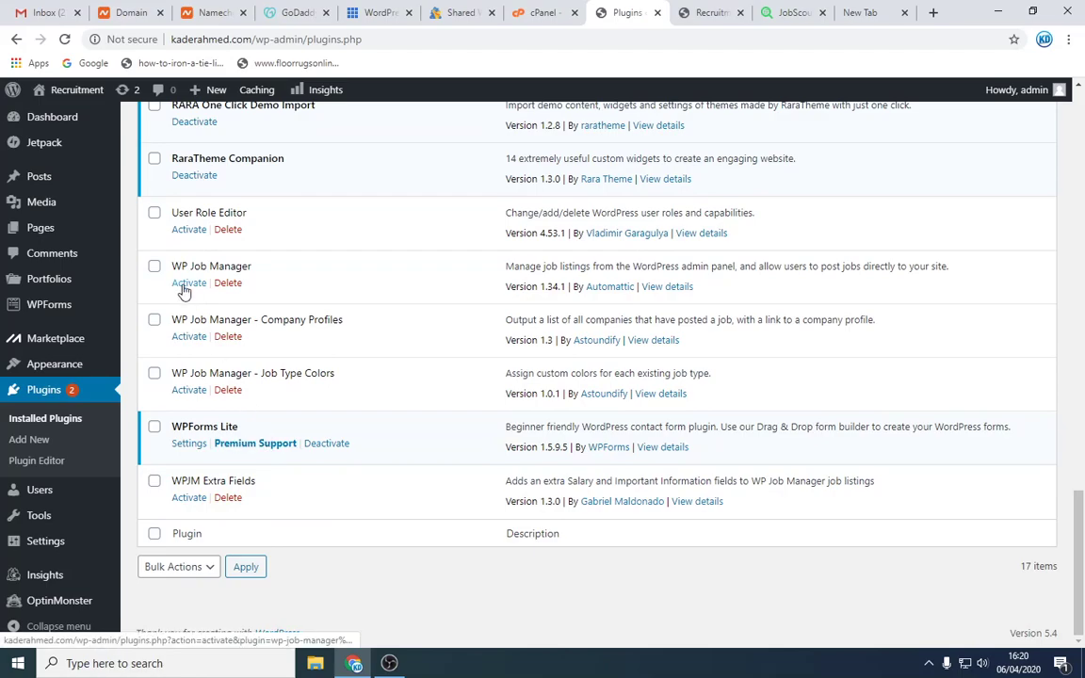
{"action": "left_click", "coordinate": [188, 283]}
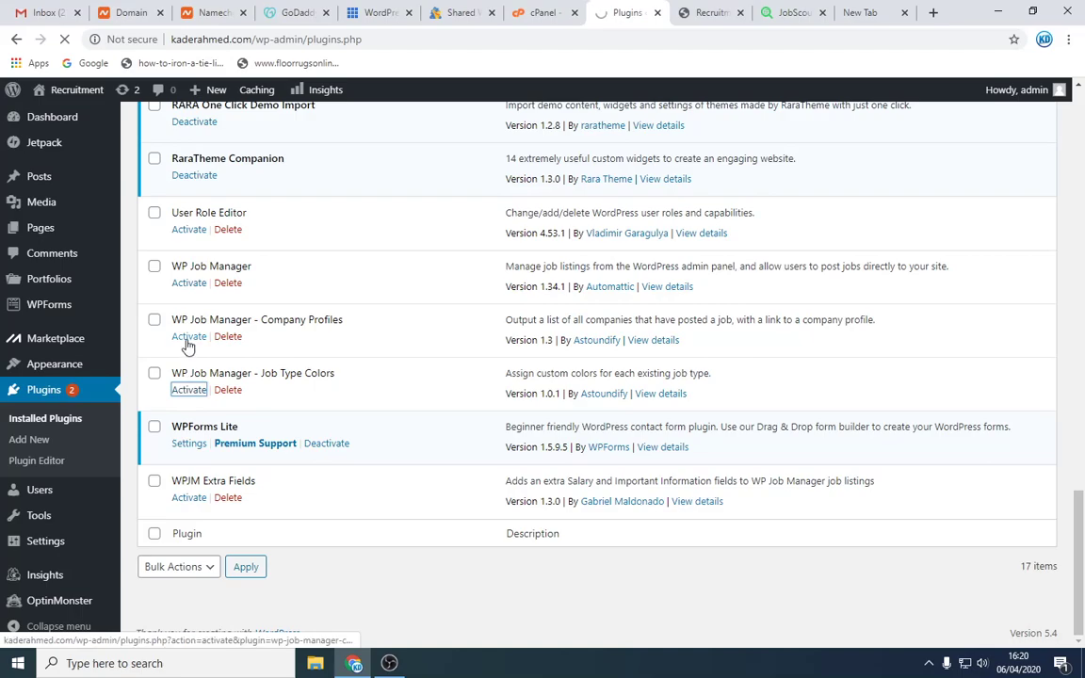
{"action": "left_click", "coordinate": [188, 337]}
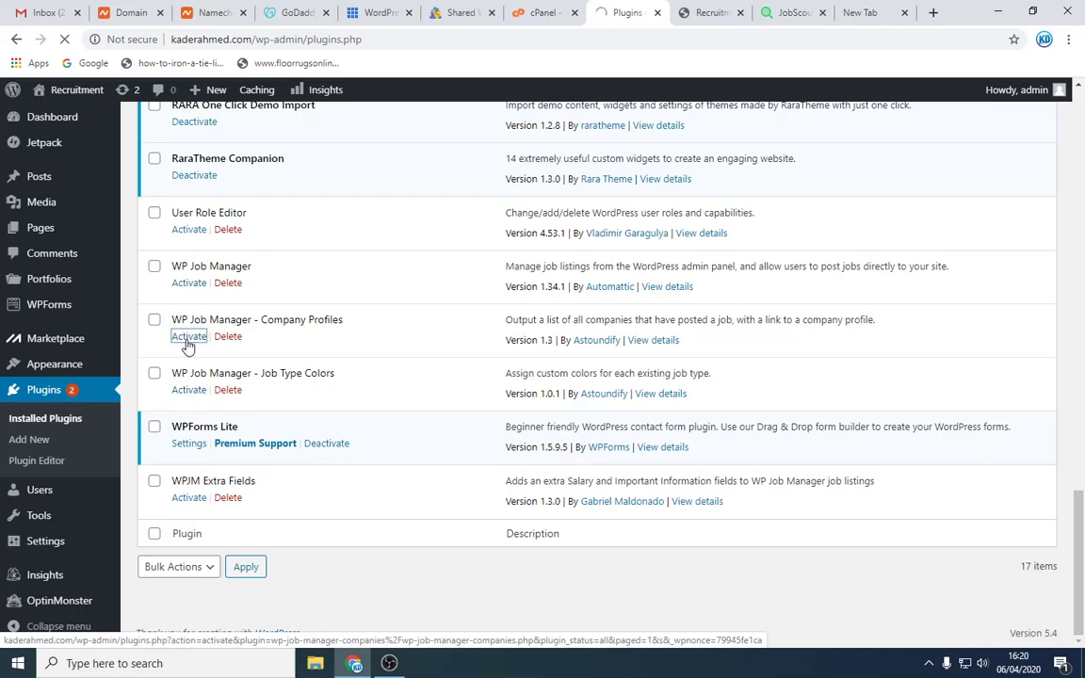
{"action": "left_click", "coordinate": [188, 336]}
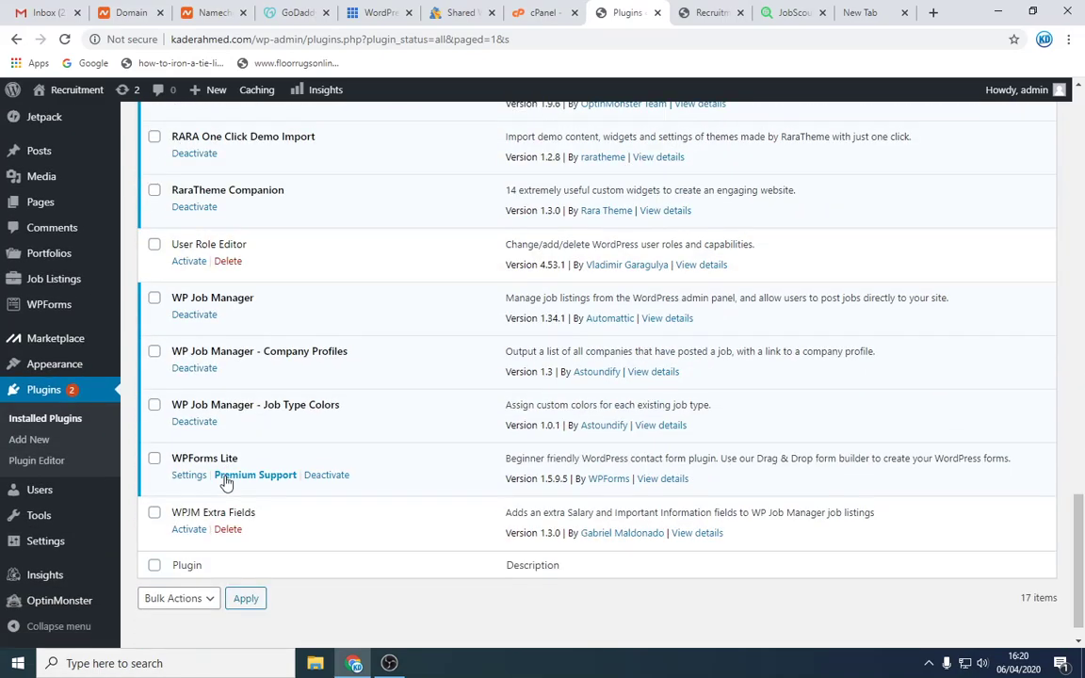
{"action": "left_click", "coordinate": [189, 528]}
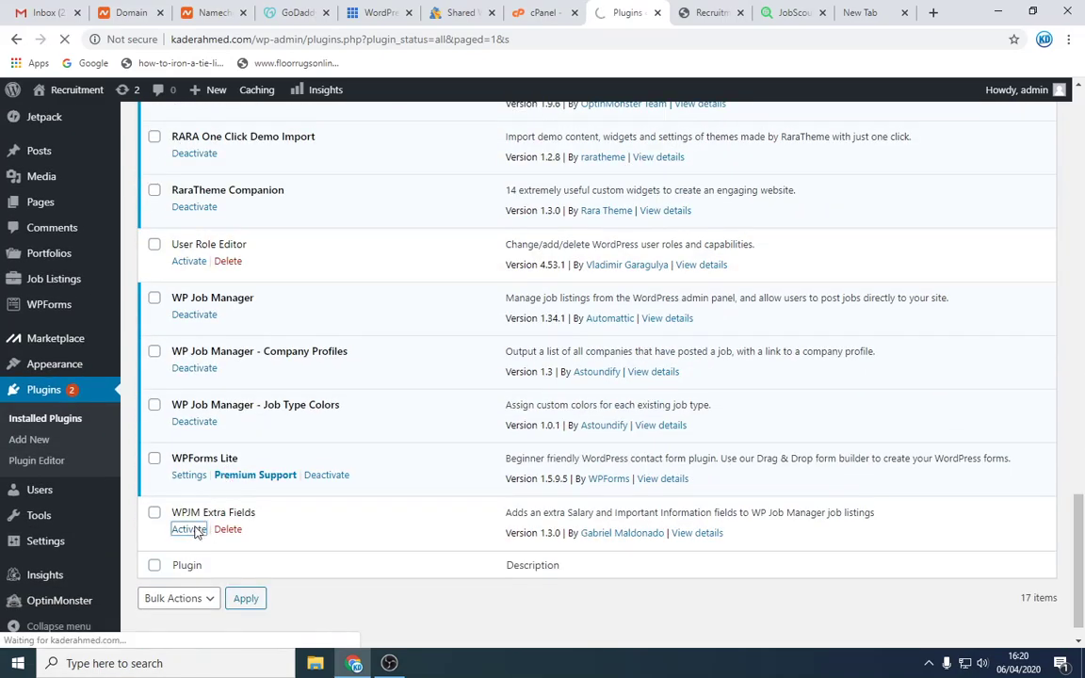
{"action": "mouse_move", "coordinate": [235, 366]}
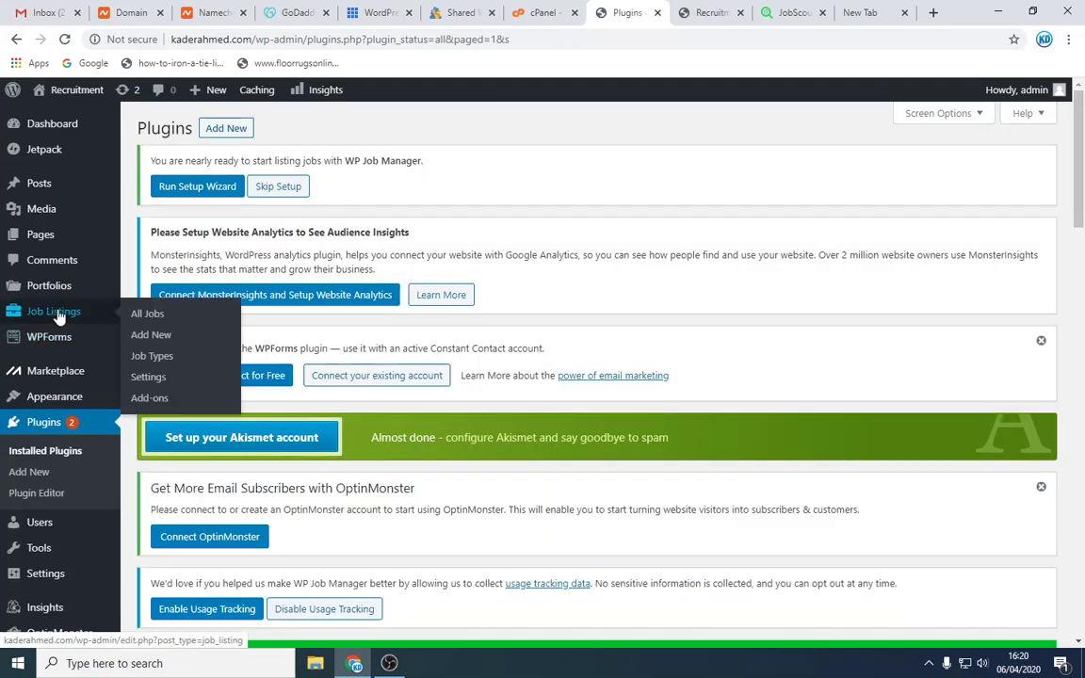
{"action": "mouse_move", "coordinate": [150, 334]}
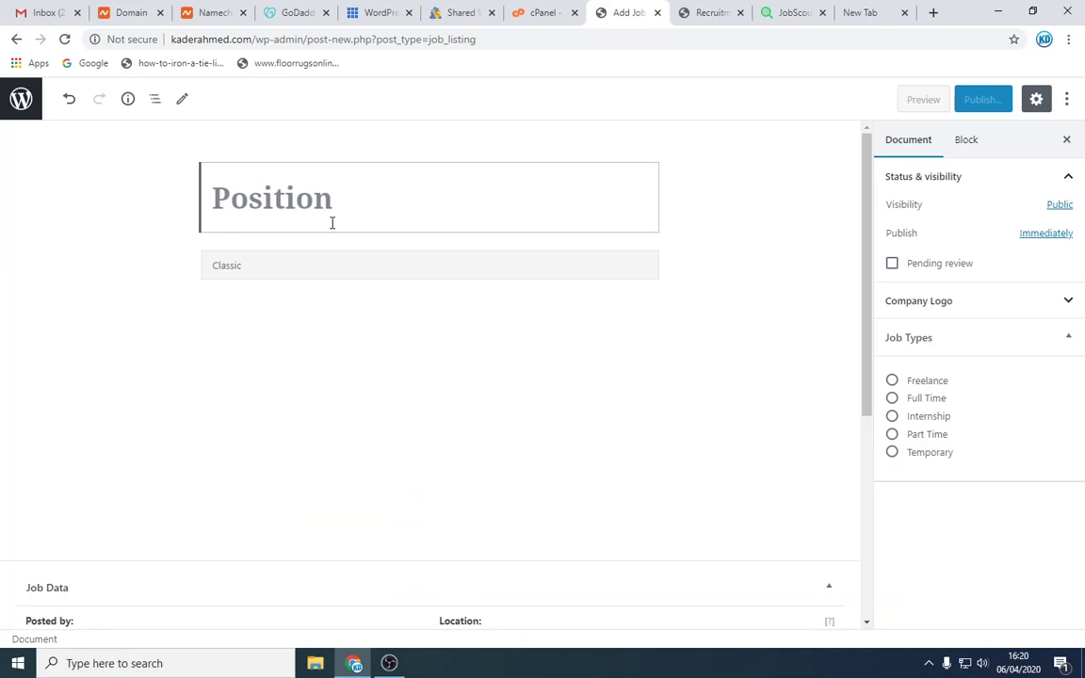
Create a 'Chef' job listing described 'Best job in the world.' and start publishing
{"action": "type", "text": "Chef"}
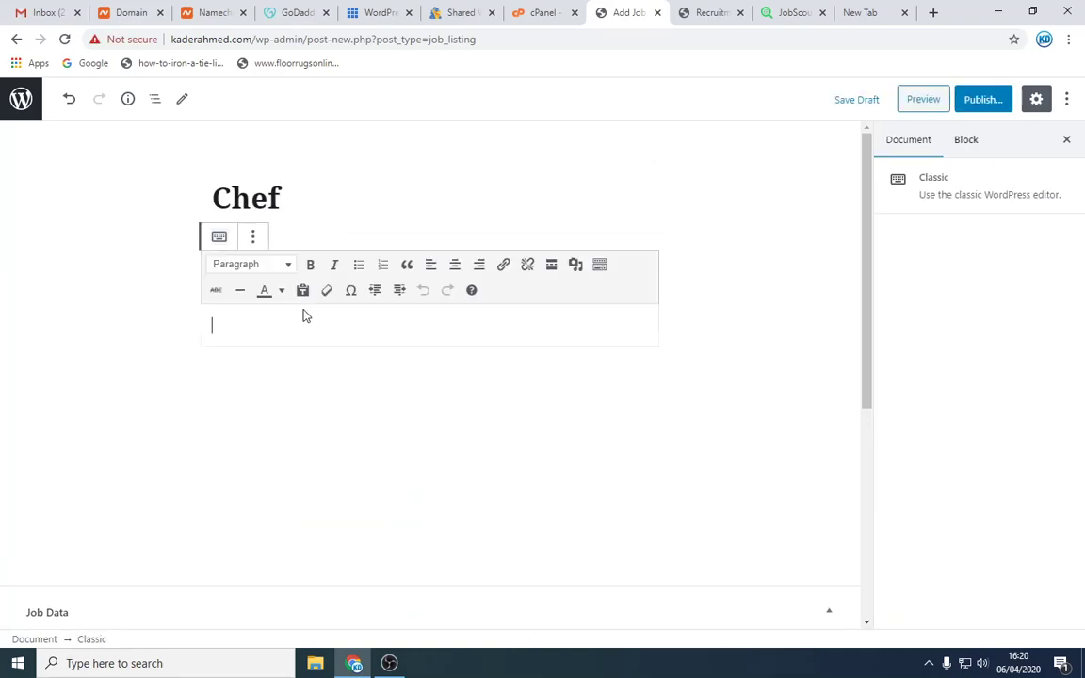
{"action": "type", "text": "Best jo"}
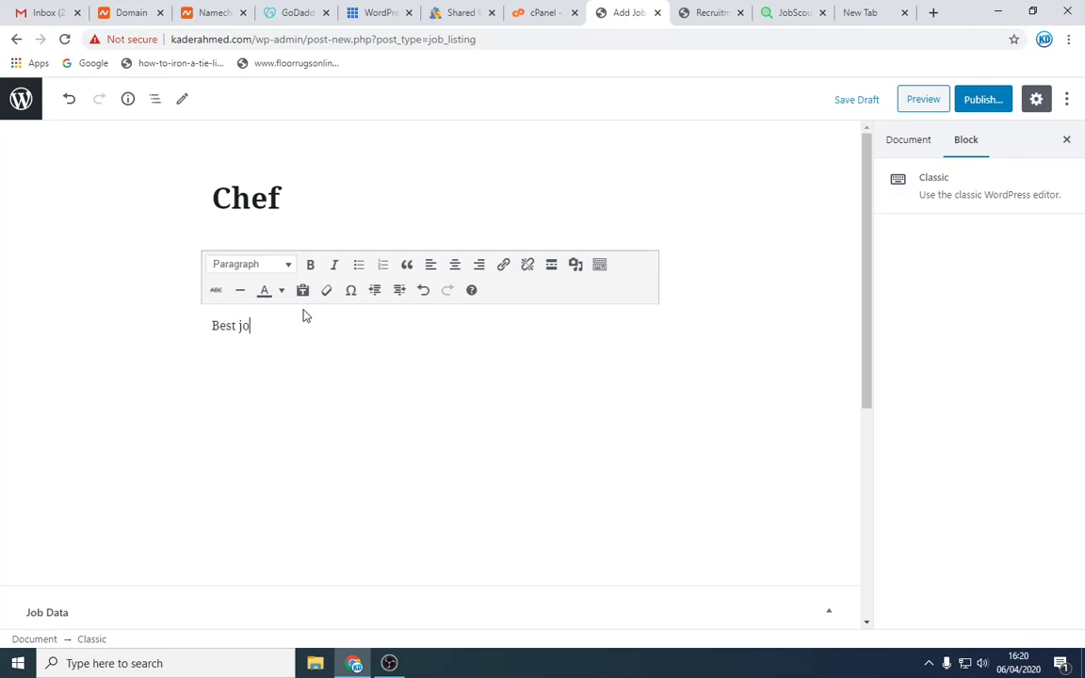
{"action": "type", "text": "b in the"}
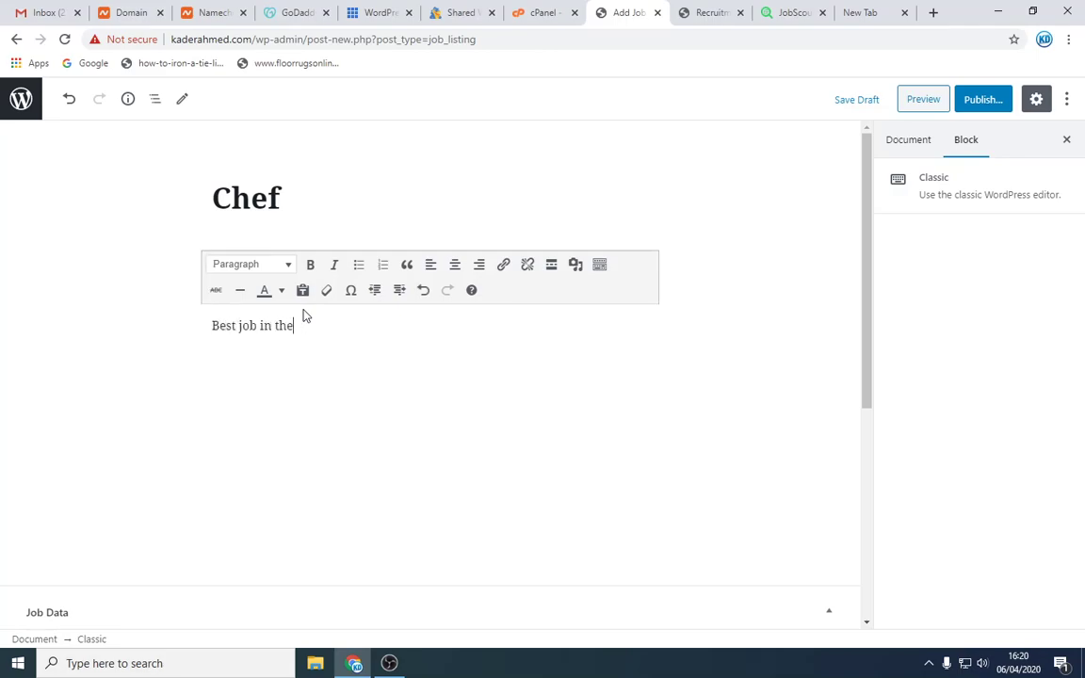
{"action": "type", "text": "world."}
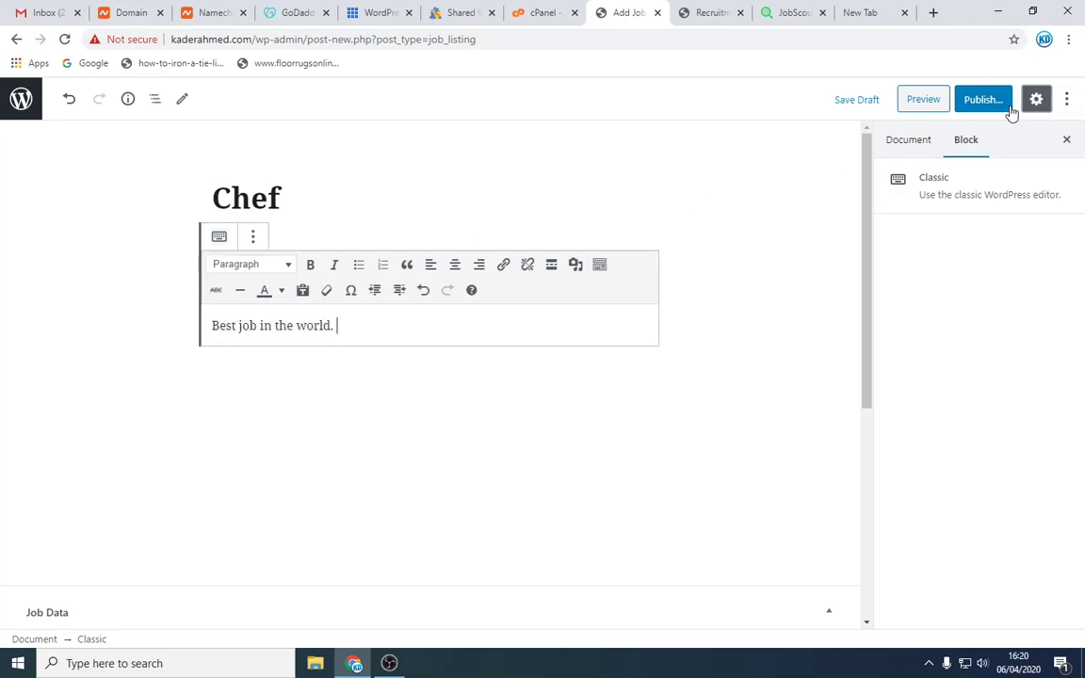
{"action": "left_click", "coordinate": [982, 99]}
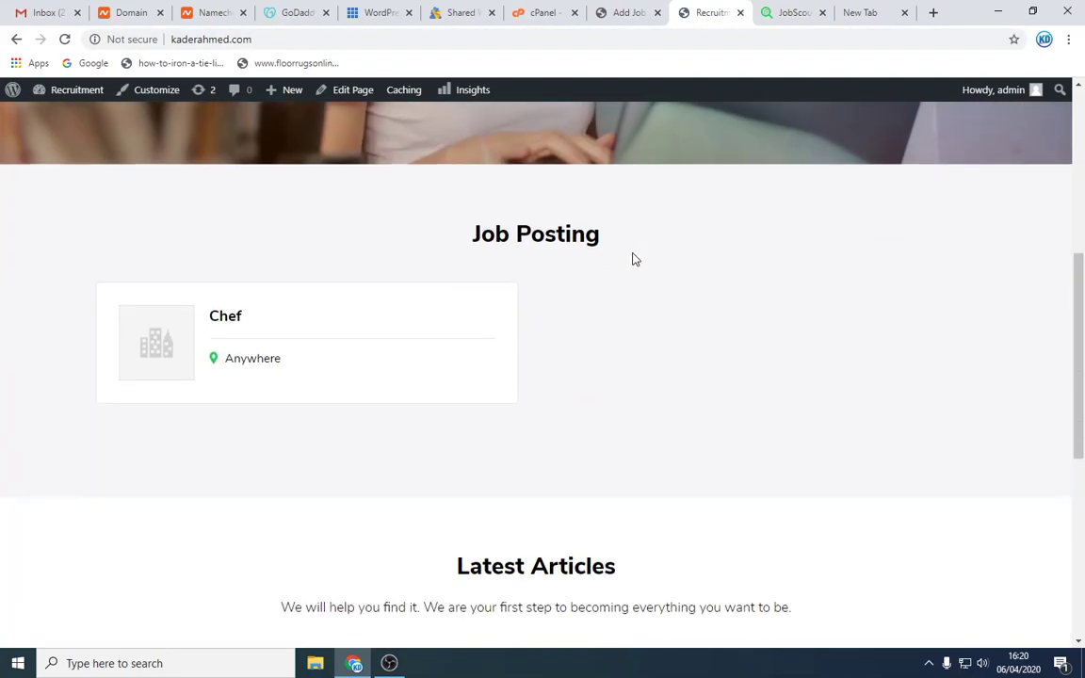
Open the Chef job page, then return to its editor and close the Published panel
{"action": "left_click", "coordinate": [225, 316]}
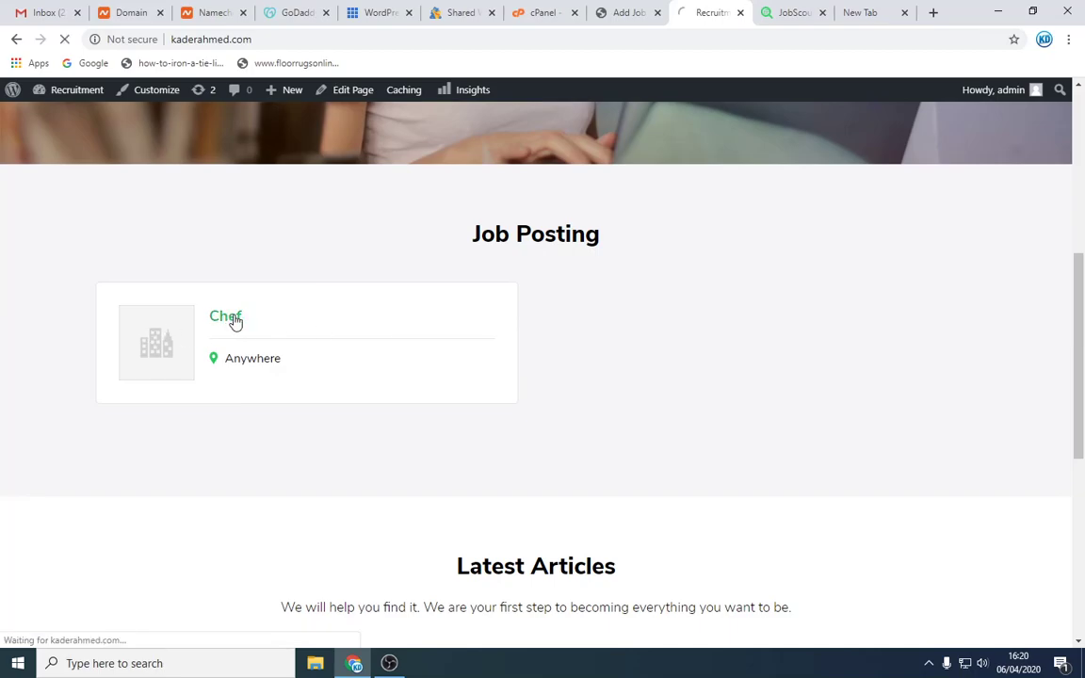
{"action": "left_click", "coordinate": [225, 315]}
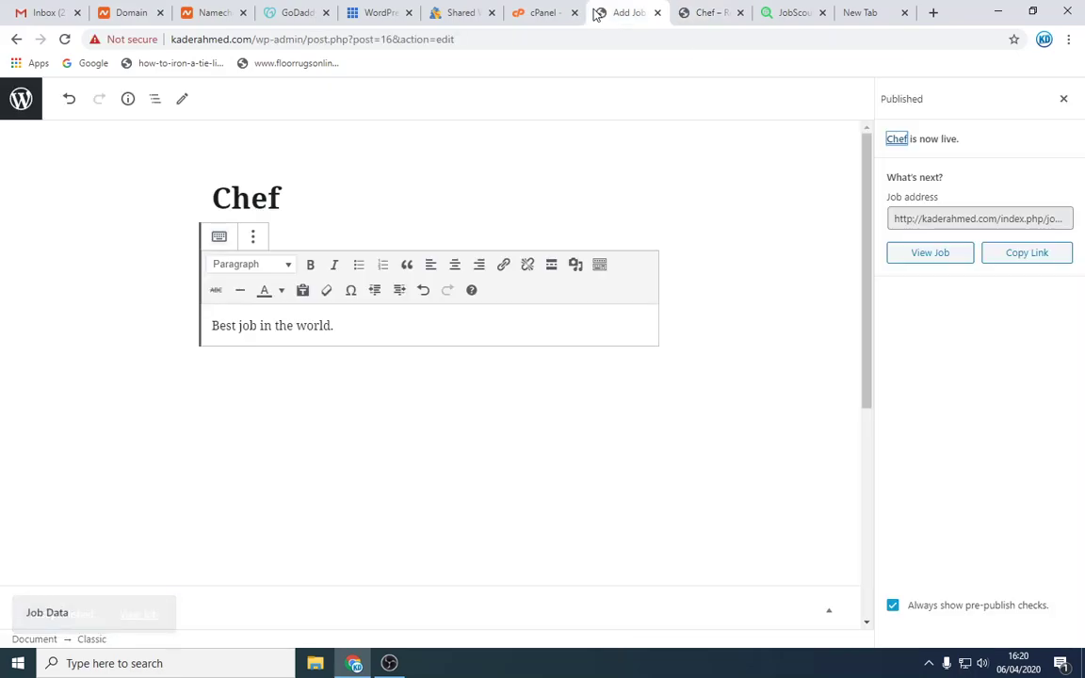
{"action": "left_click", "coordinate": [1066, 99]}
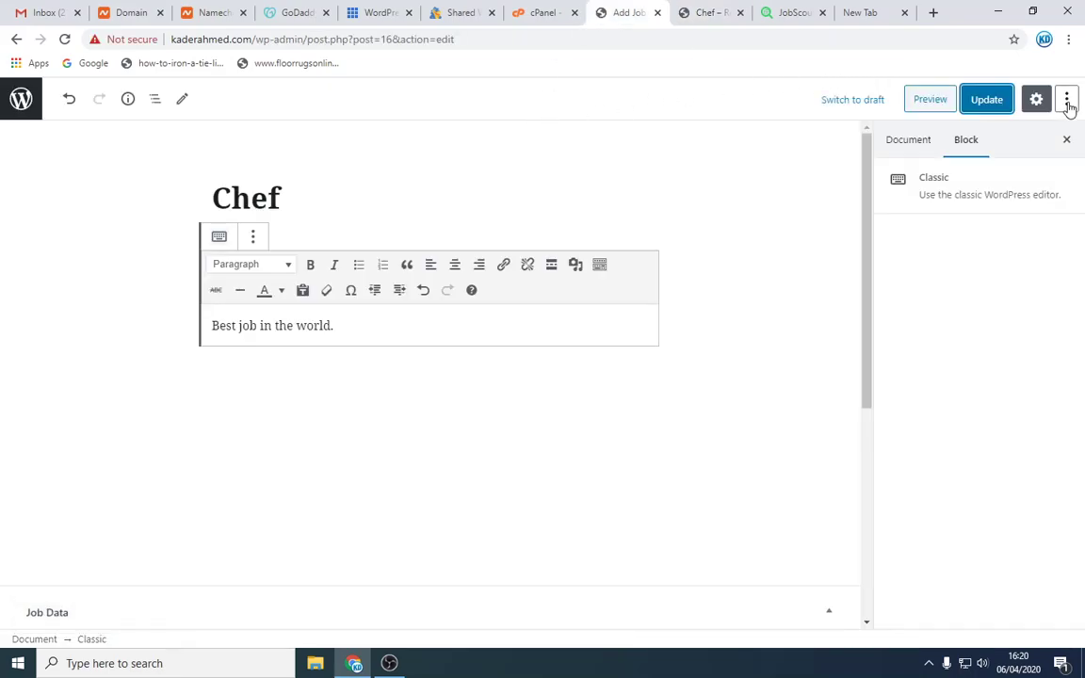
{"action": "left_click", "coordinate": [986, 99]}
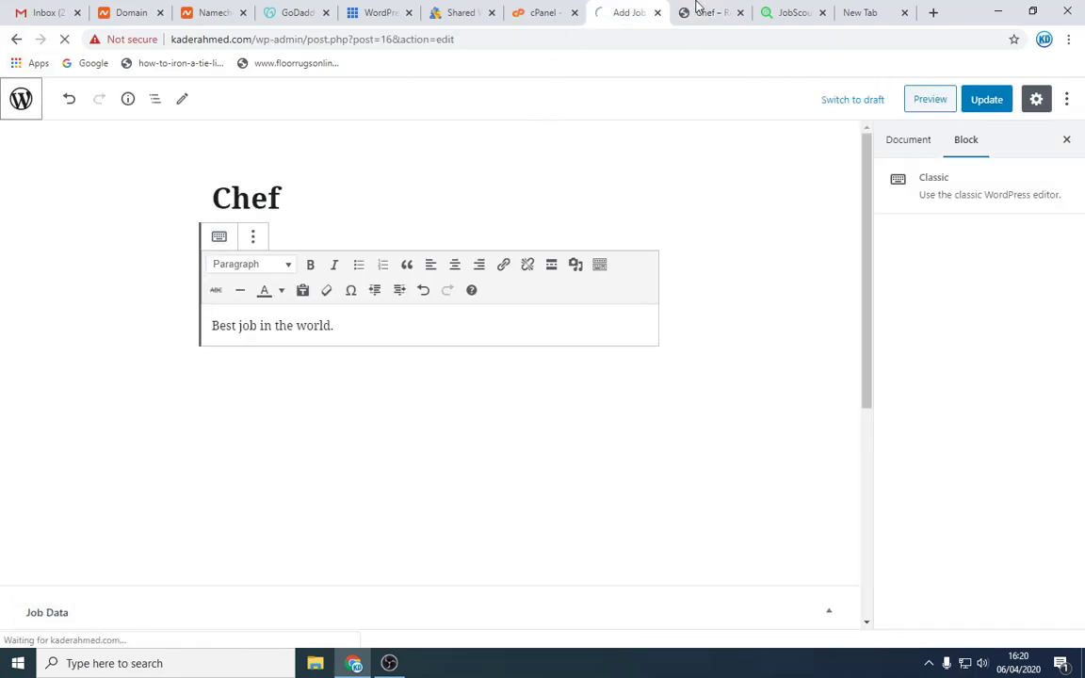